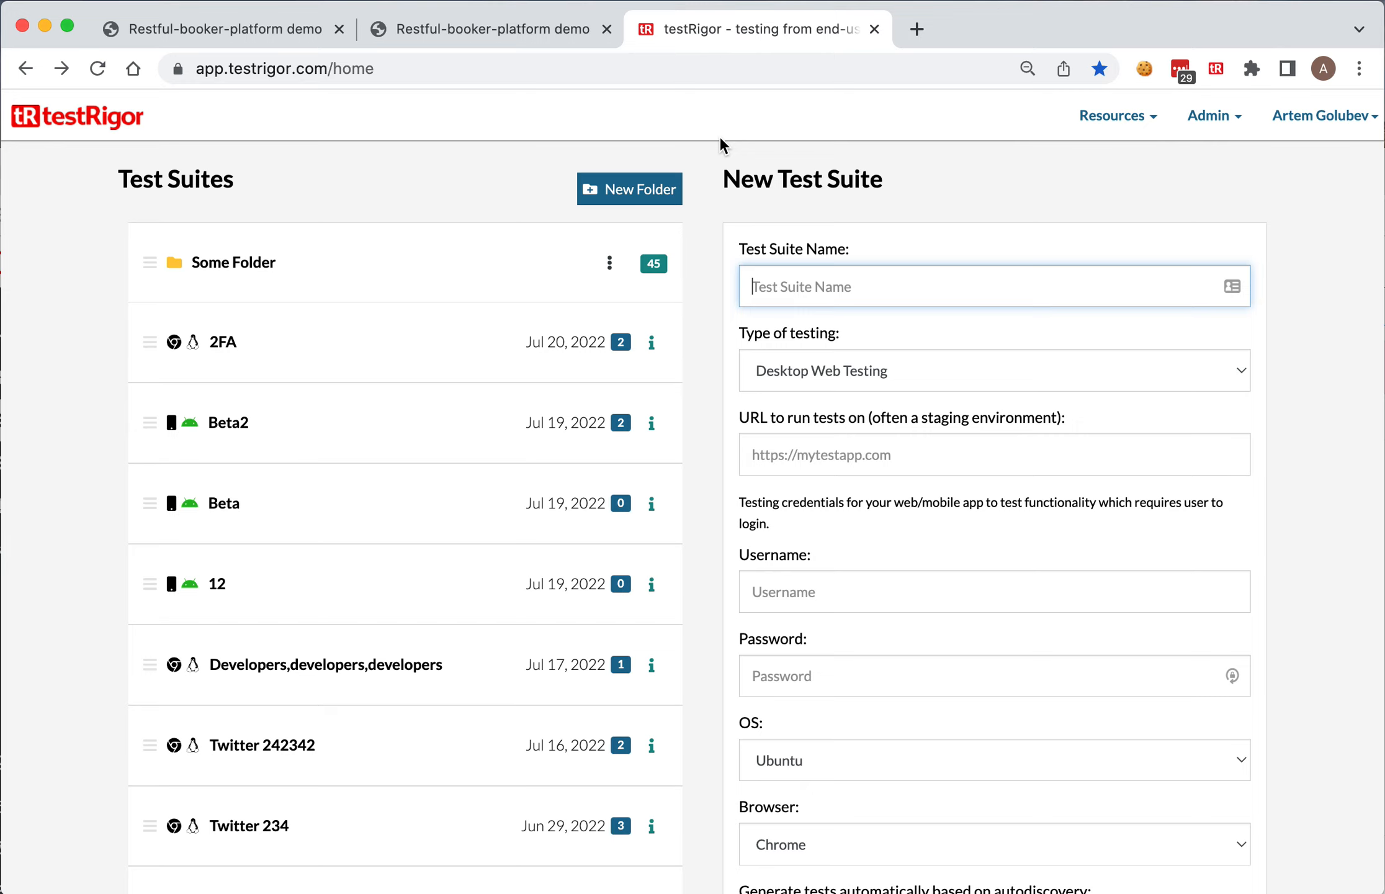
type("Restful Booker")
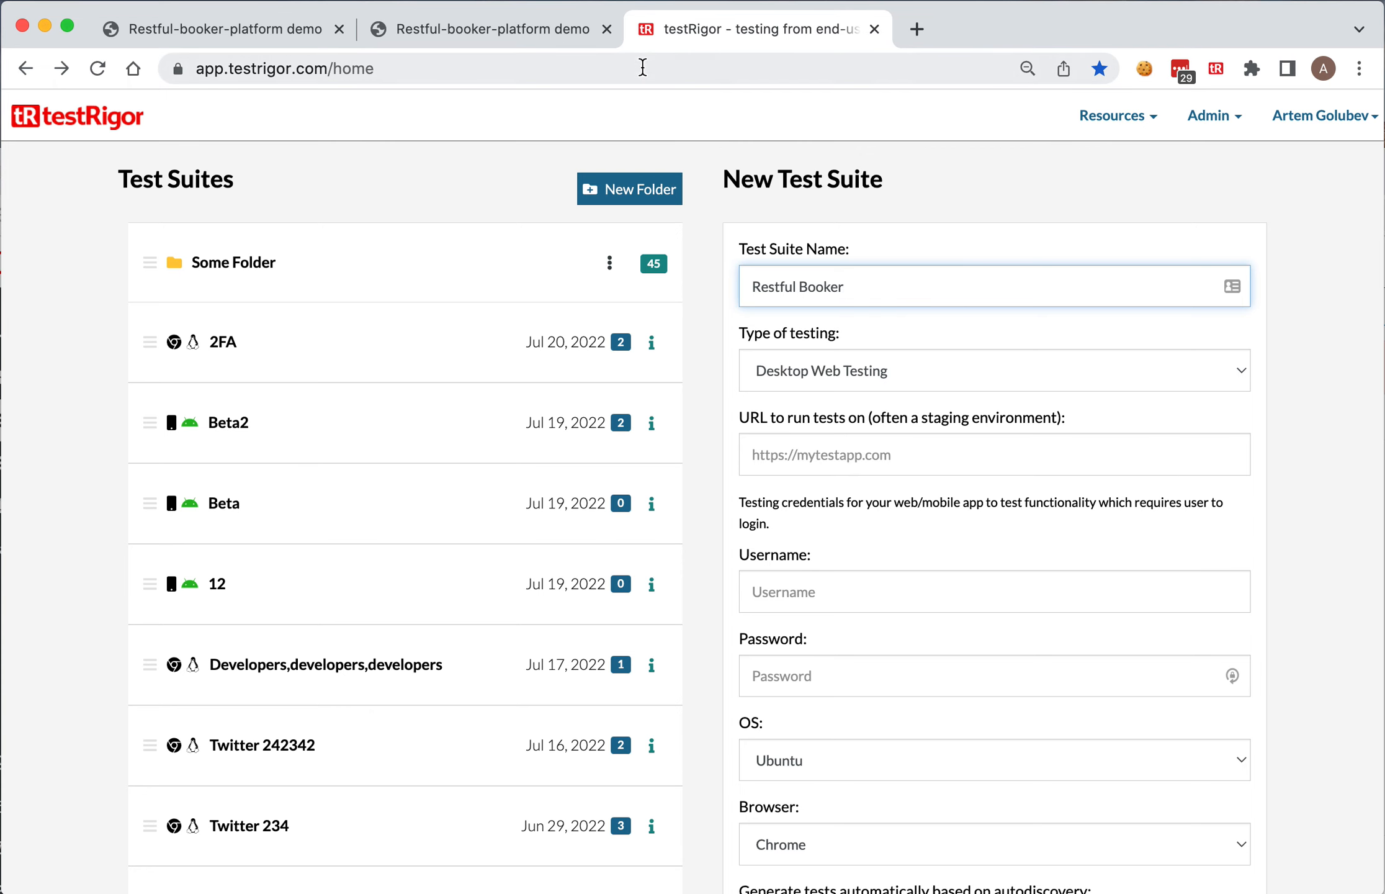
left_click(224, 29)
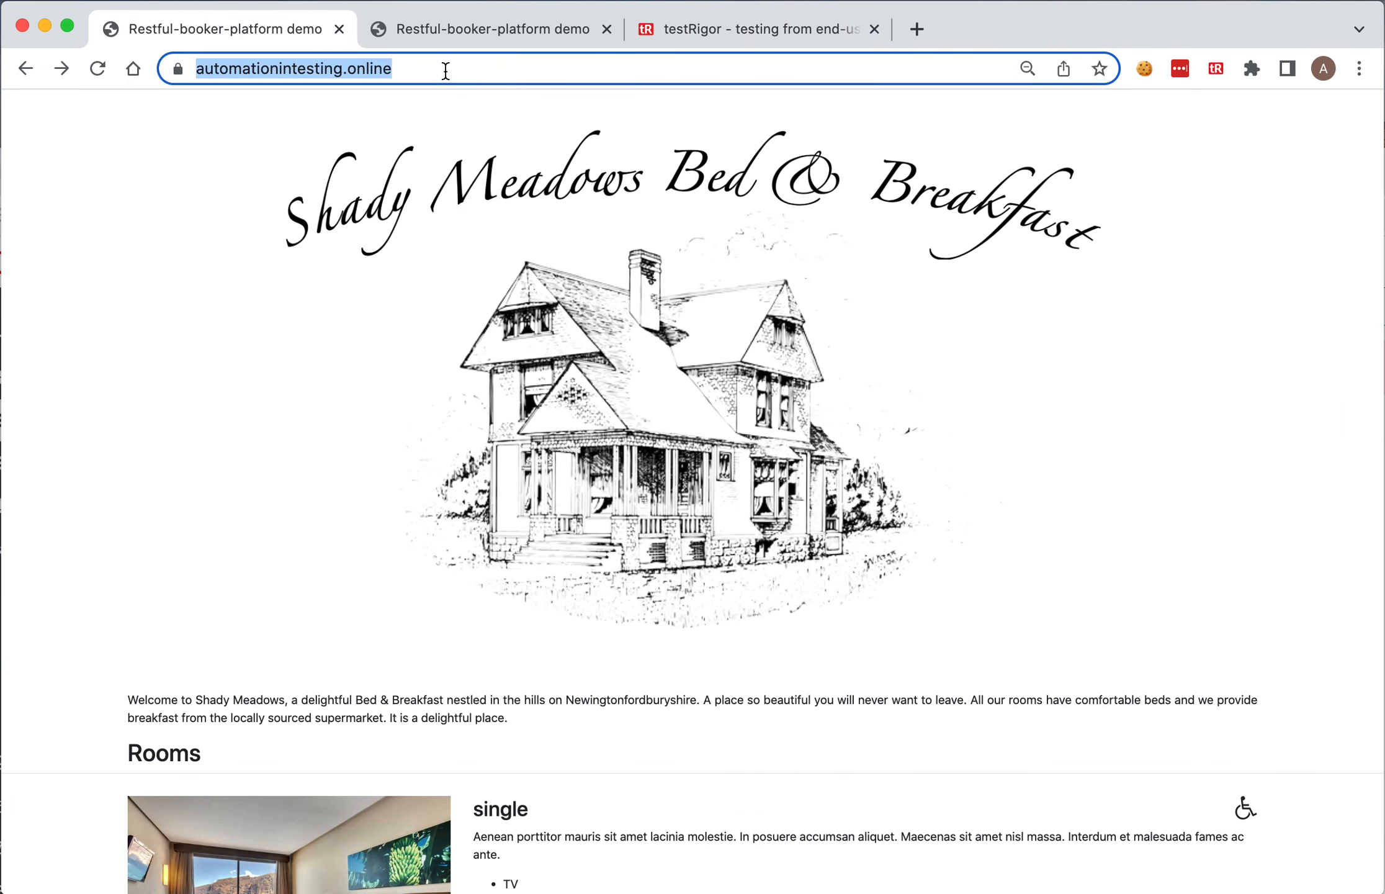
left_click(757, 28)
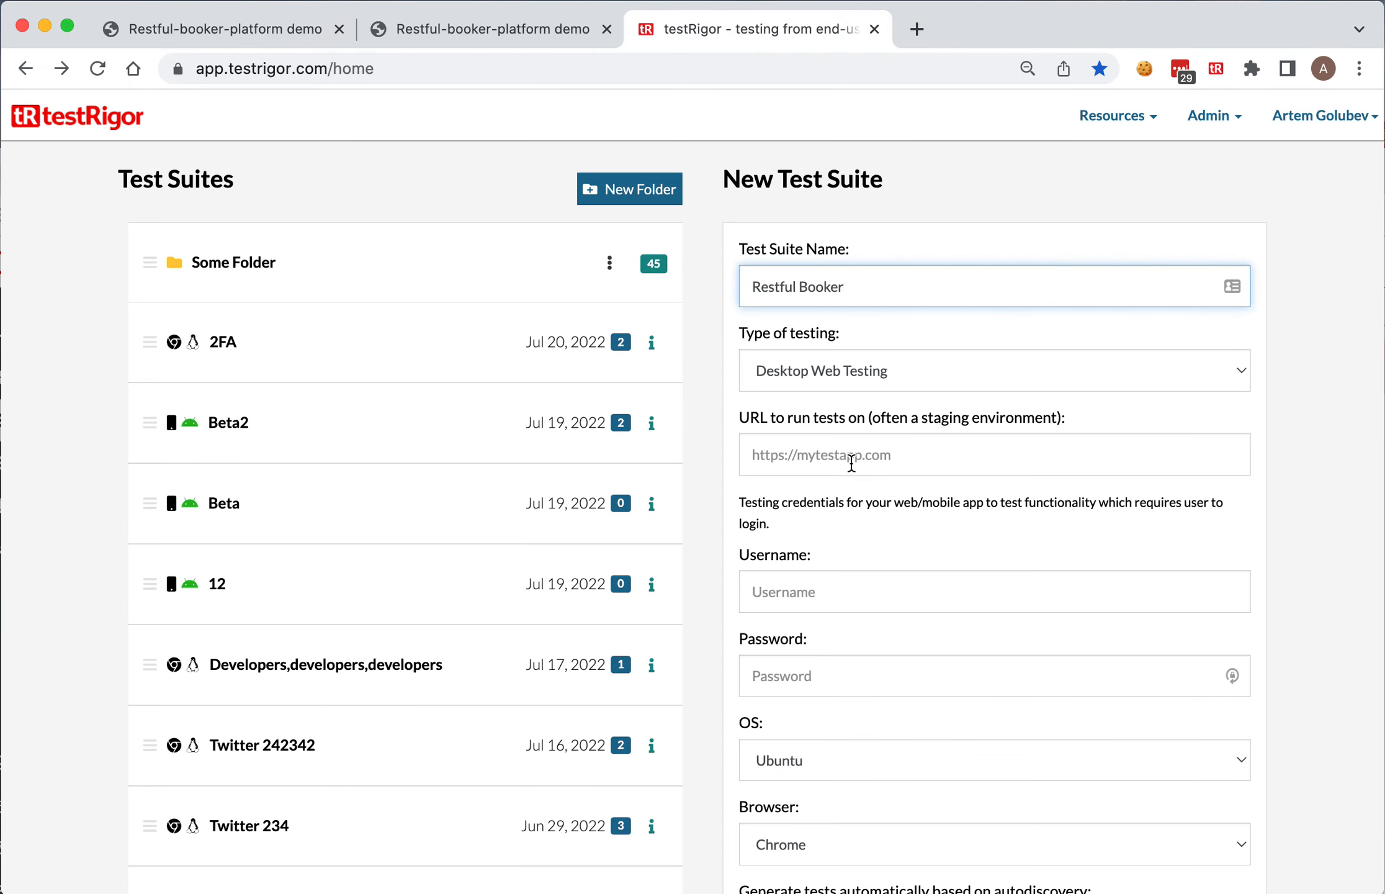
type("https://automationintesting.online/")
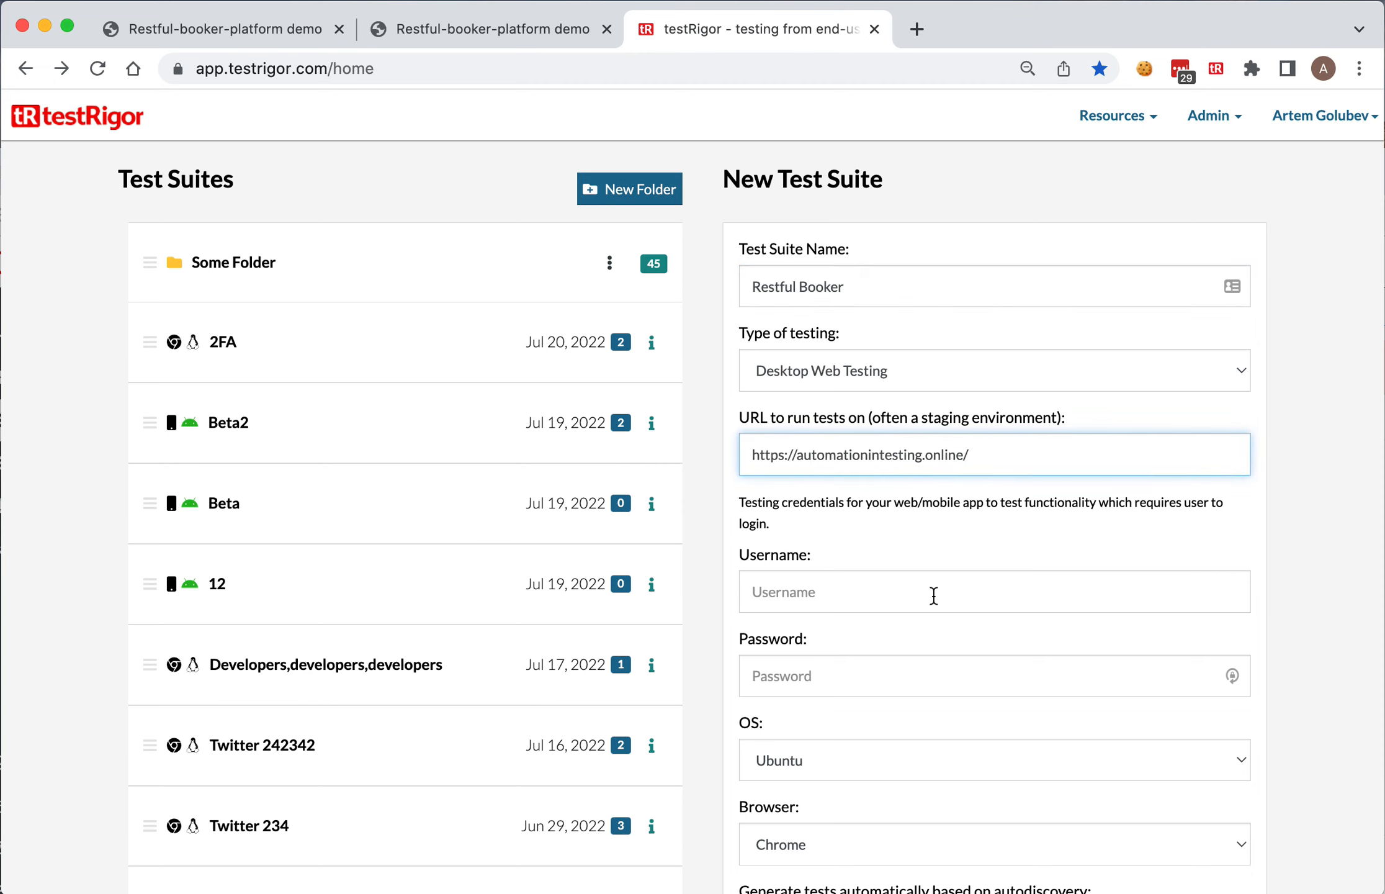
- Enter admin credentials, set autodiscovered tests to 0, and create the test suite
scroll("down", 3)
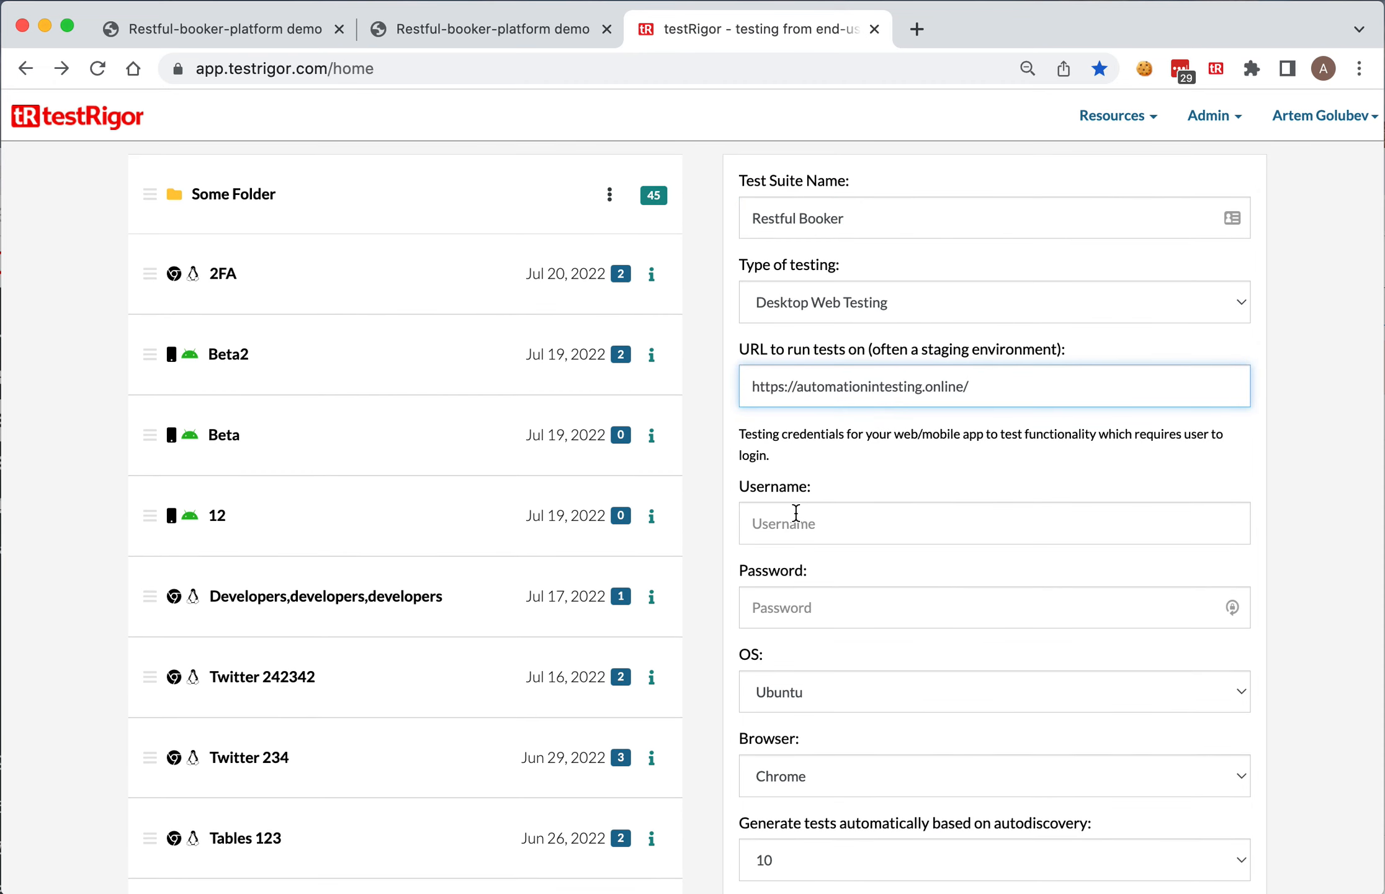
type("admin")
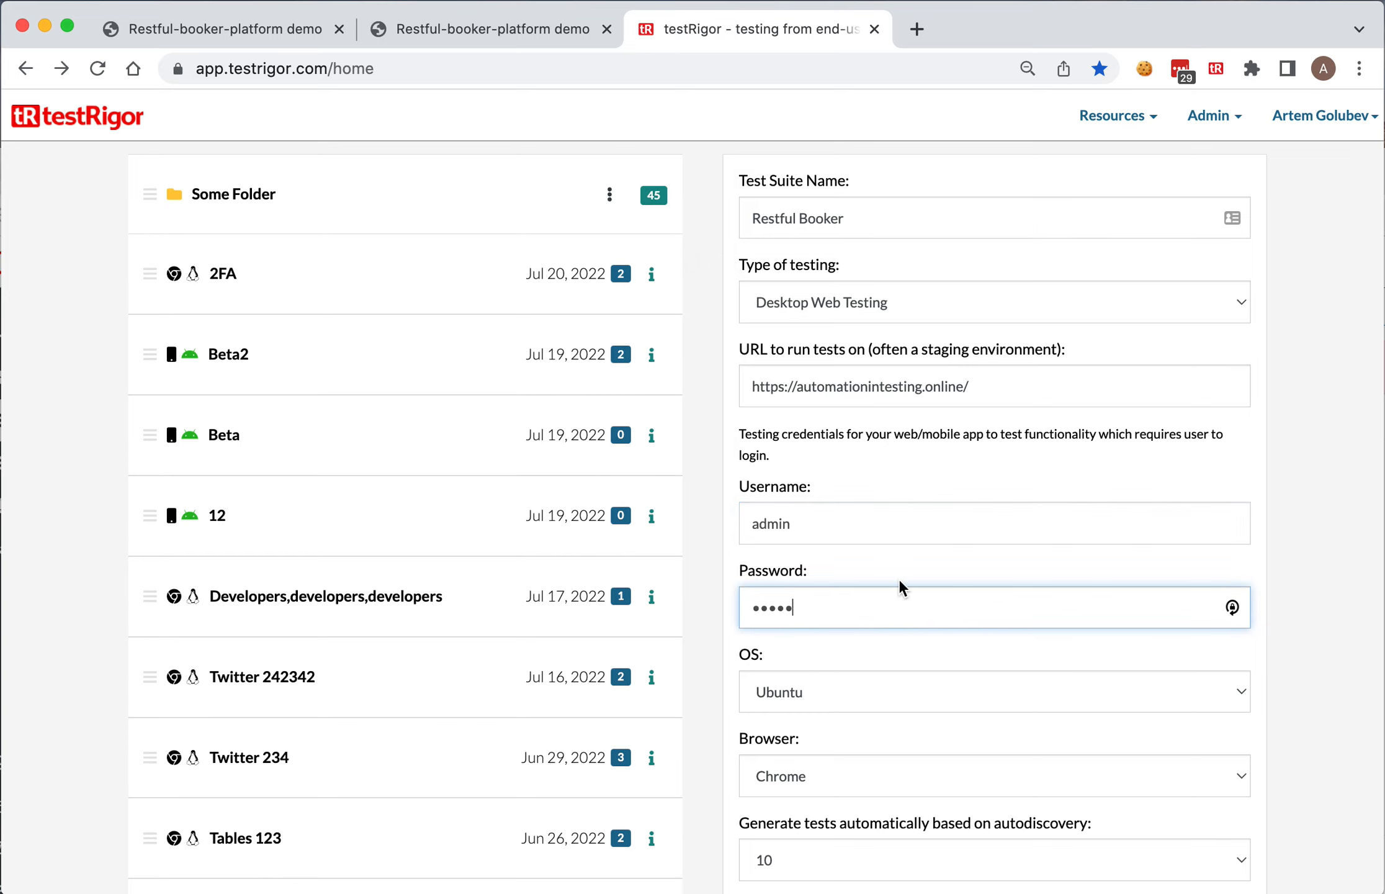
left_click(989, 860)
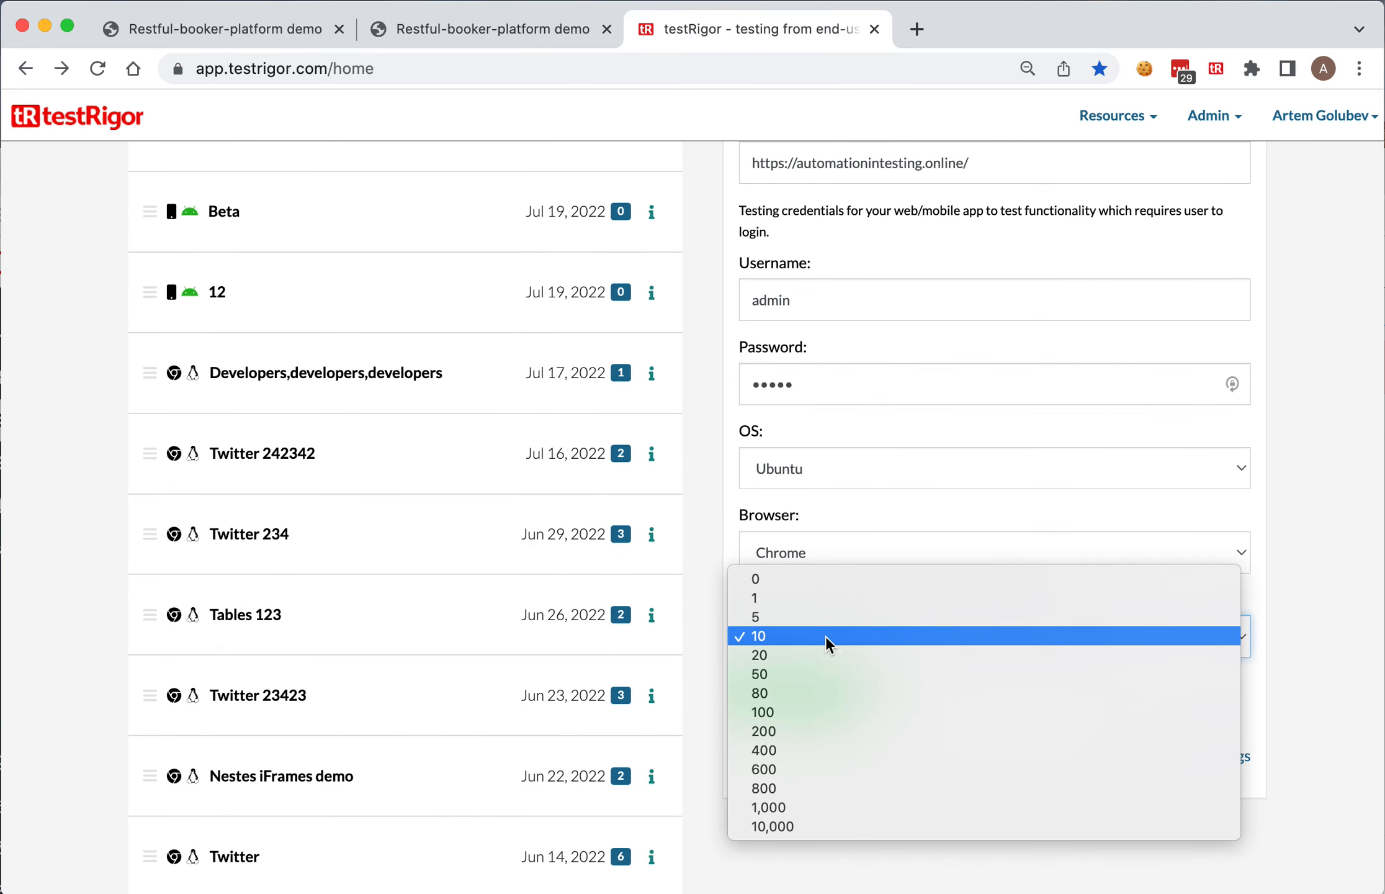
left_click(755, 579)
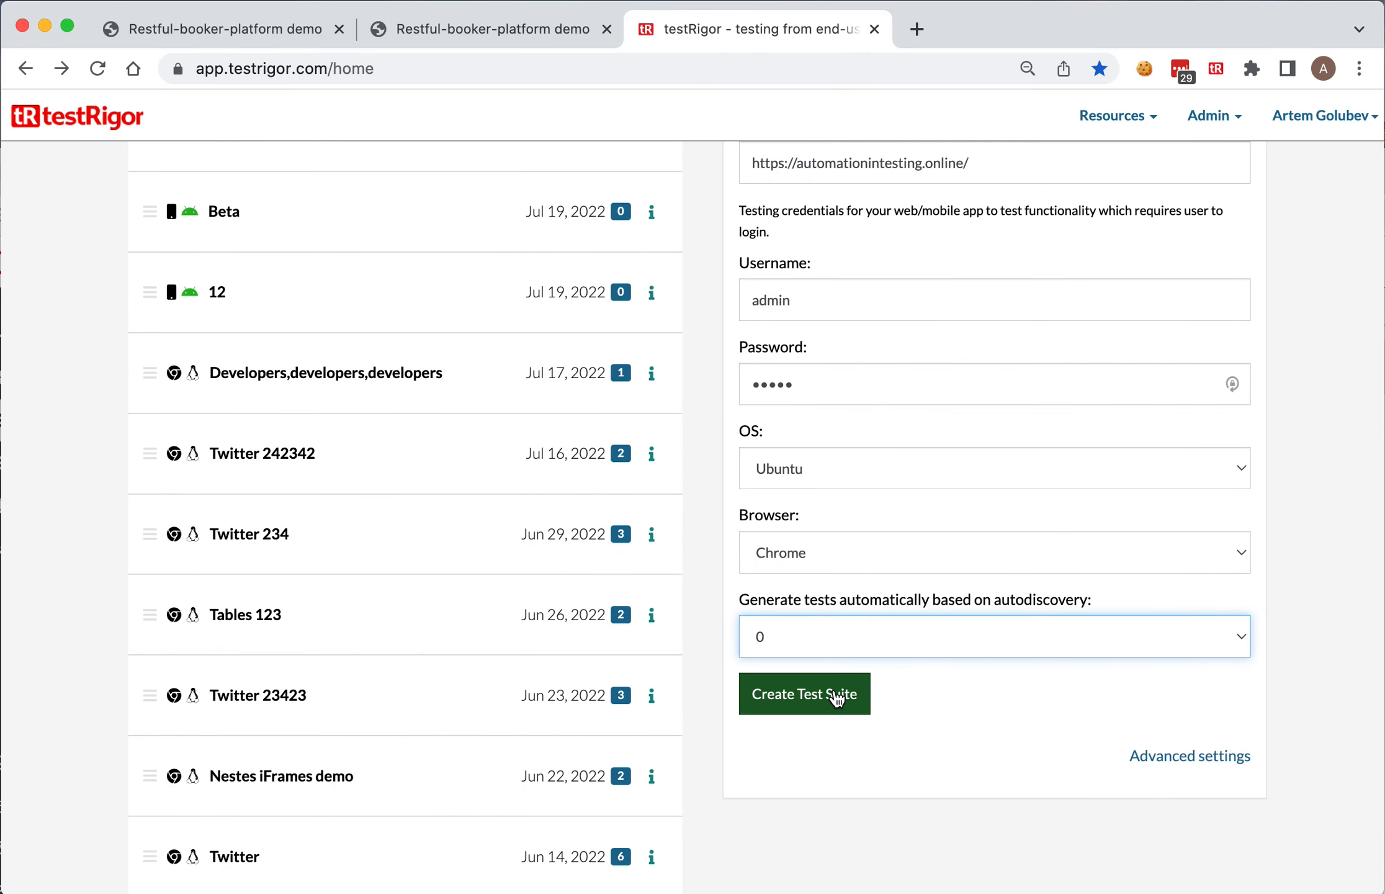
left_click(803, 692)
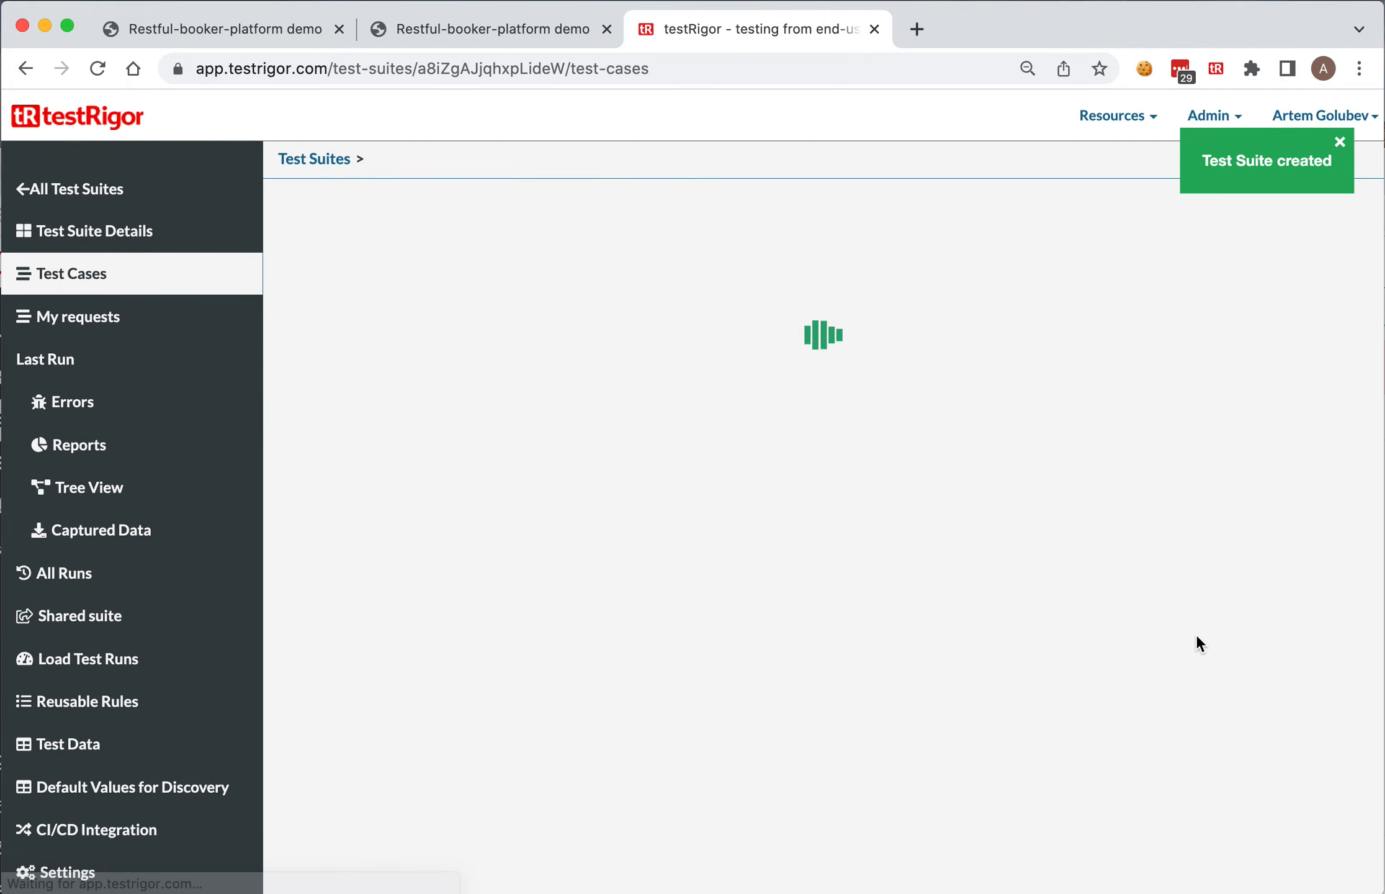
- Switch to the Shady Meadows demo site and scroll down to the contact form
left_click(219, 28)
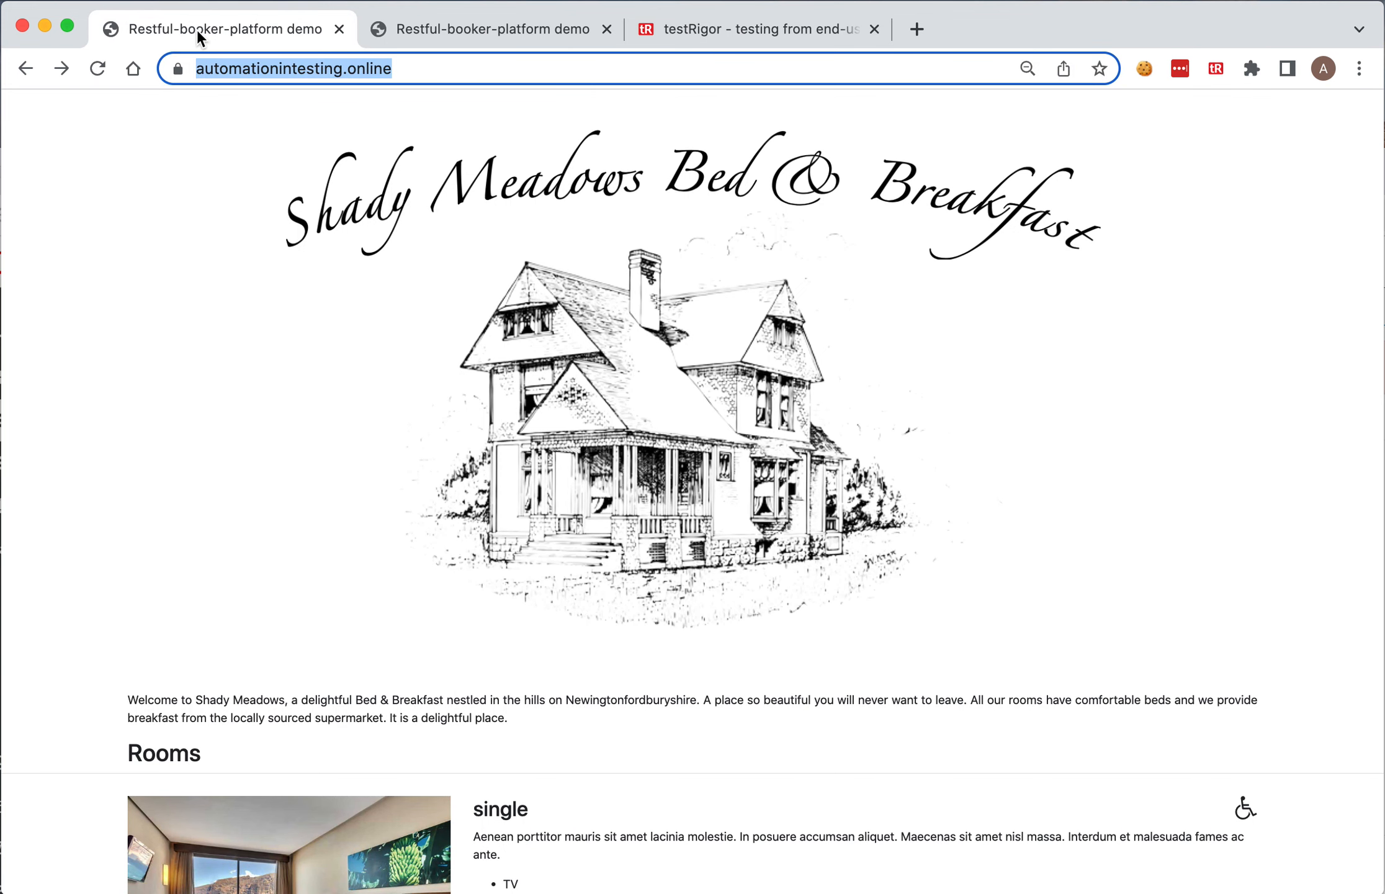
mouse_move(517, 97)
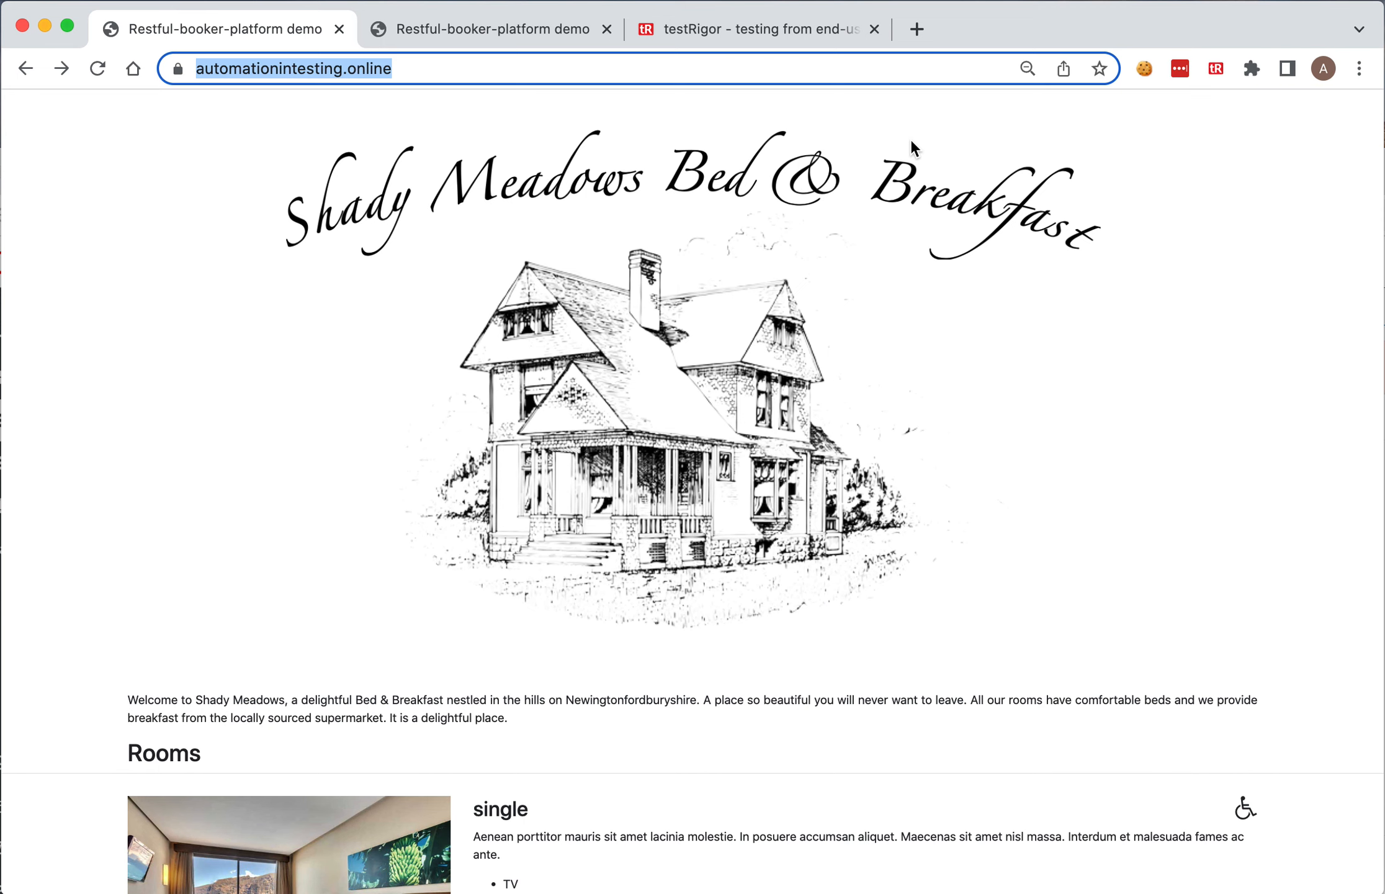
scroll("down", 3)
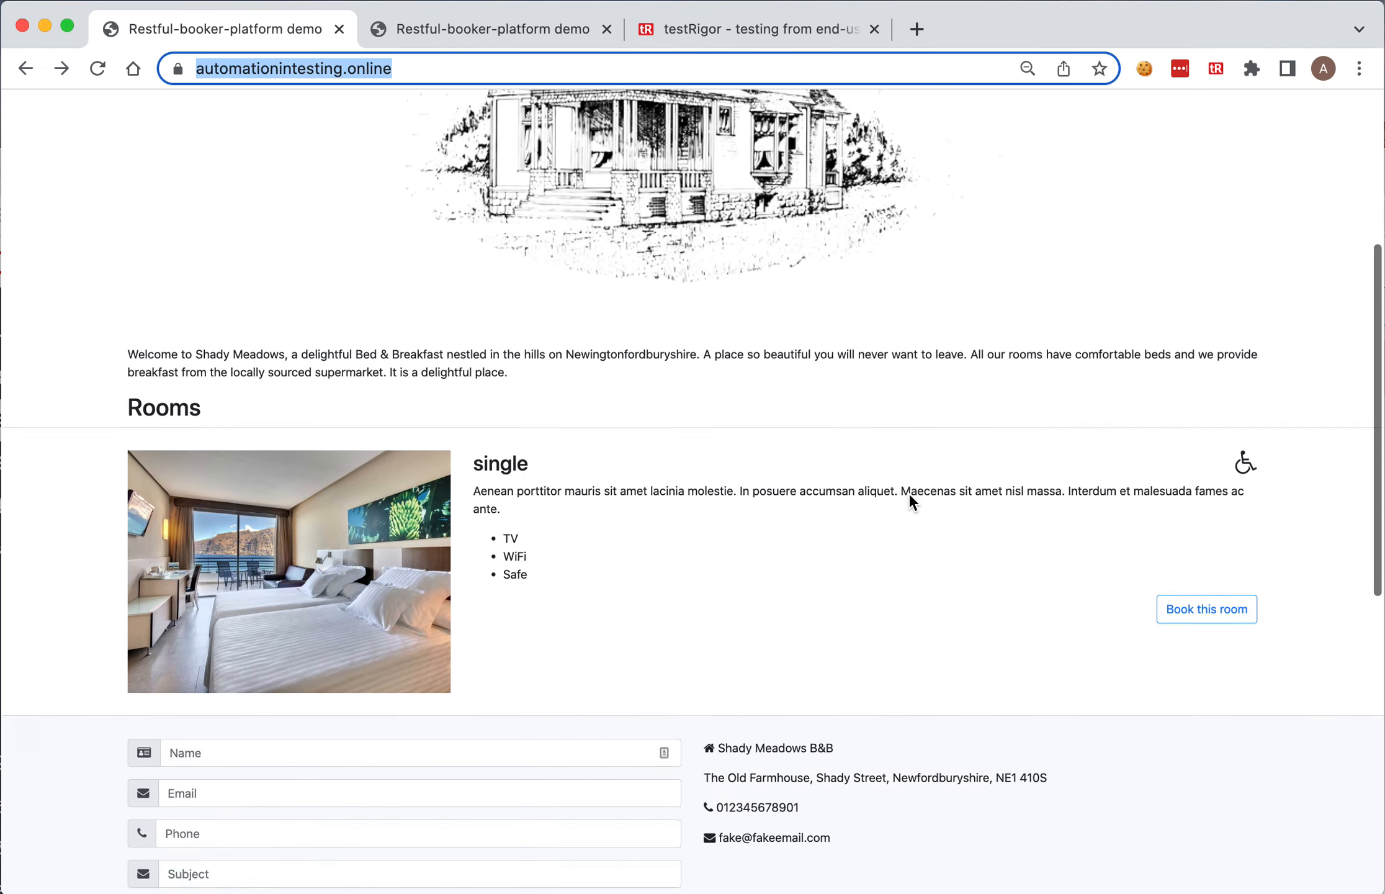
scroll("down", 3)
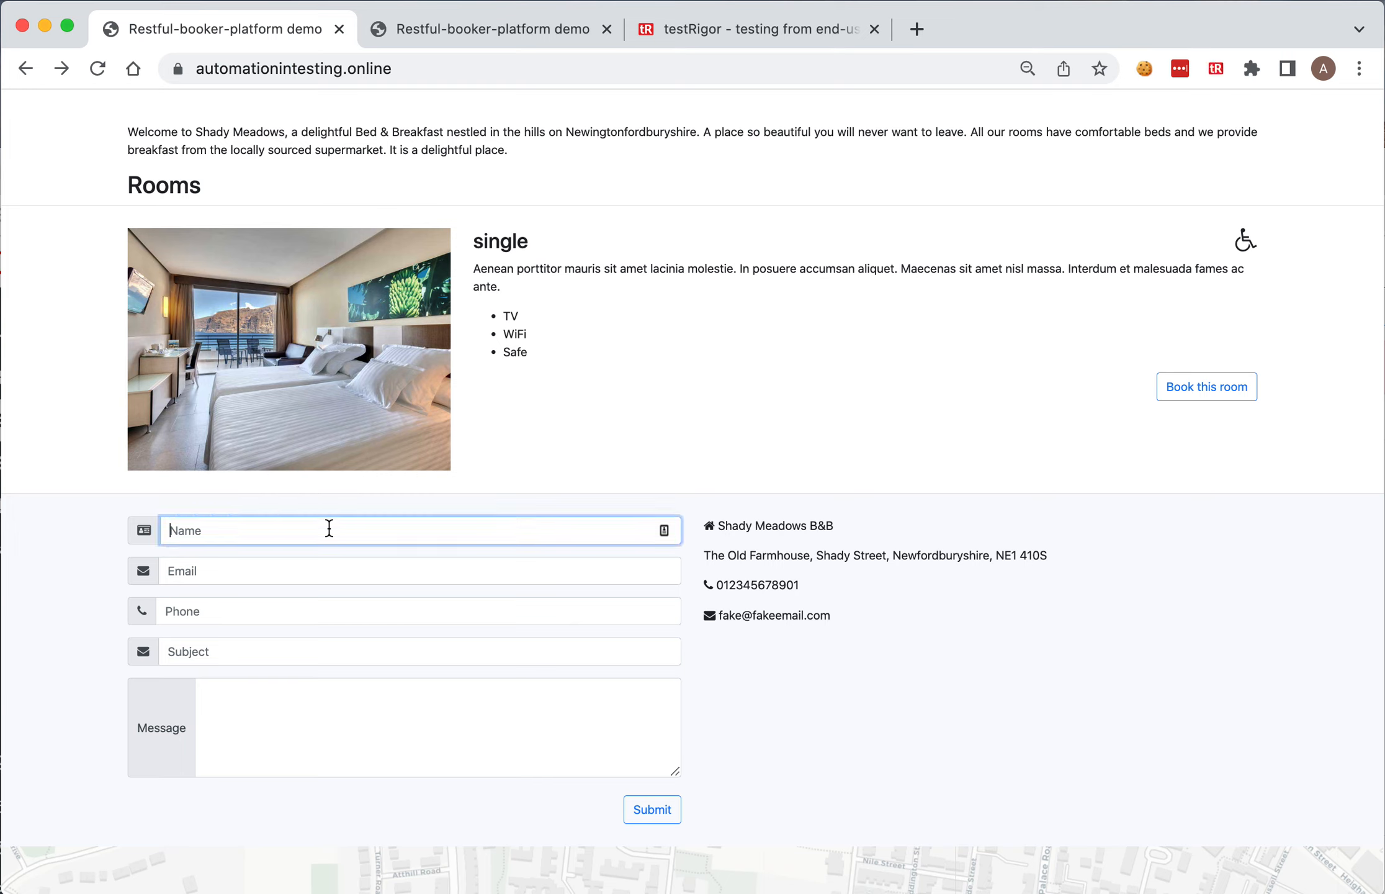
- Fill the contact form with name Peter Pen 123, email and phone number
type("Peter Pen")
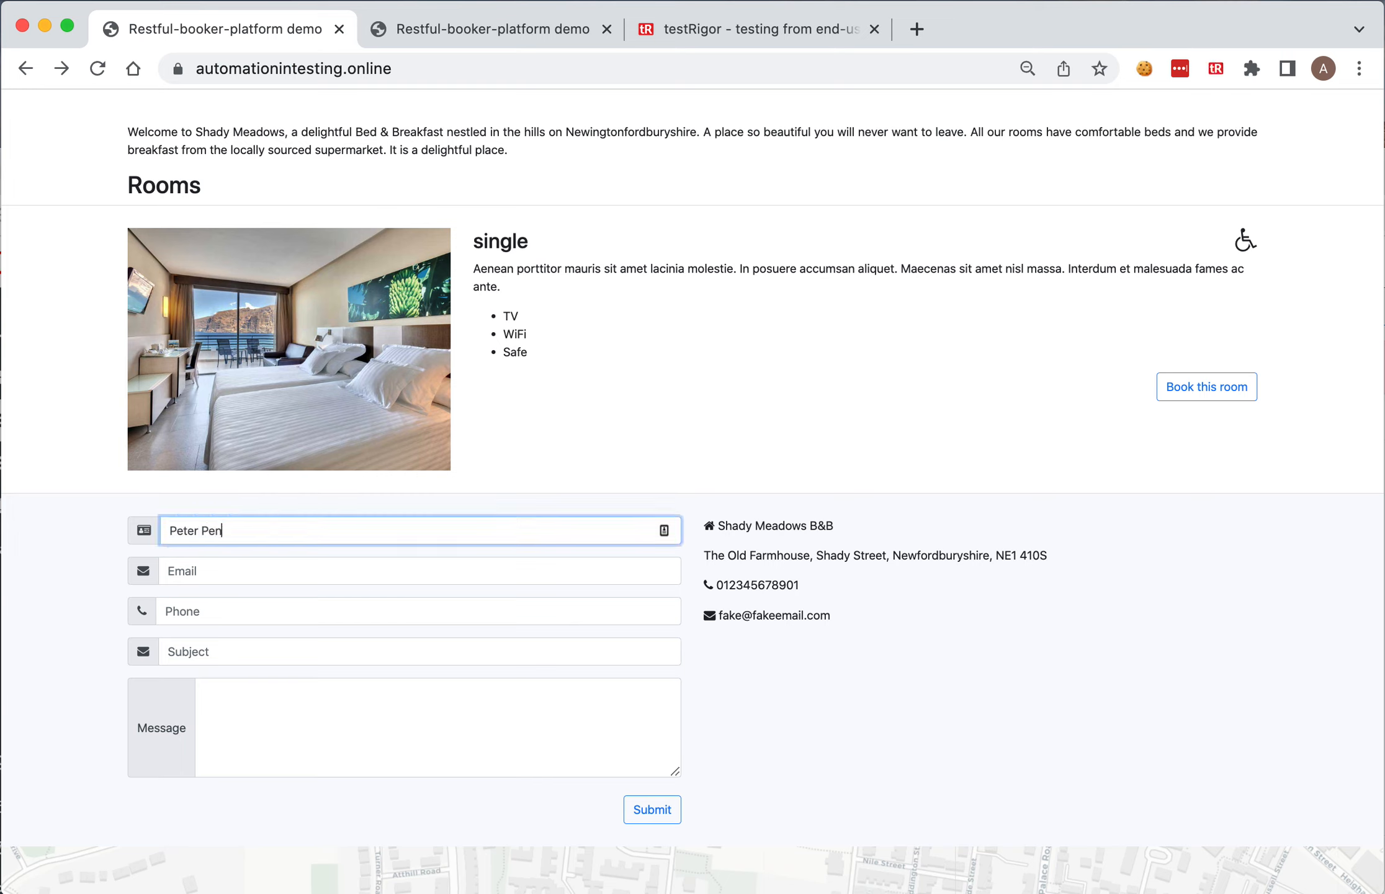
type("123")
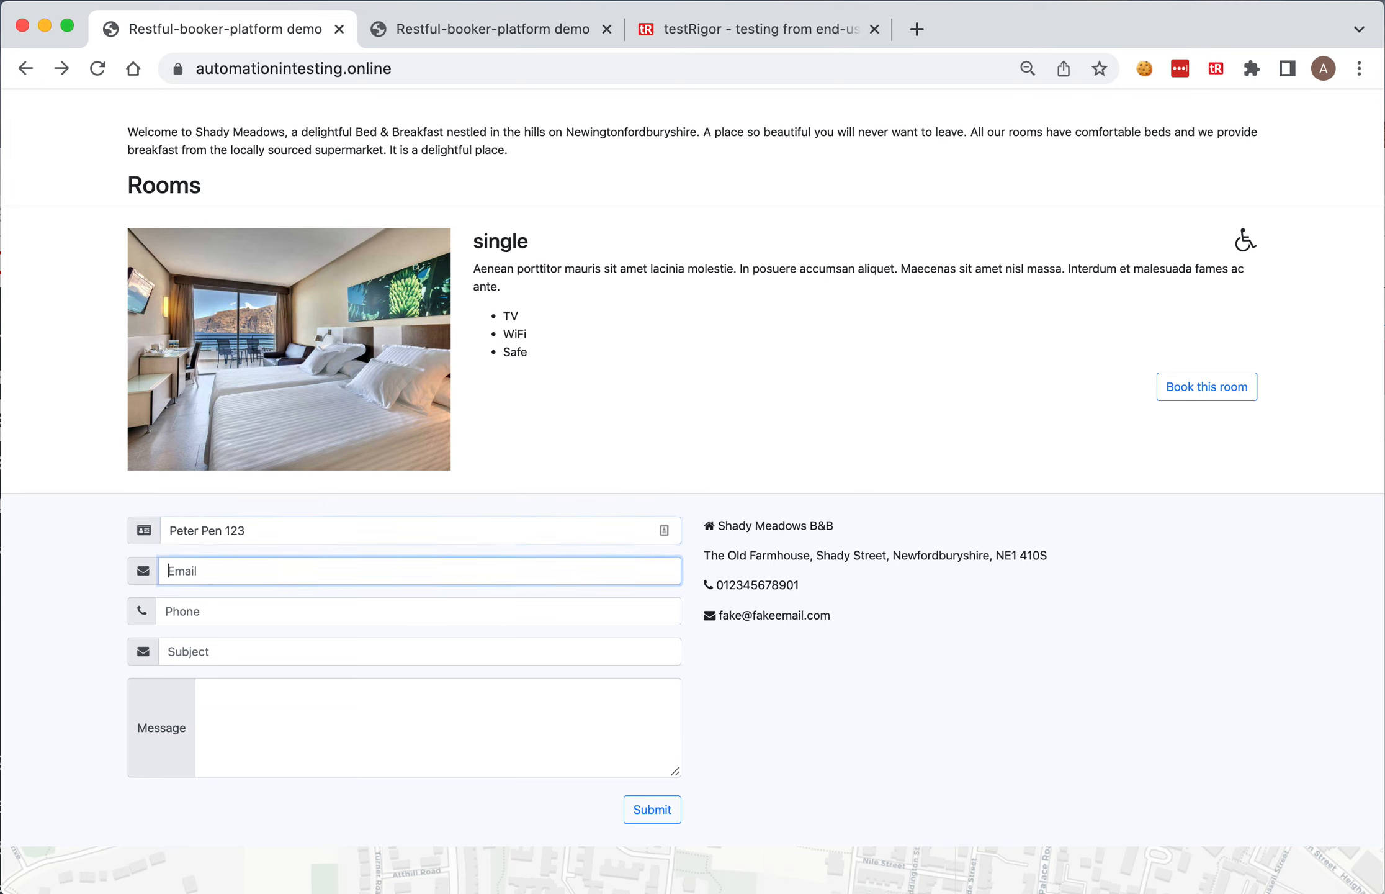
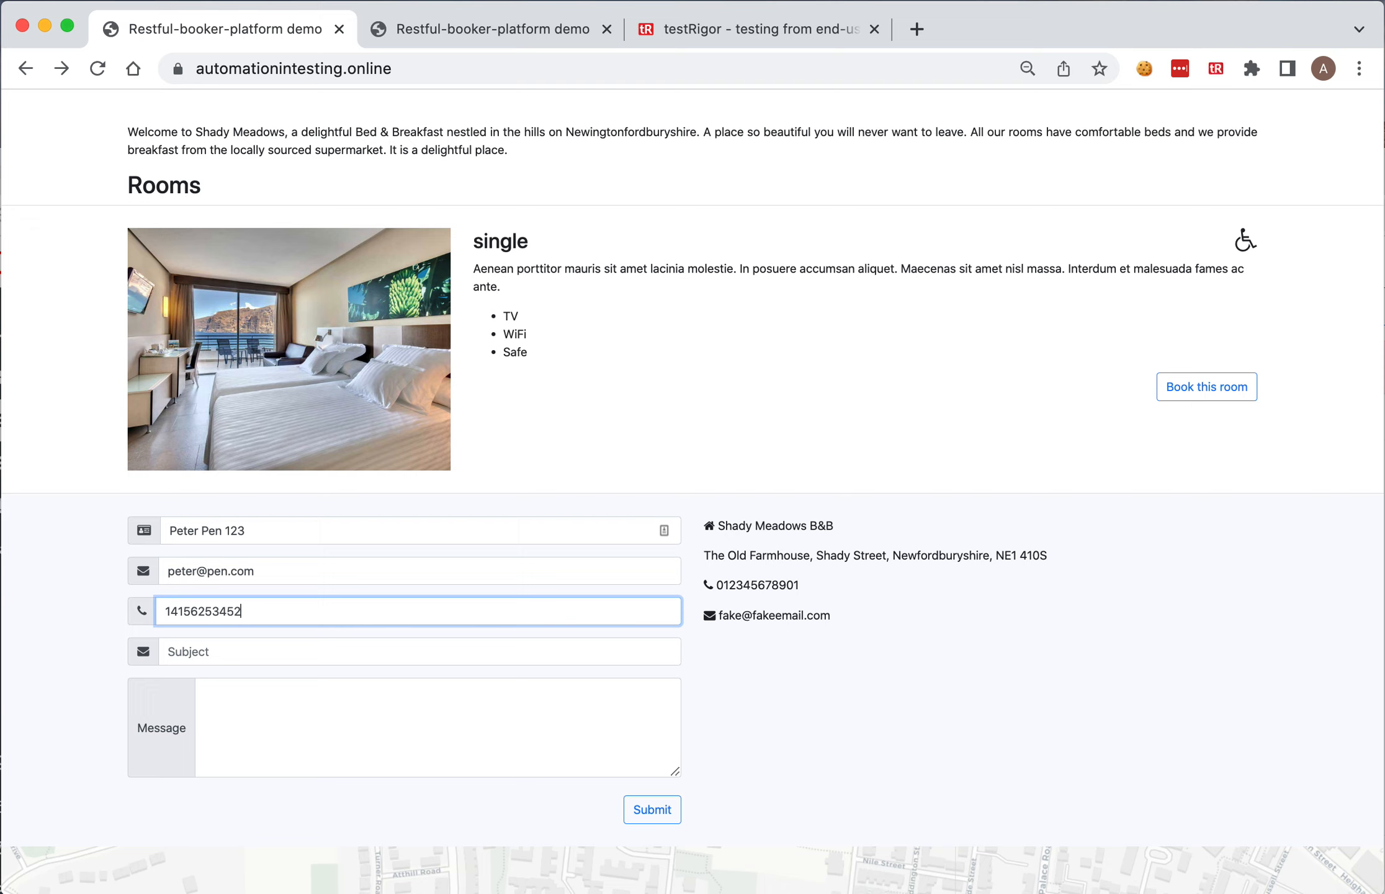
- Enter the subject and message 'Hello, Dear Madam or Sir! How are you doing?' and submit the form
left_click(420, 650)
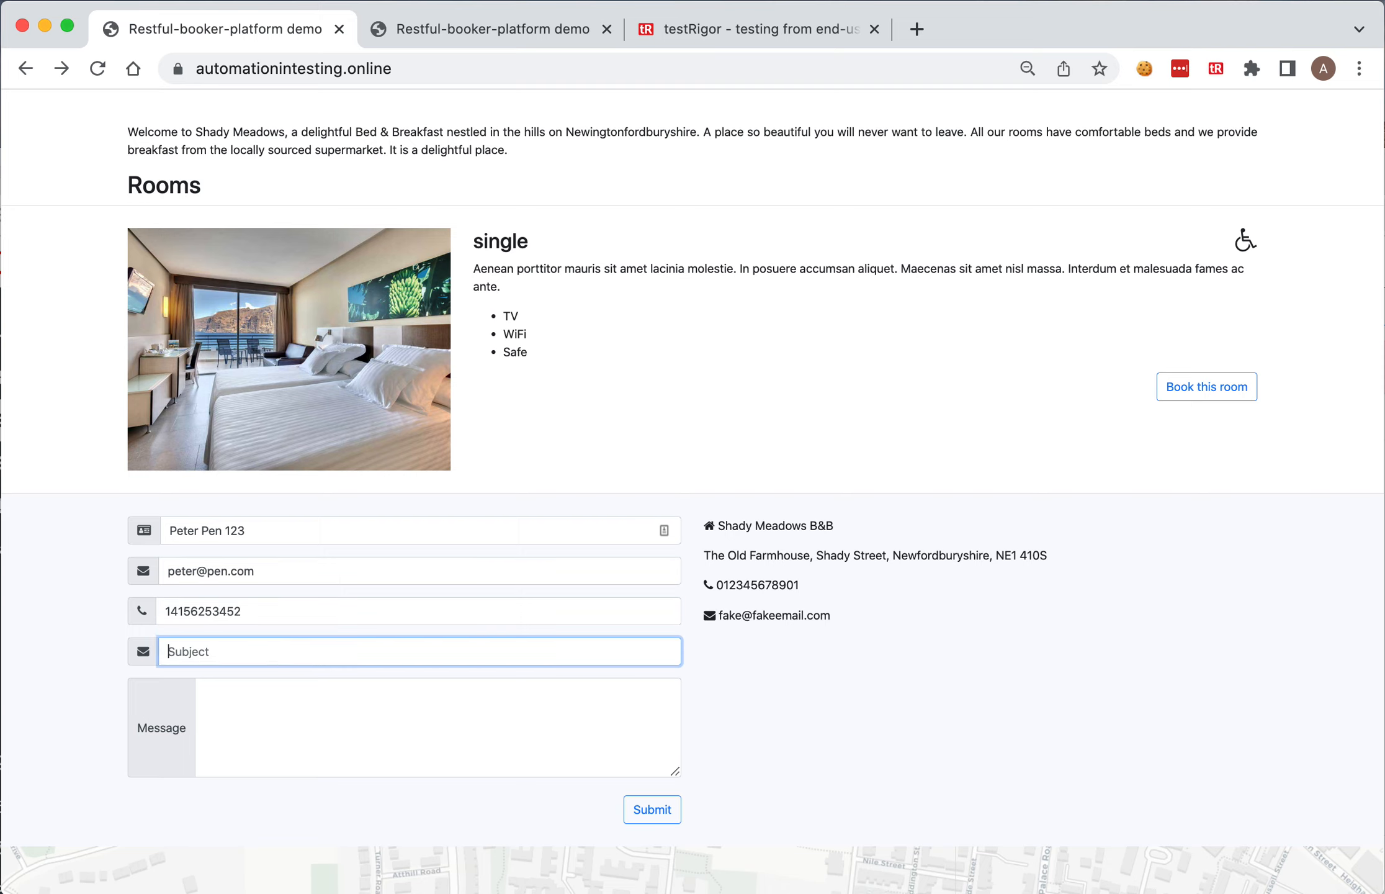
type("Hello, There!")
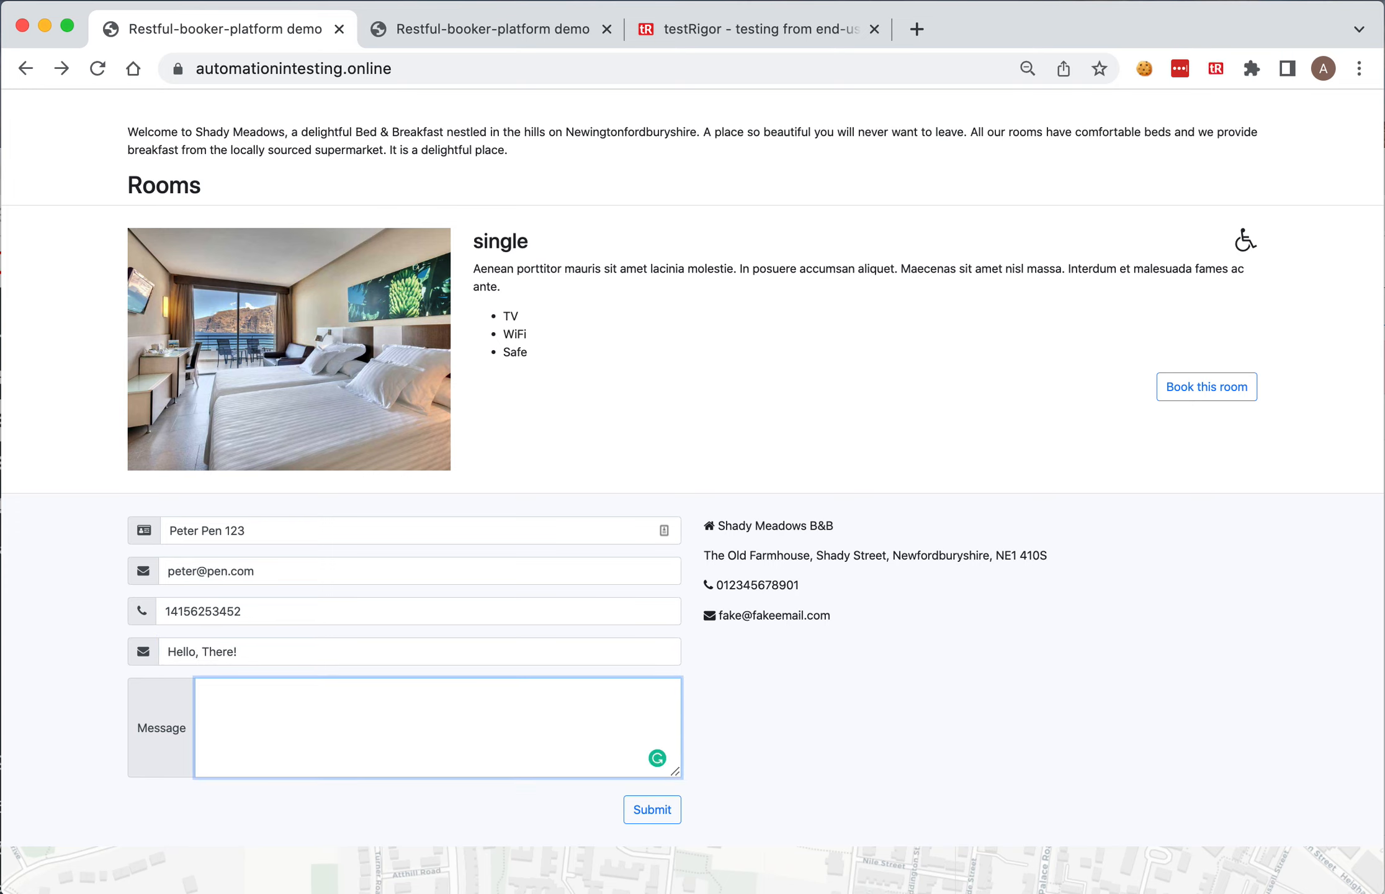
type("H")
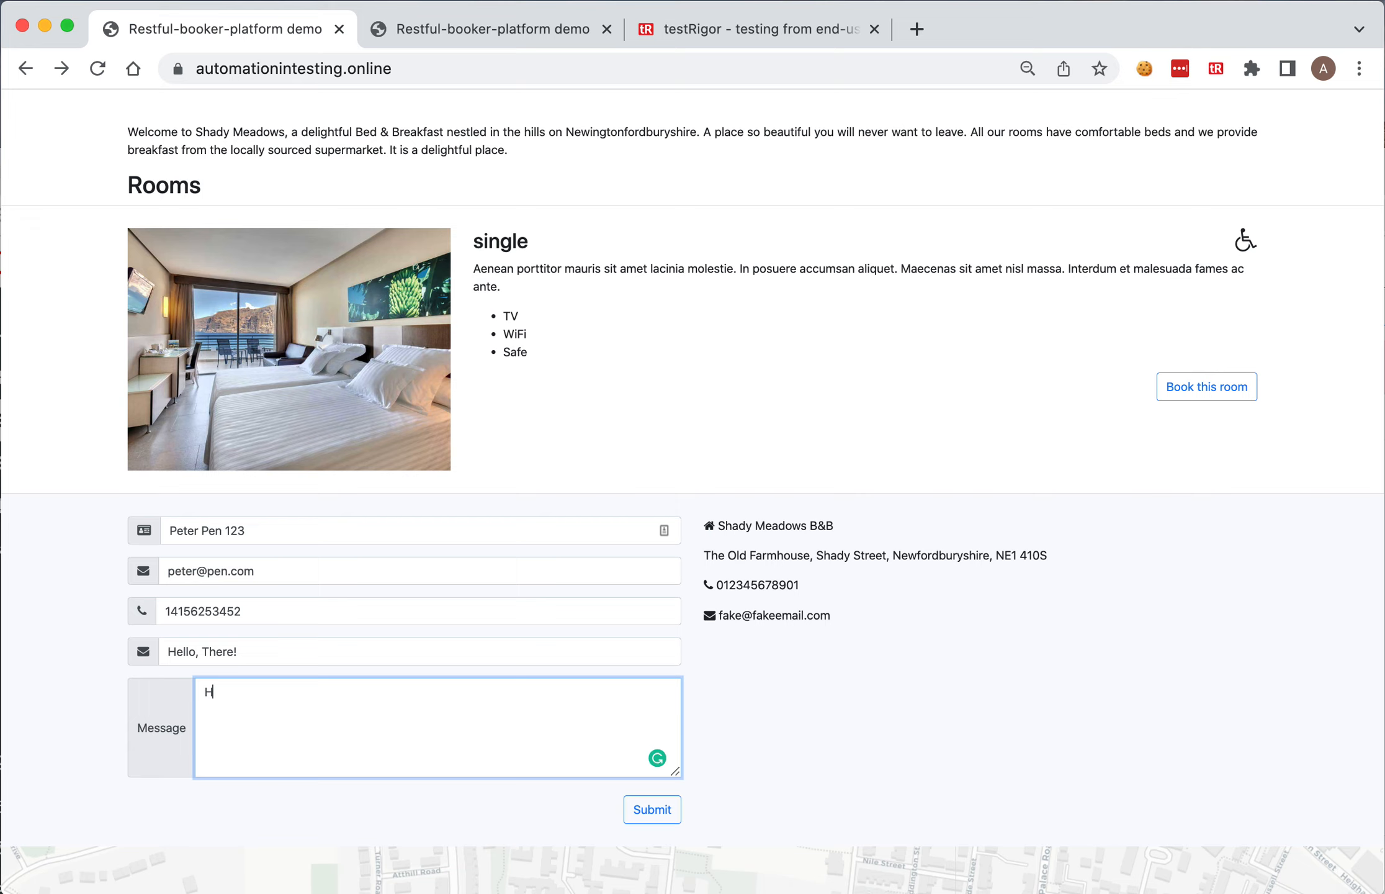
type("ello,")
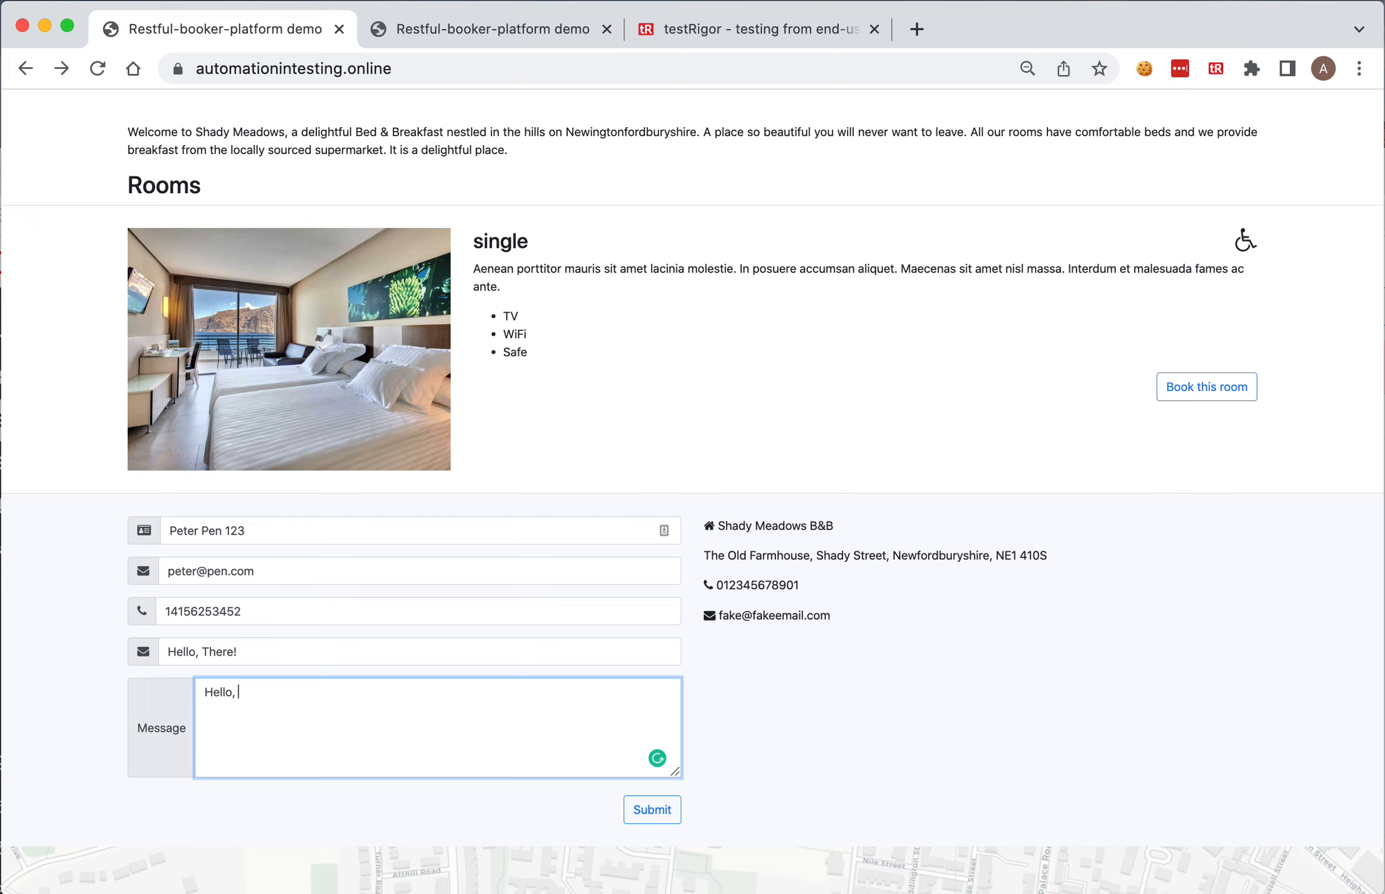
type("Dear")
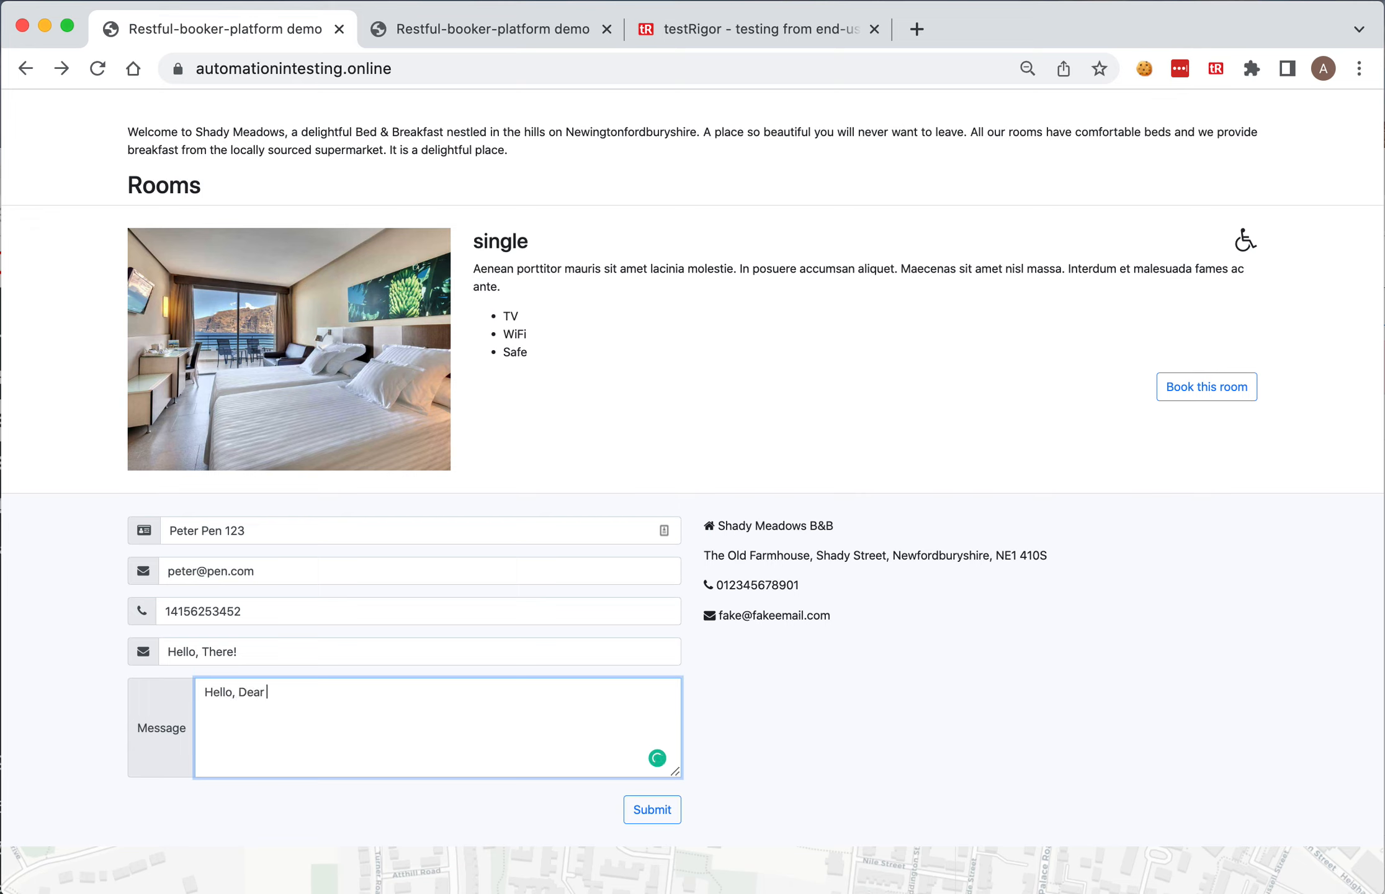
type("Madam or")
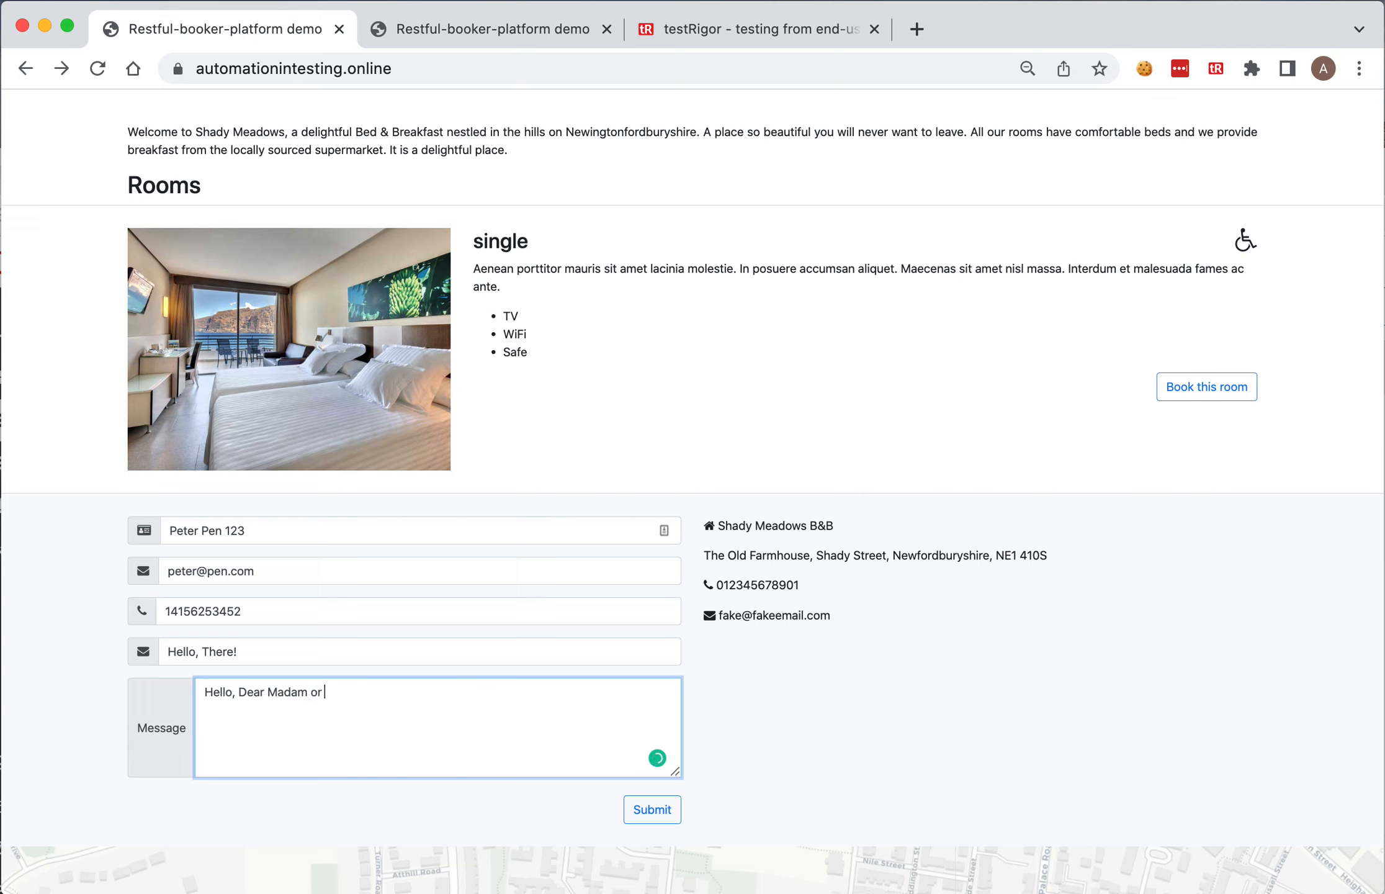
type("Sir")
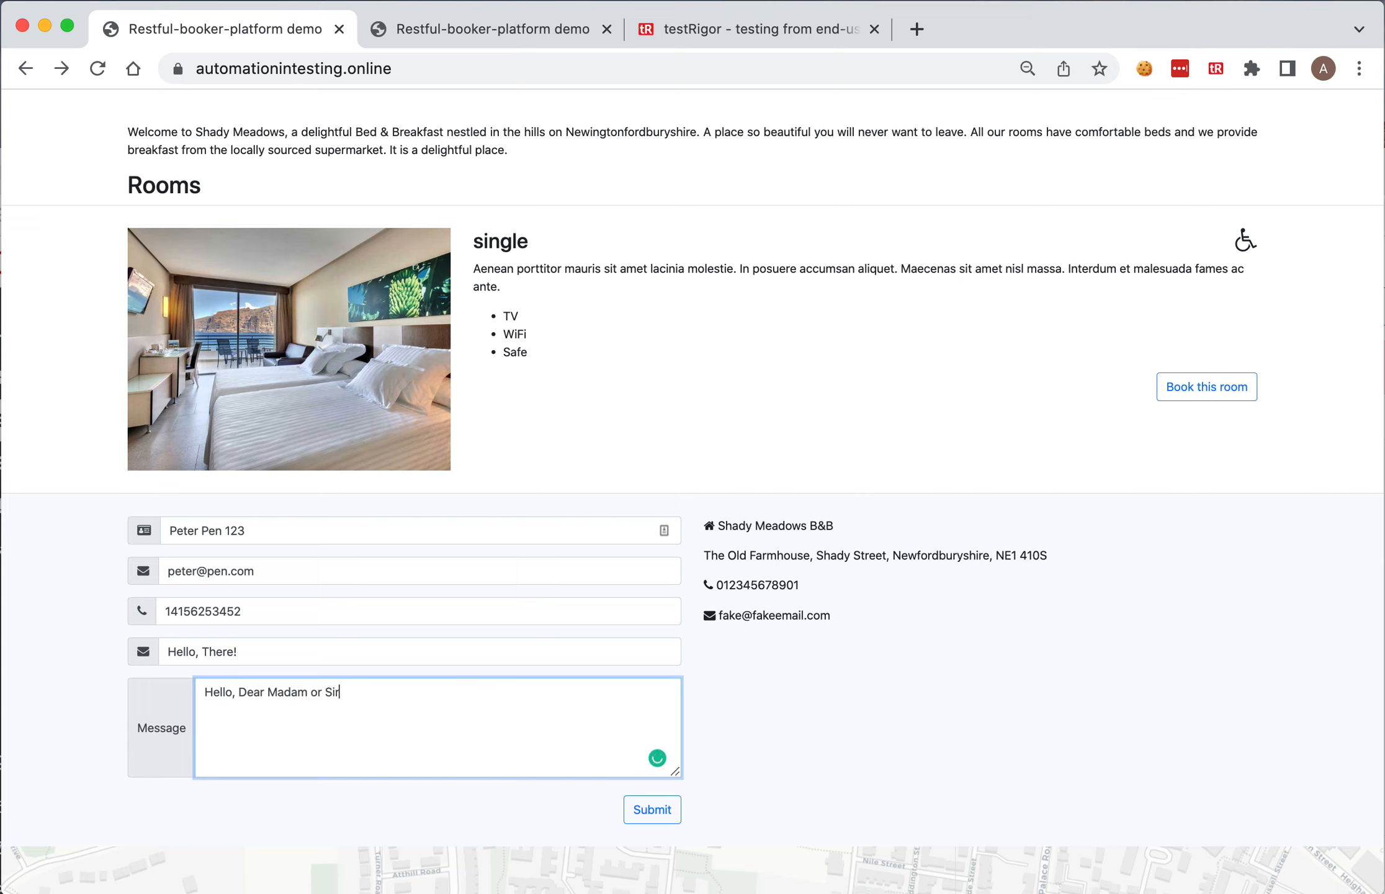
type("! Howa")
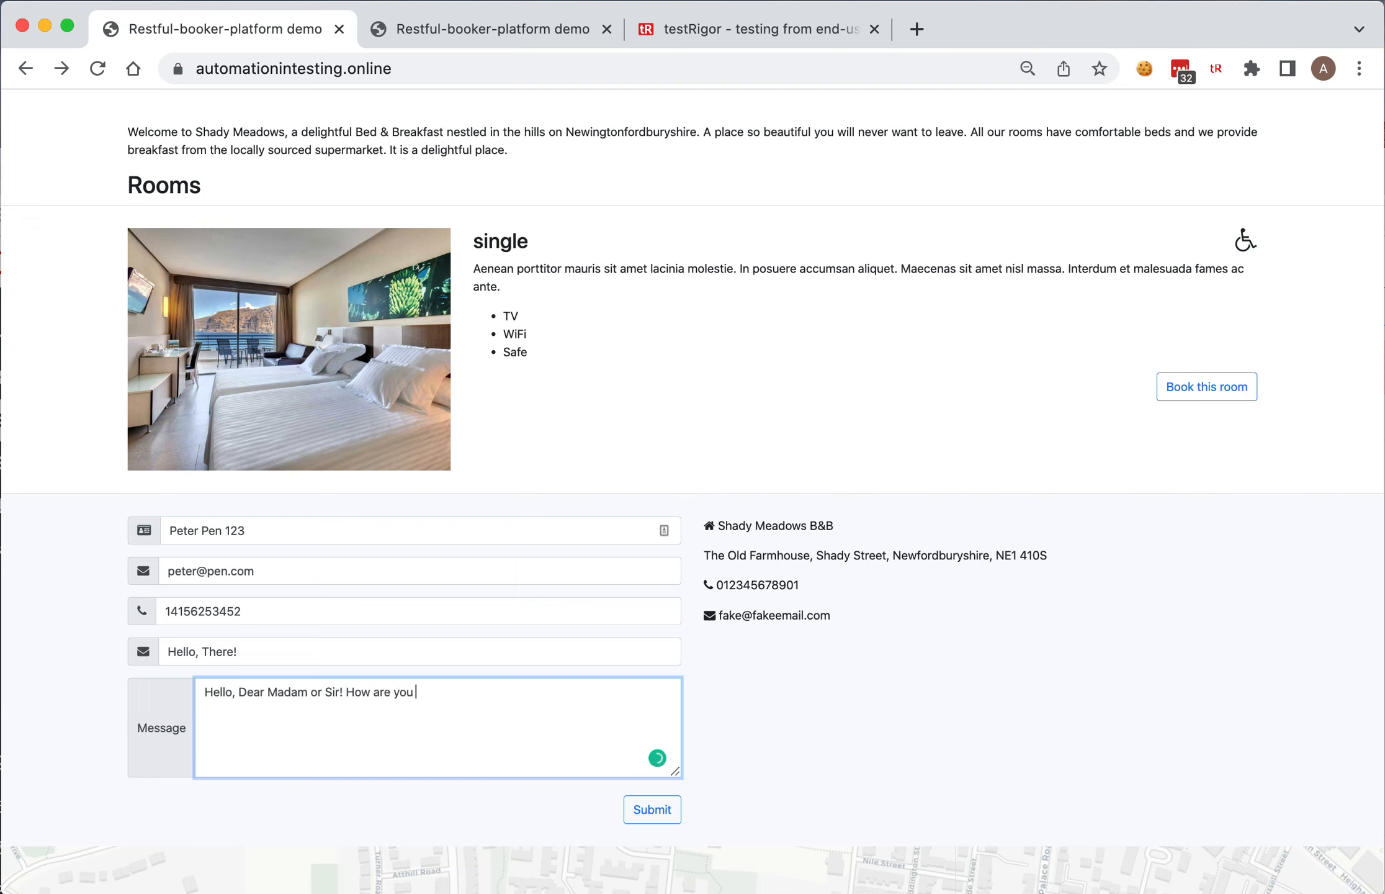
type("doing?")
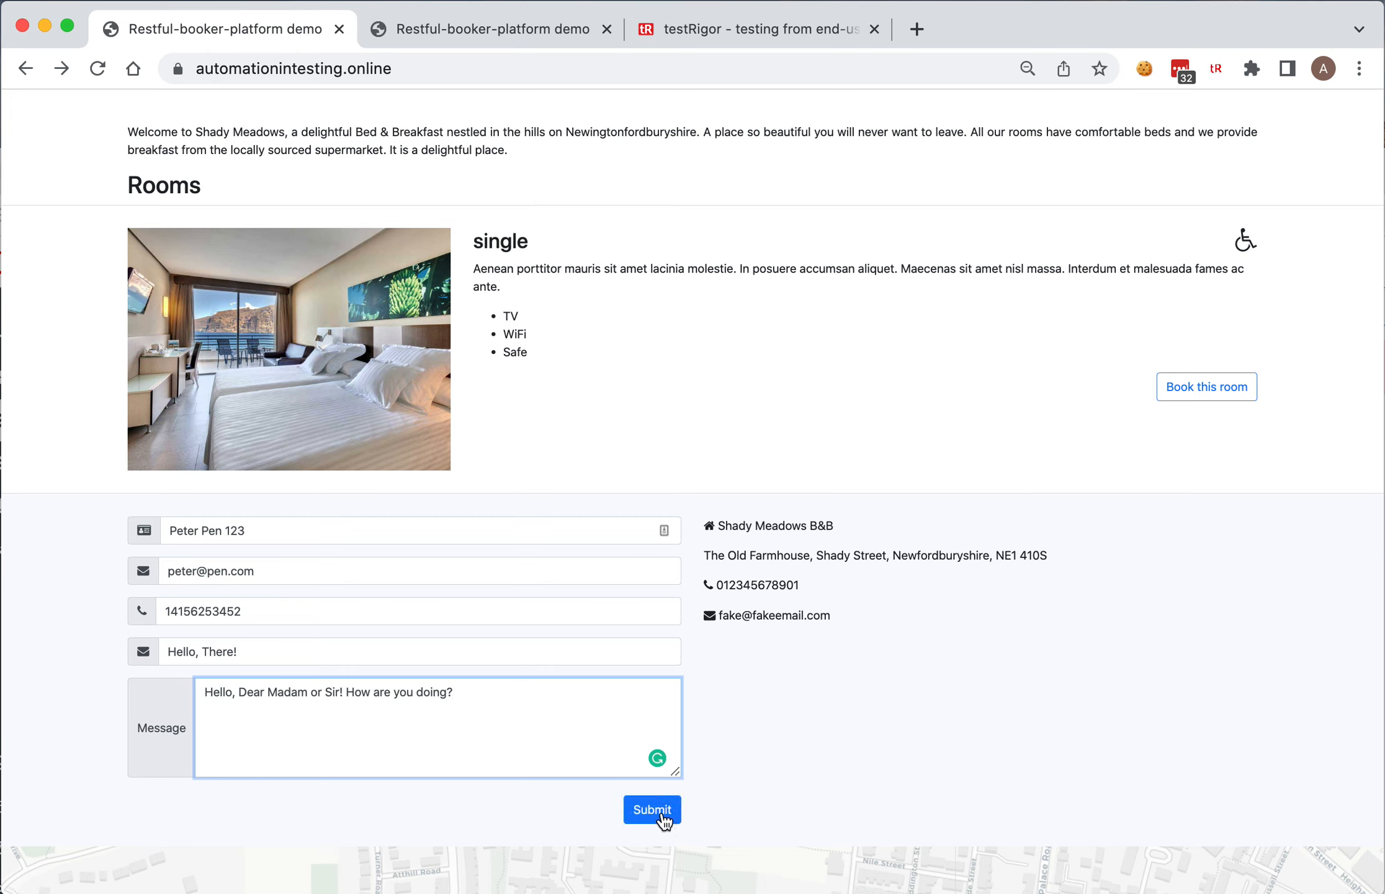
left_click(651, 809)
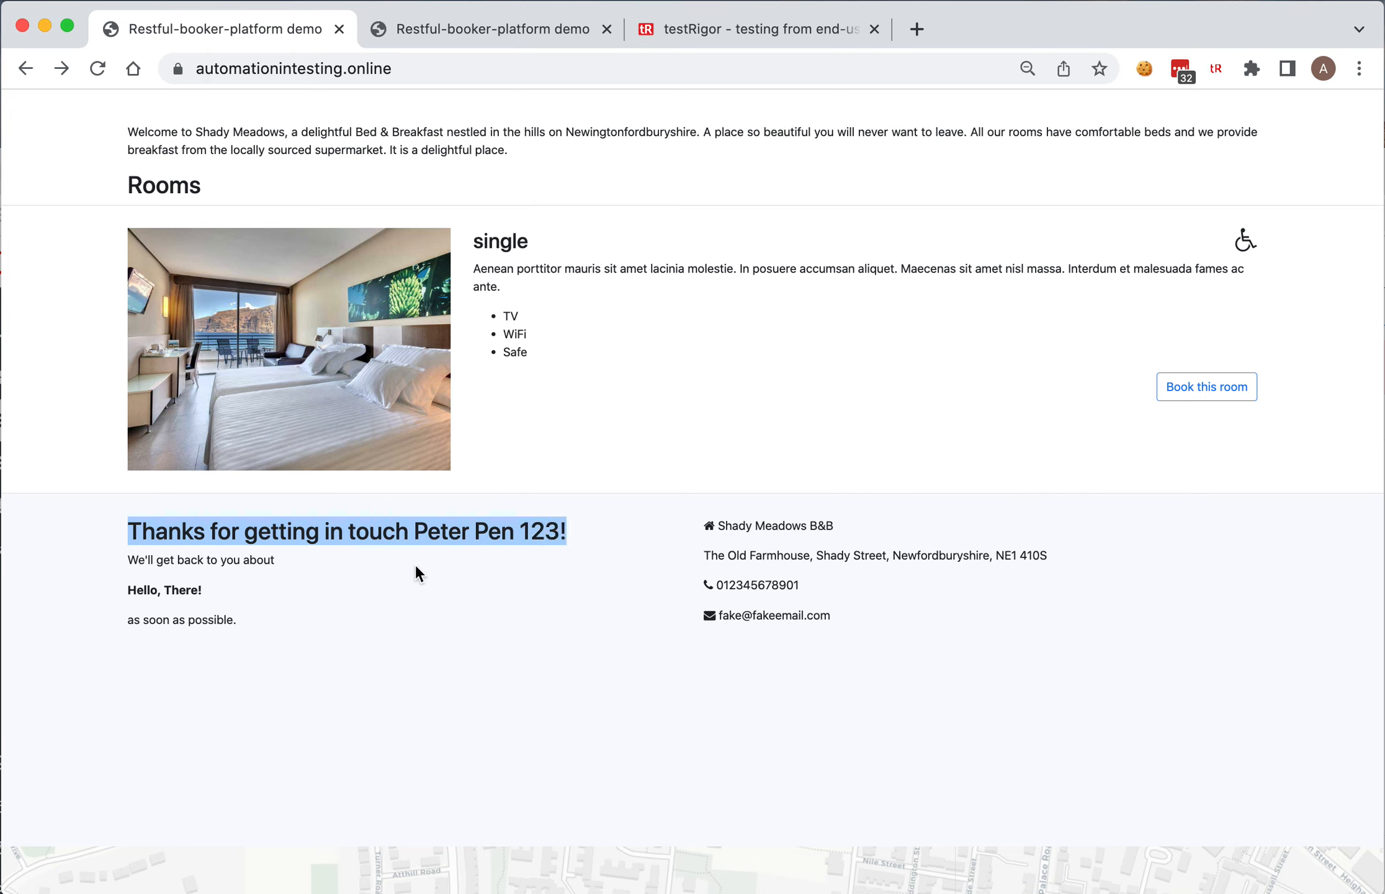
mouse_move(404, 527)
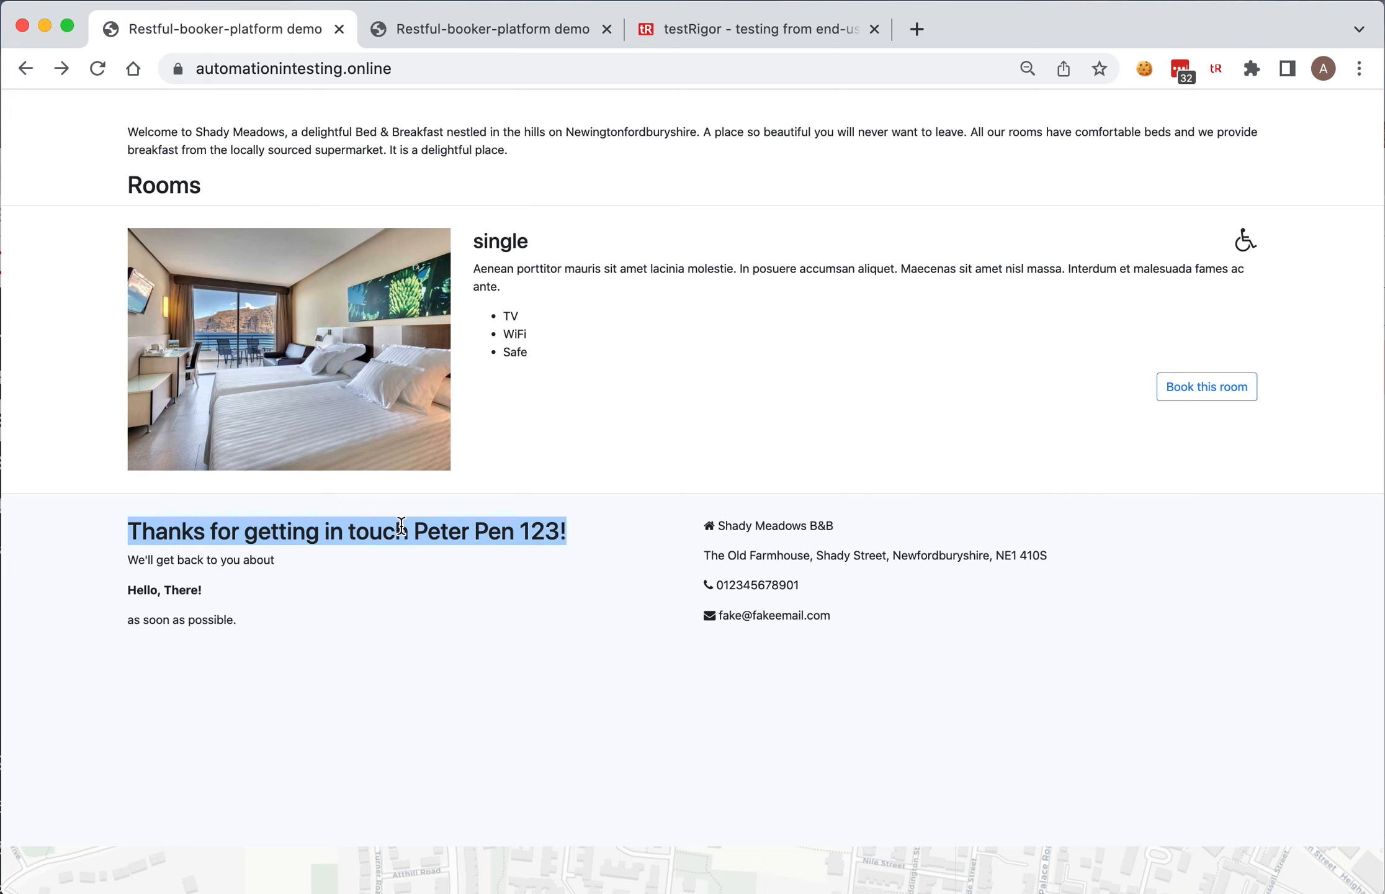
- Record a click on the 'Thanks for getting in touch Peter Pen 123!' heading and scroll to the footer
left_click(478, 653)
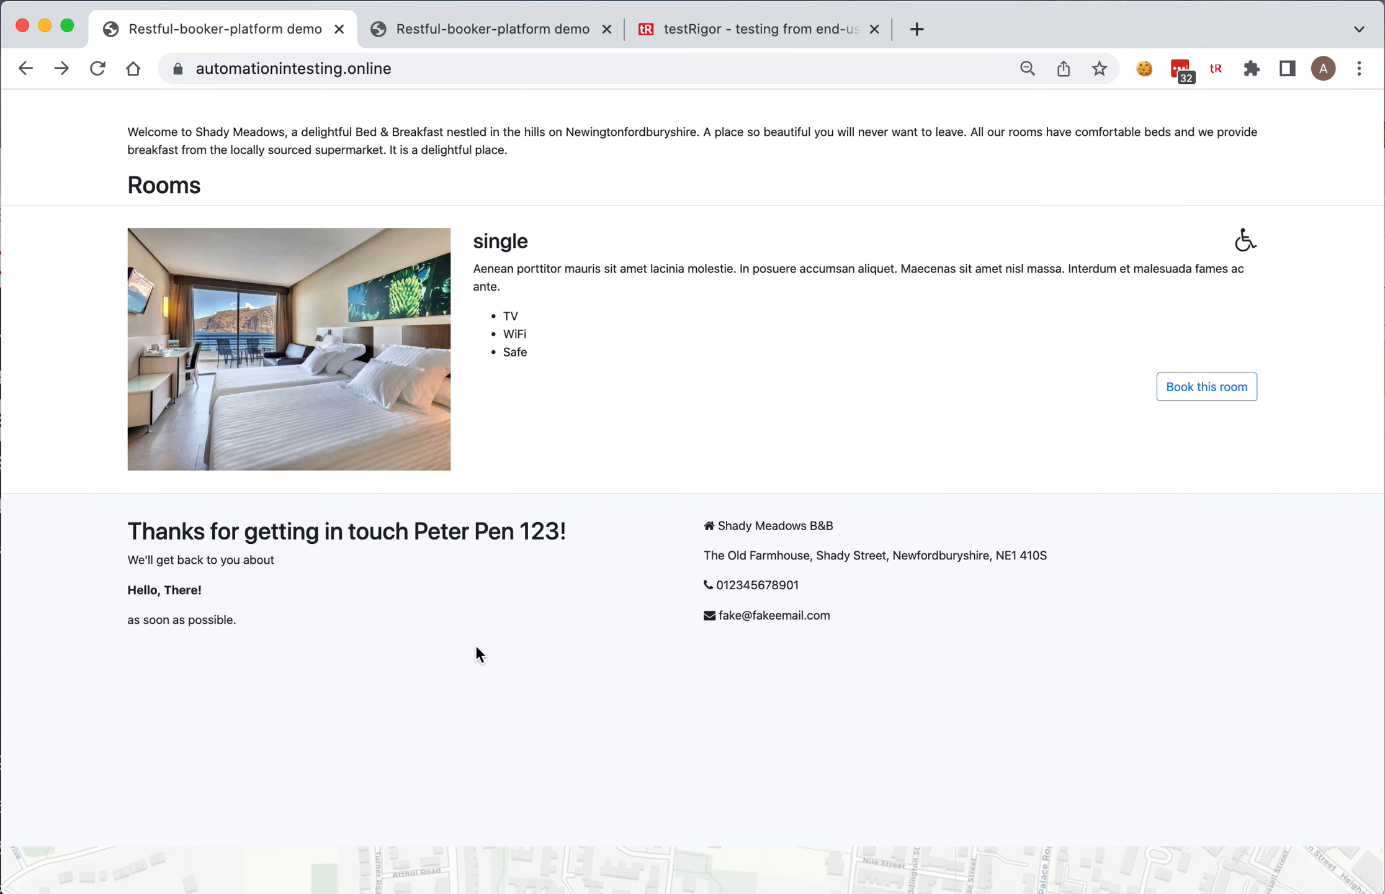
scroll("down", 3)
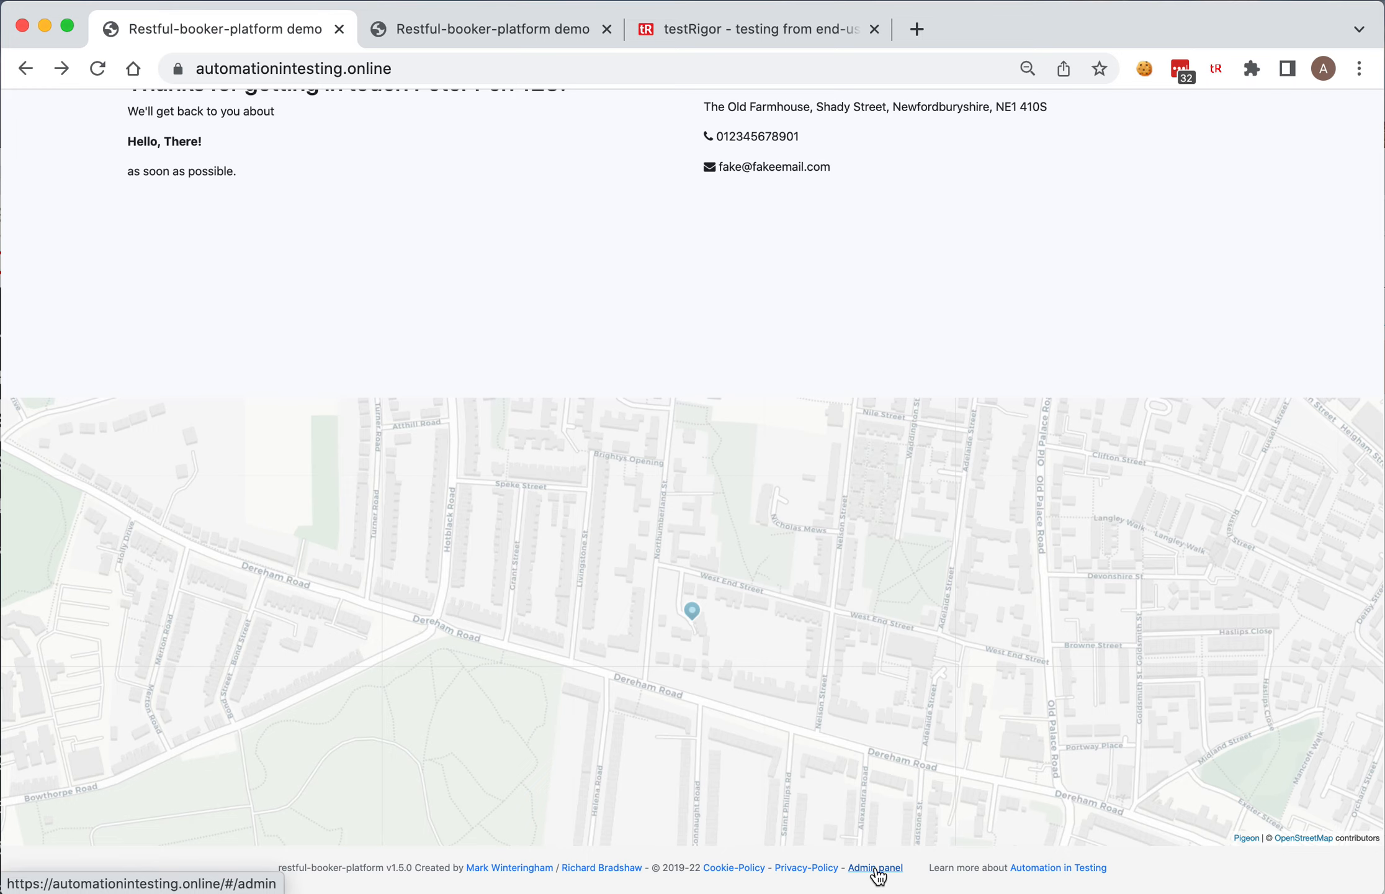
- Attempt an admin login that gets rejected, then bring up the testRigor recorder panel
left_click(873, 867)
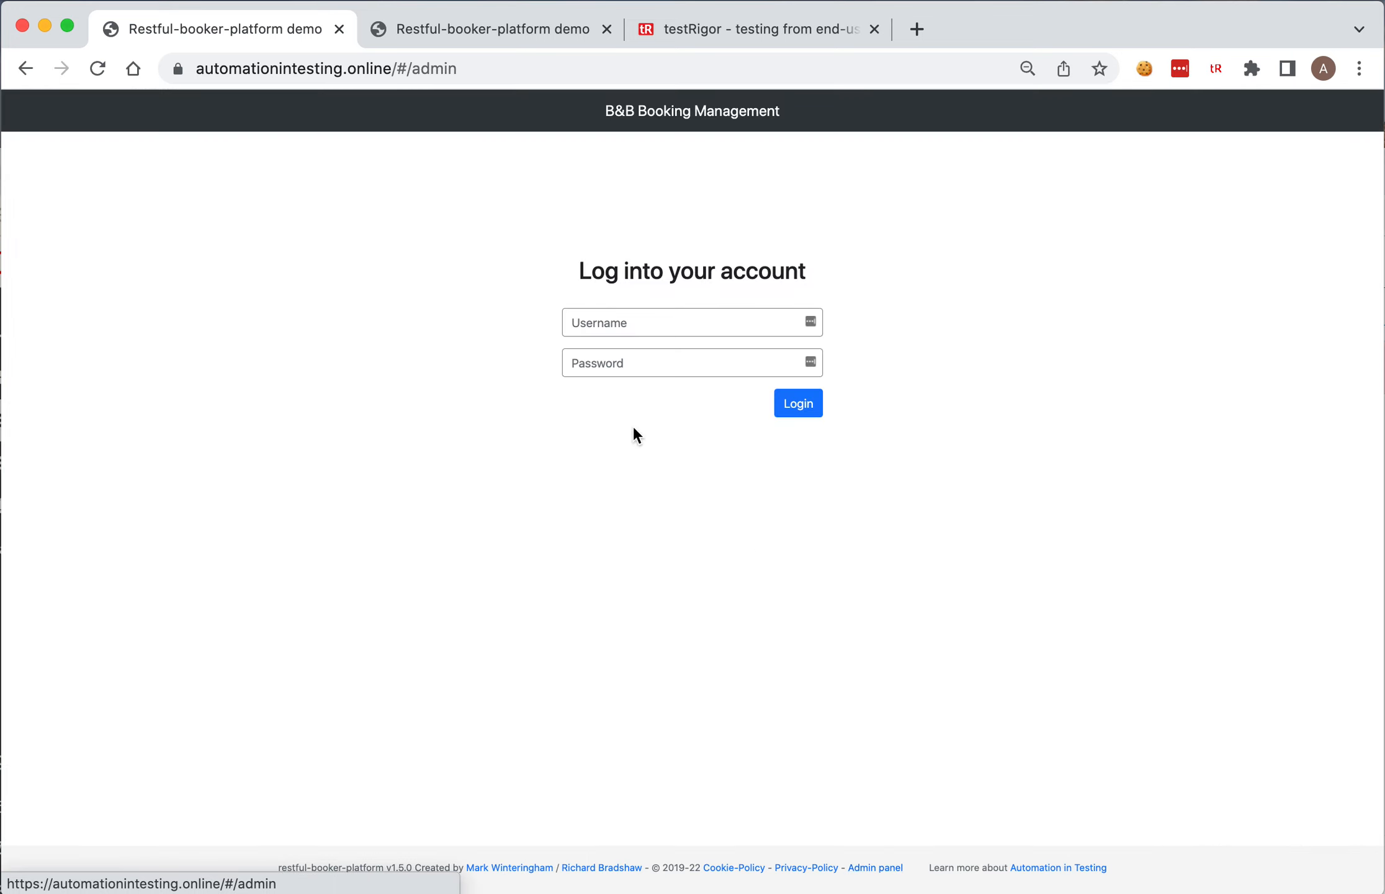
type("admin")
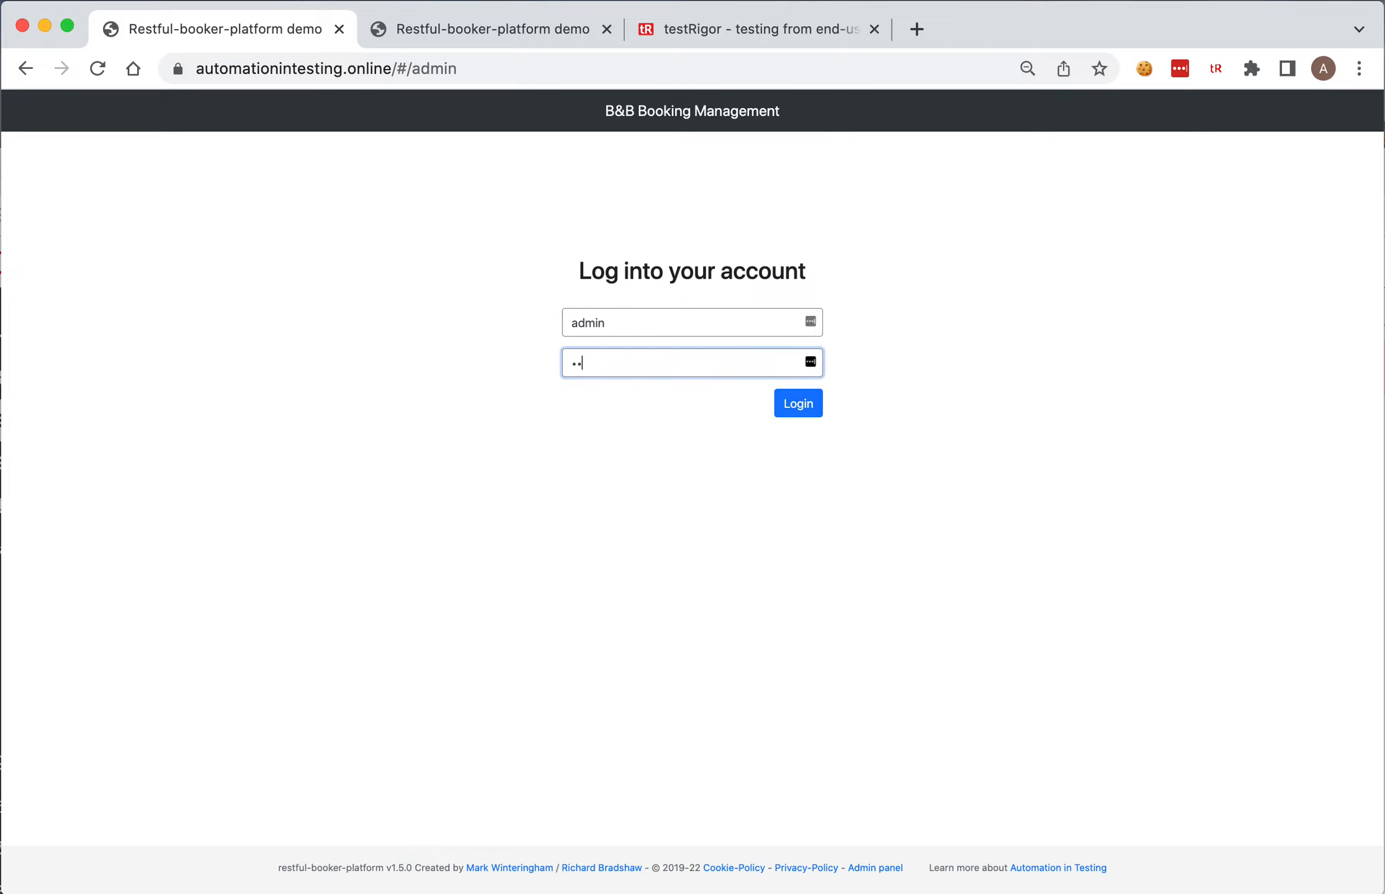
type("password")
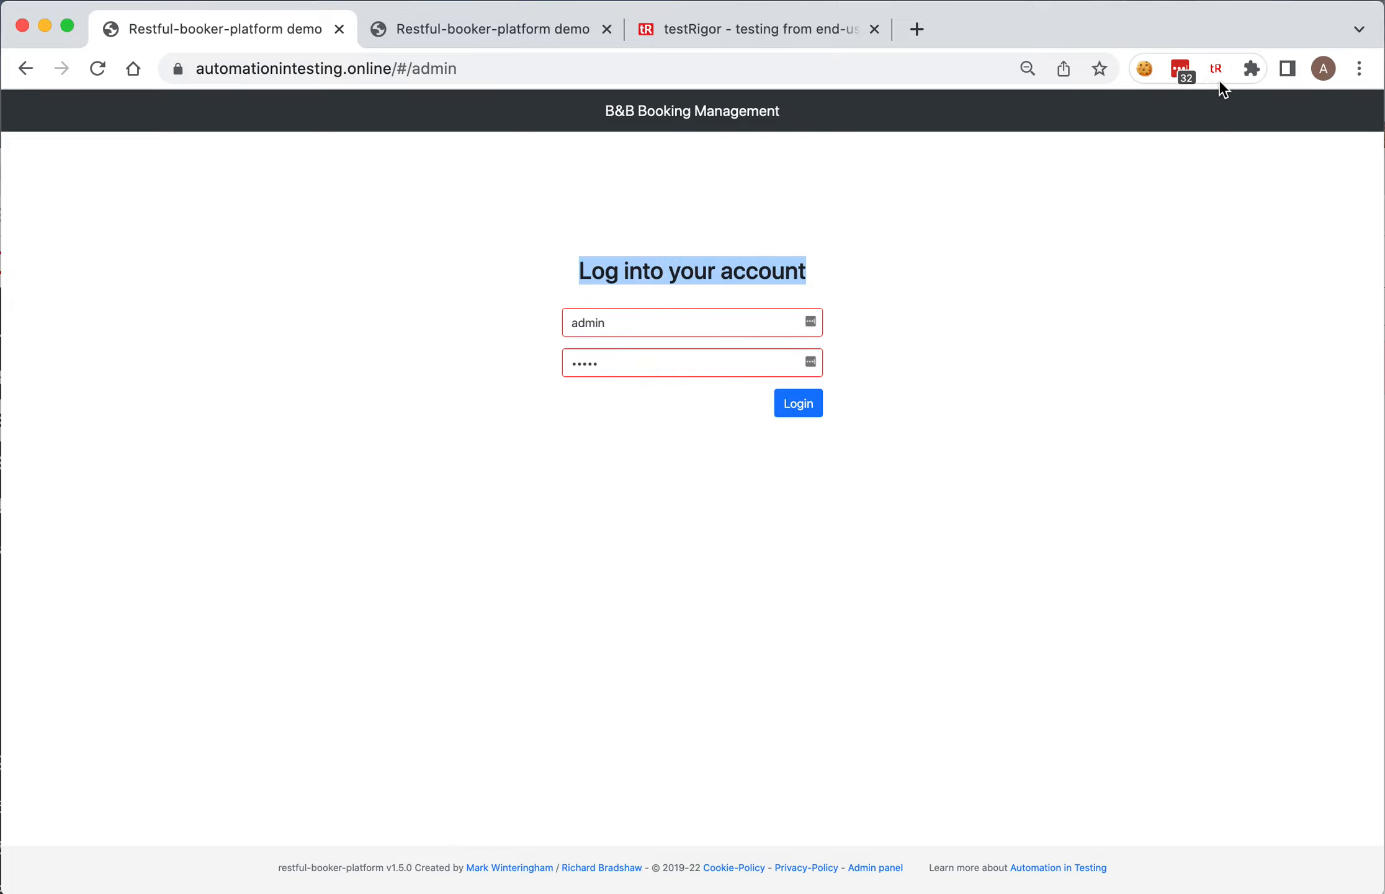
left_click(1215, 69)
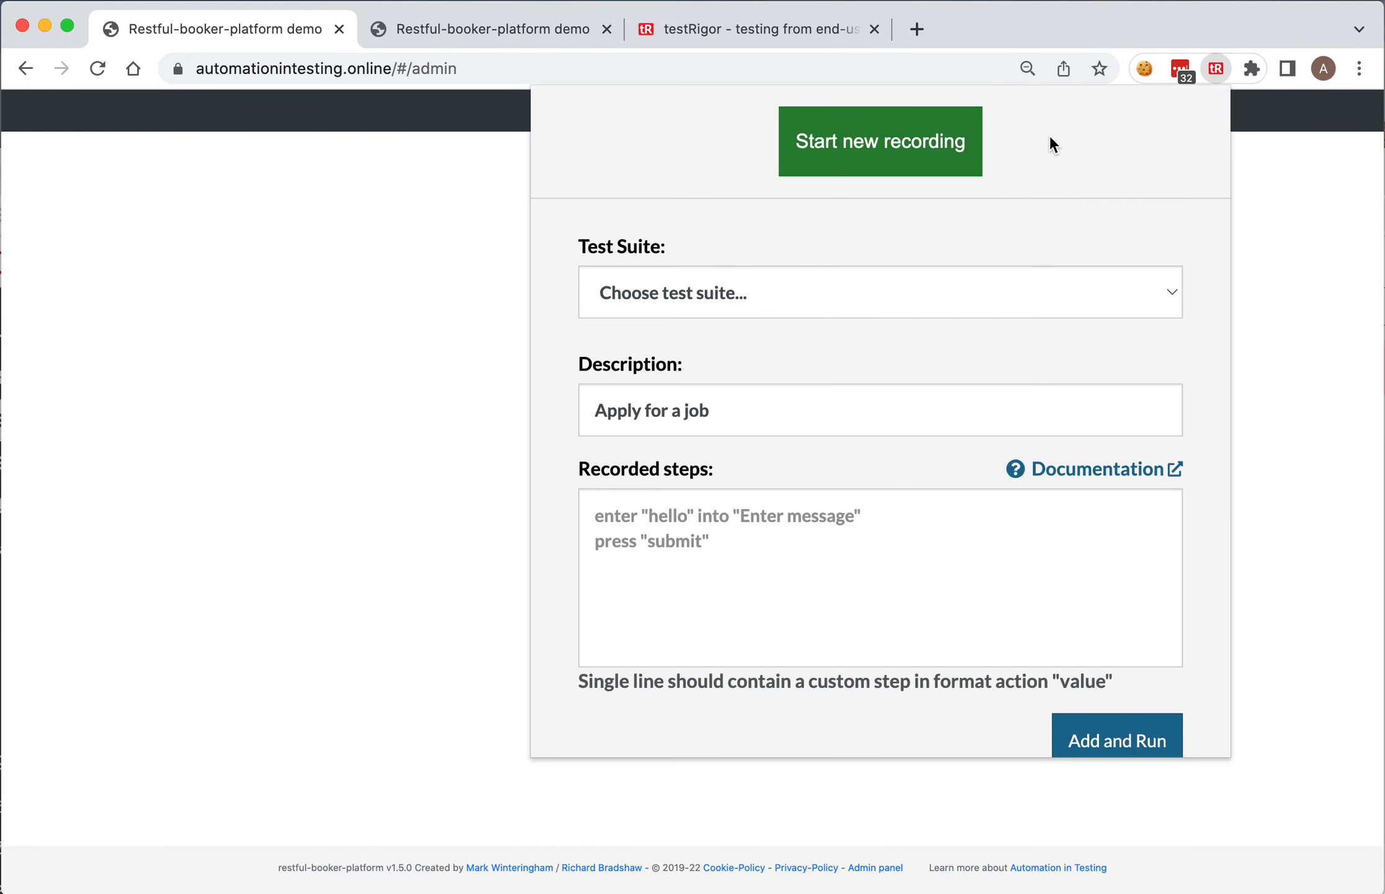
- Assign the recording to the Restful Booker suite with description 'Try to check the message'
left_click(879, 292)
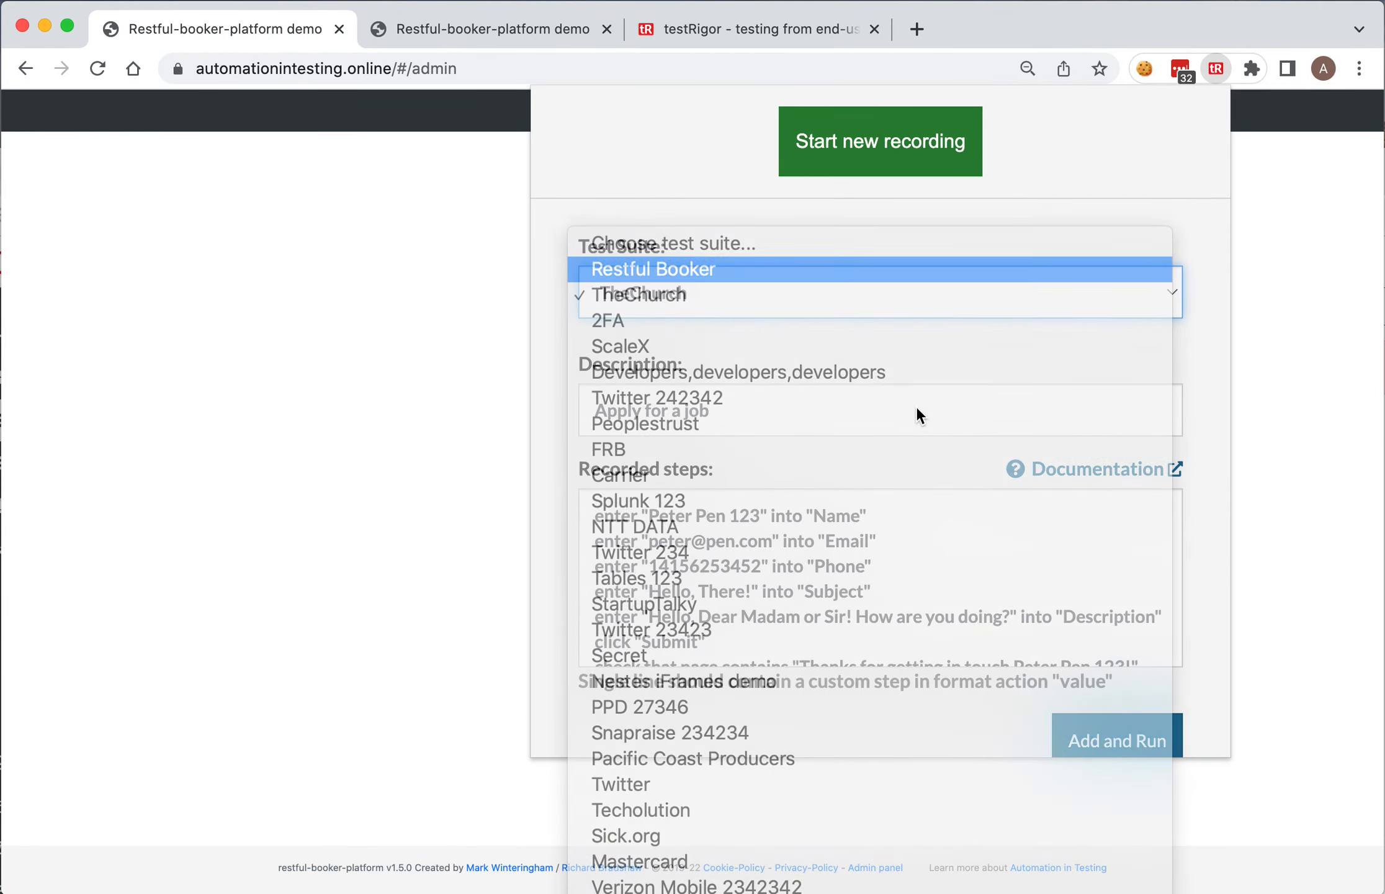
left_click(651, 269)
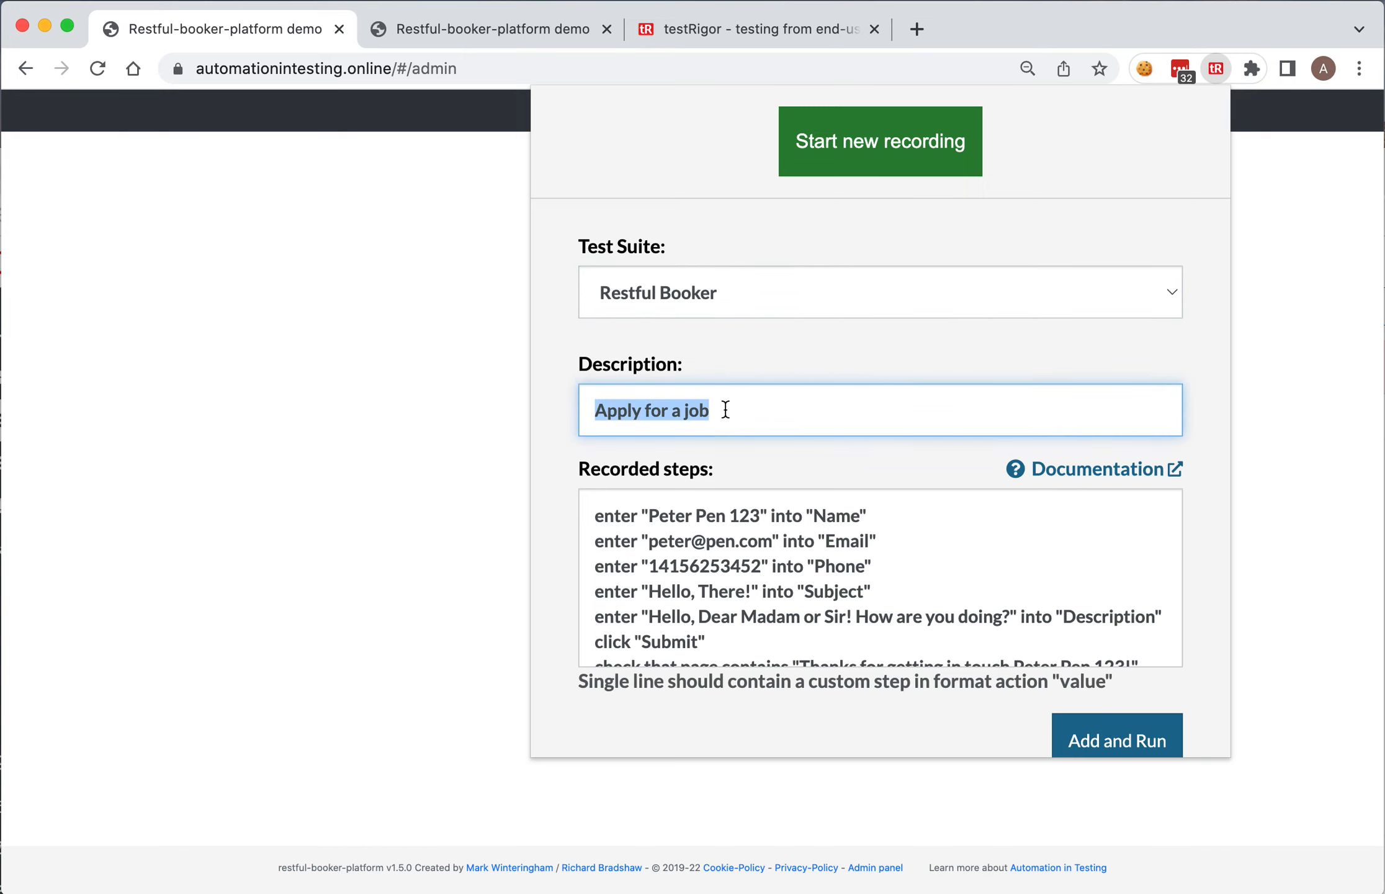
type("Try")
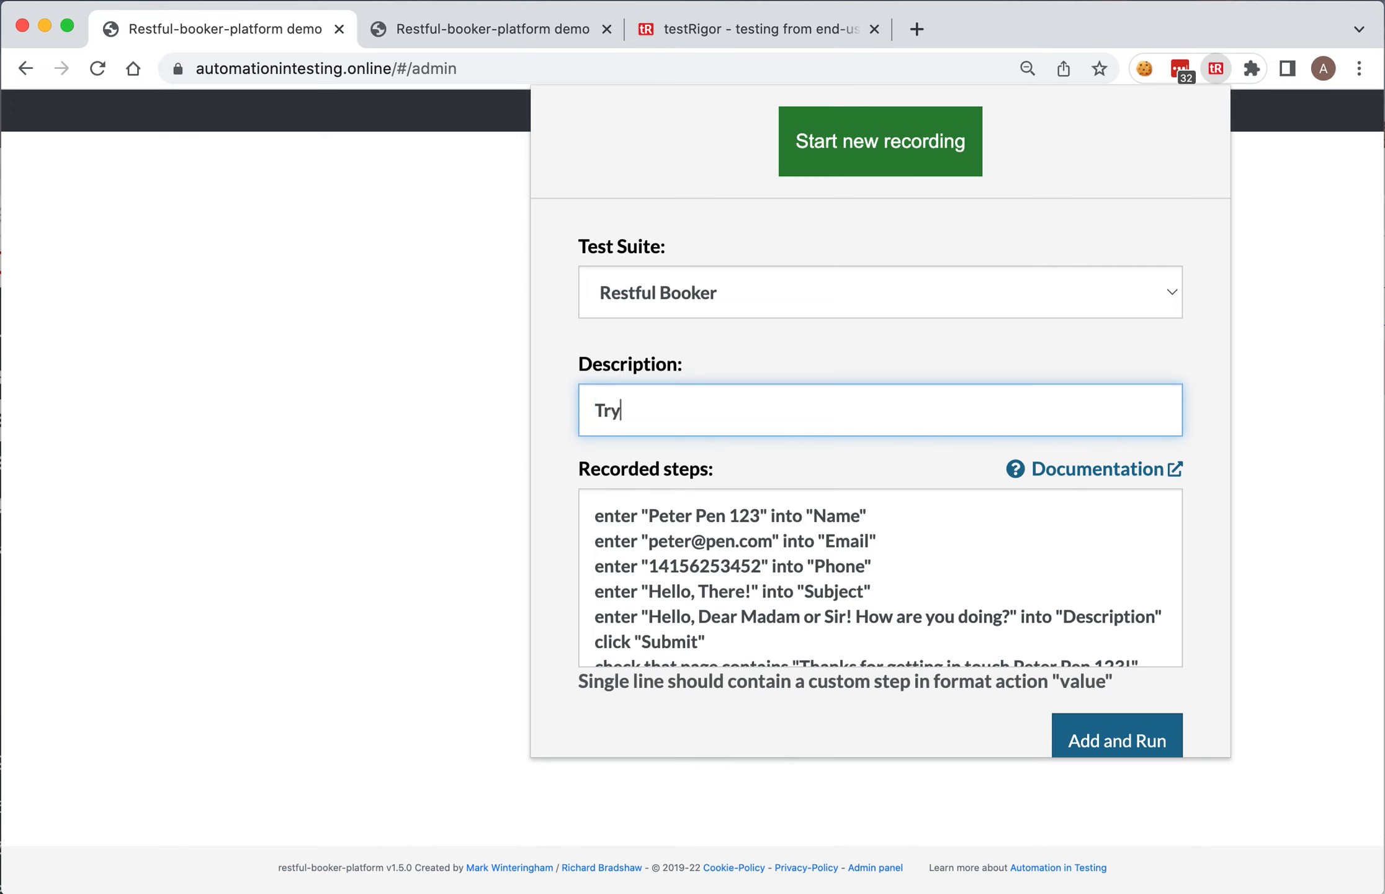
type("to check the")
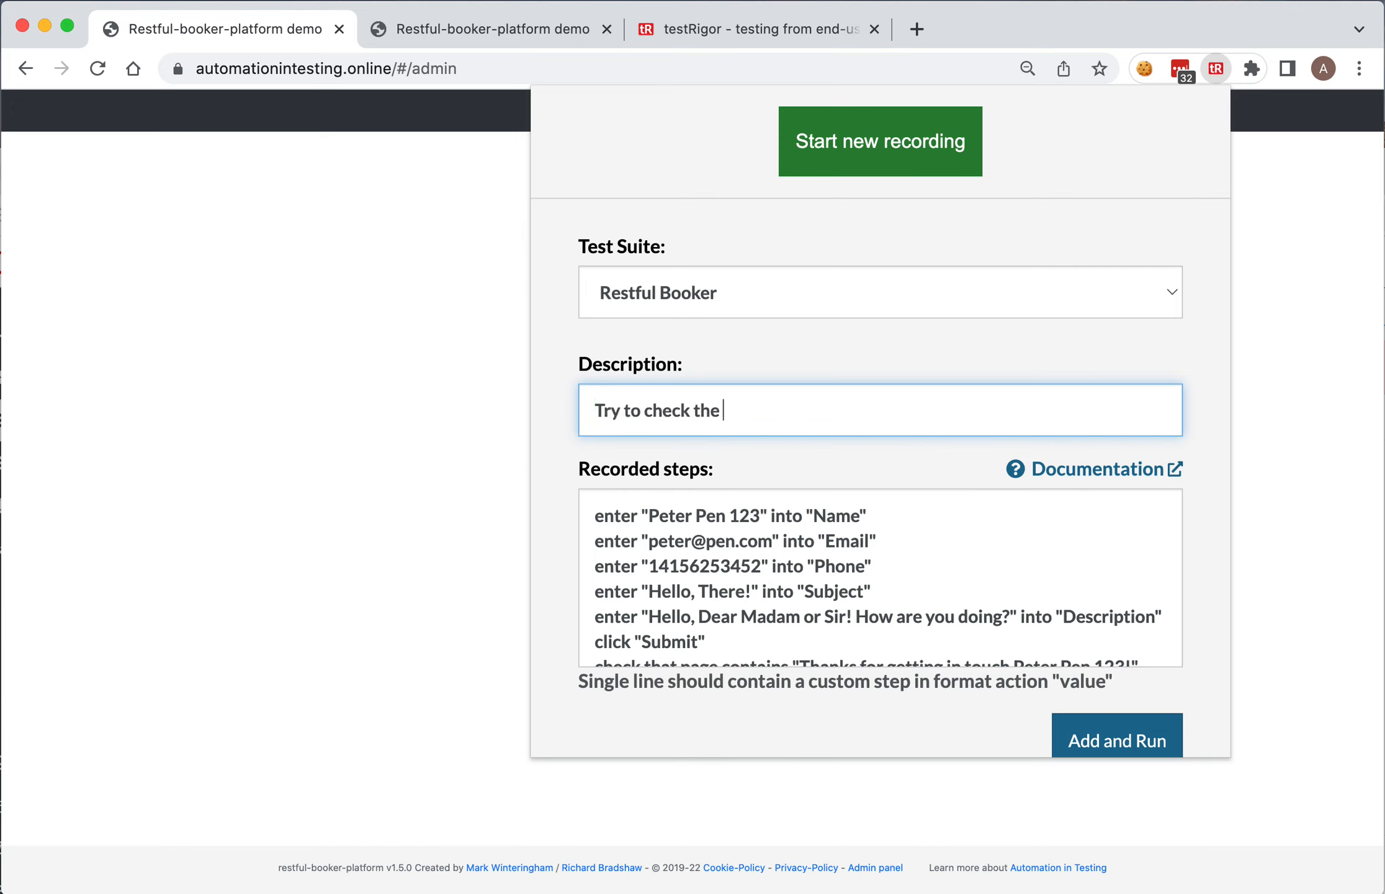
type("message")
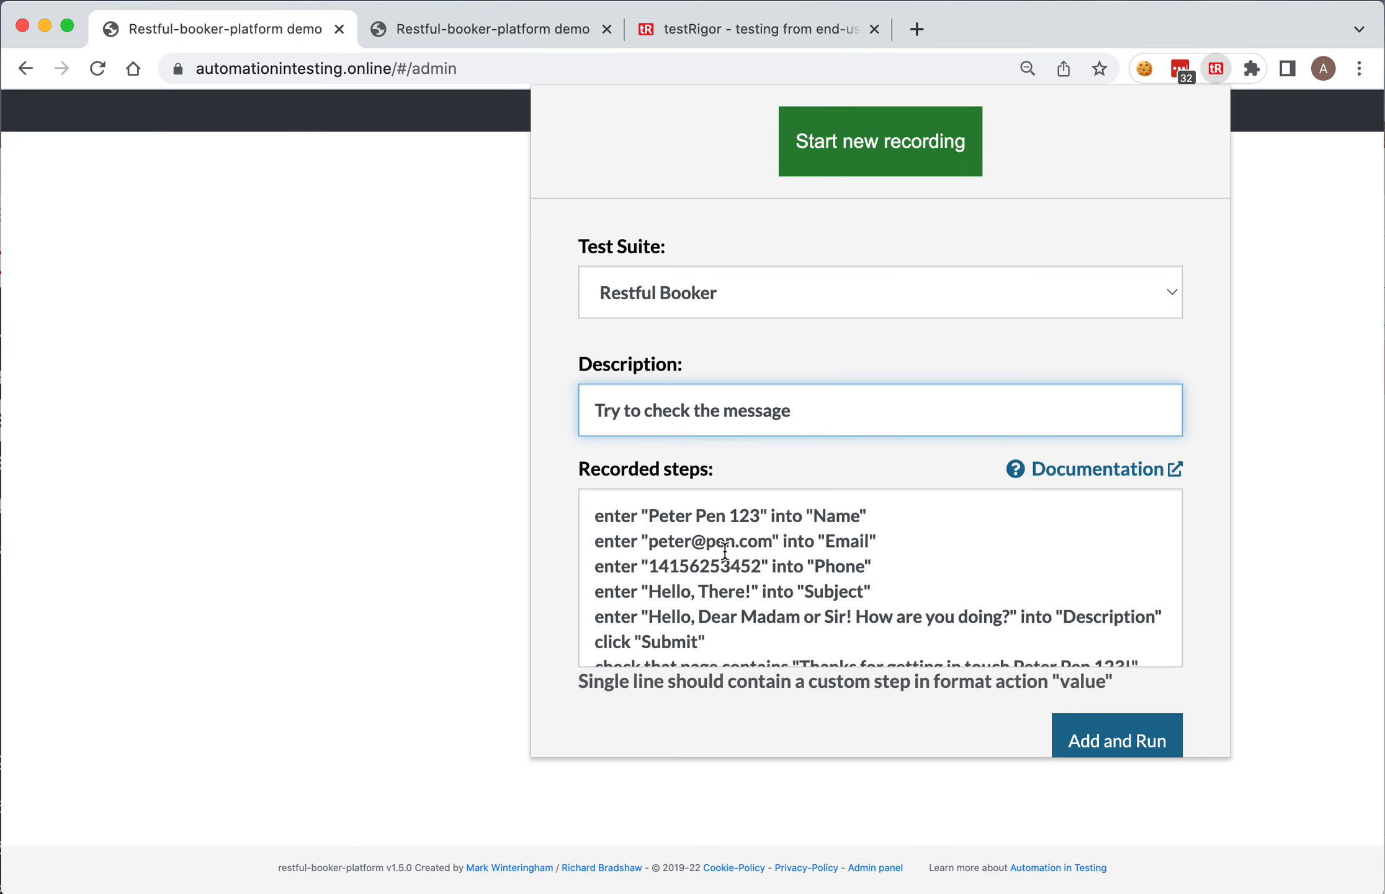
scroll("down", 3)
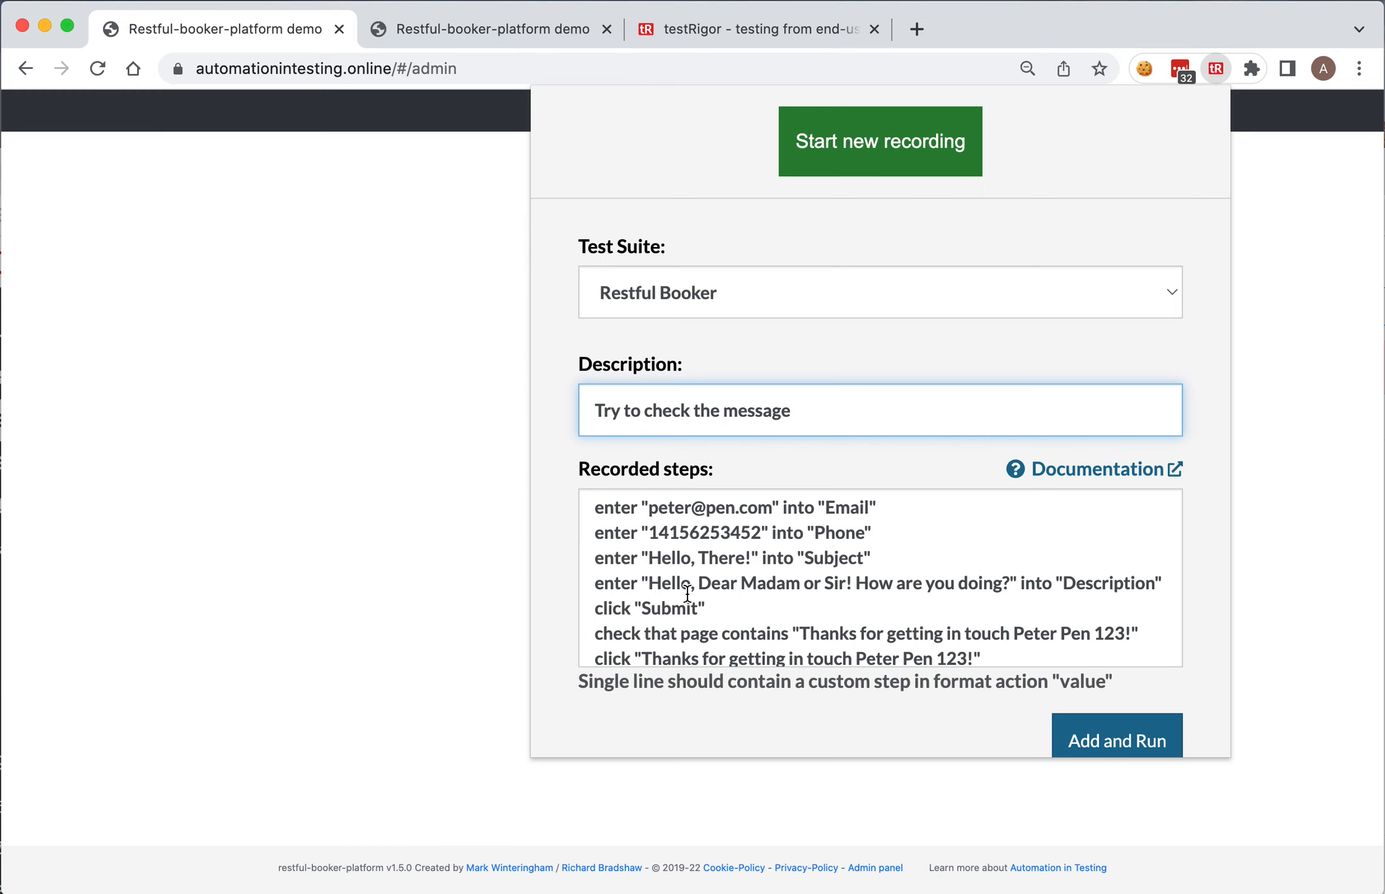
- Tidy the recorded steps, condensing the admin login lines, then Add and Run the test case
double_click(669, 607)
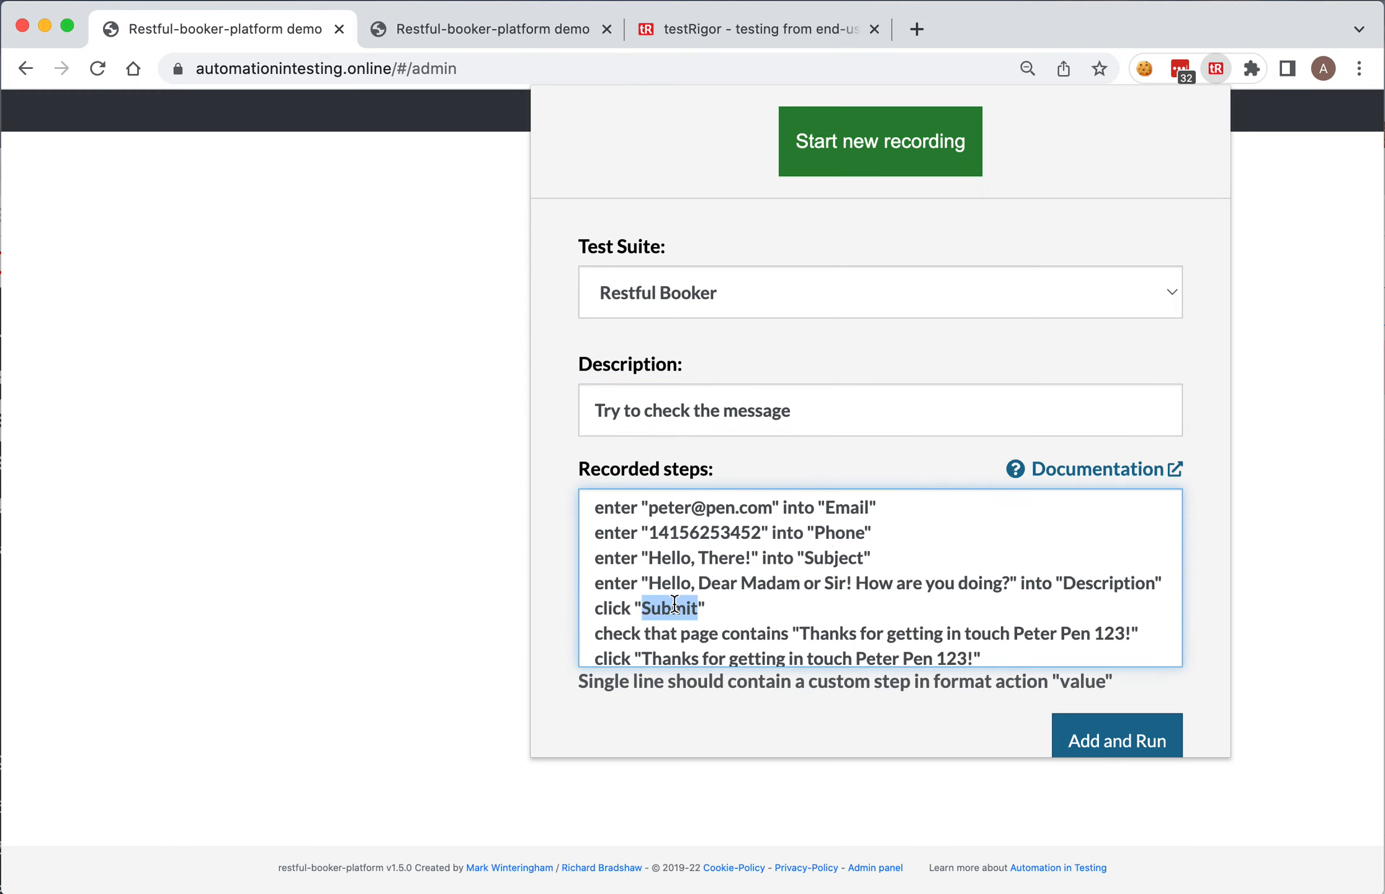
type("Message")
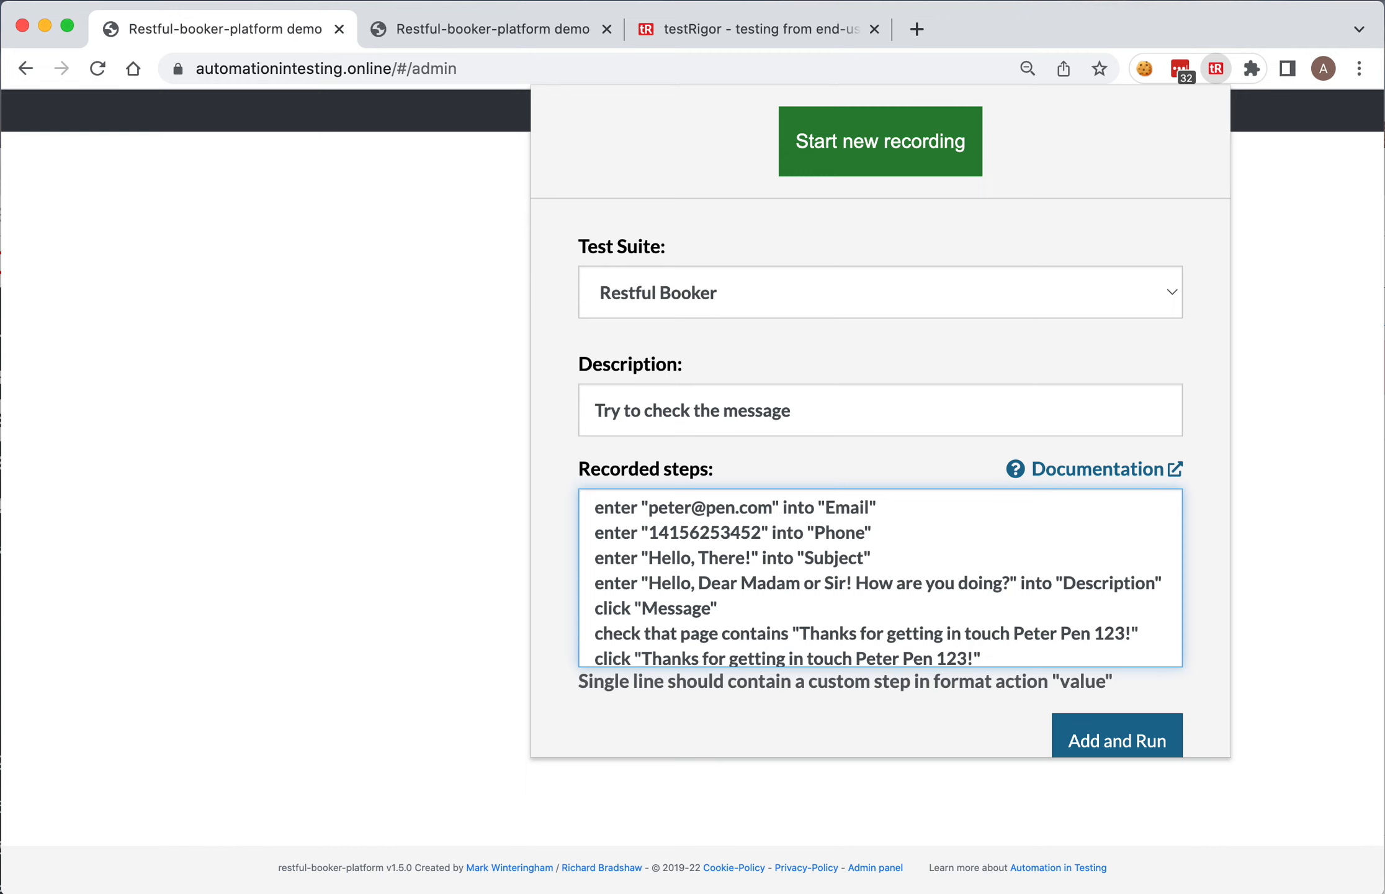
mouse_move(727, 604)
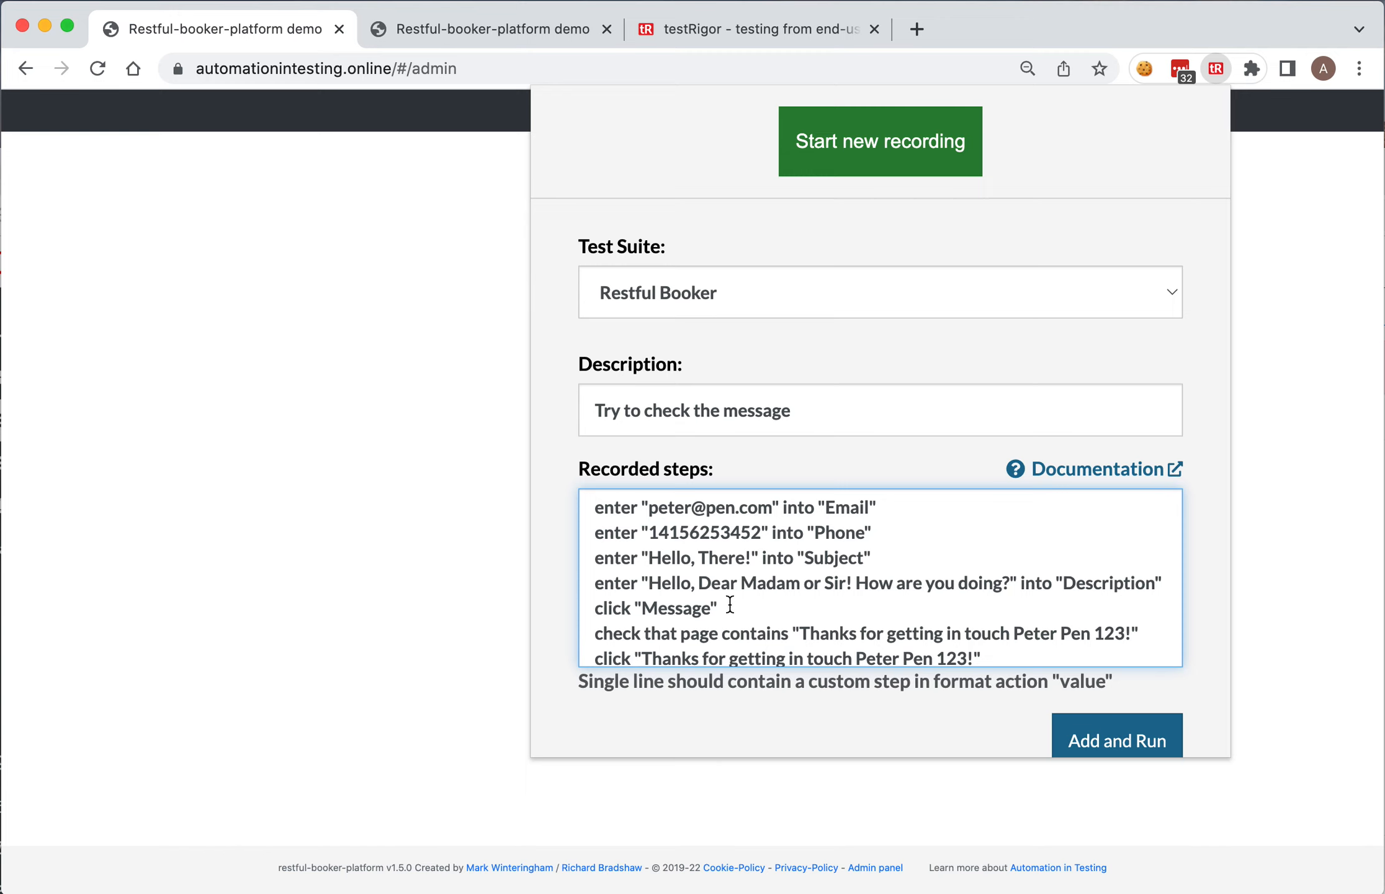
double_click(655, 607)
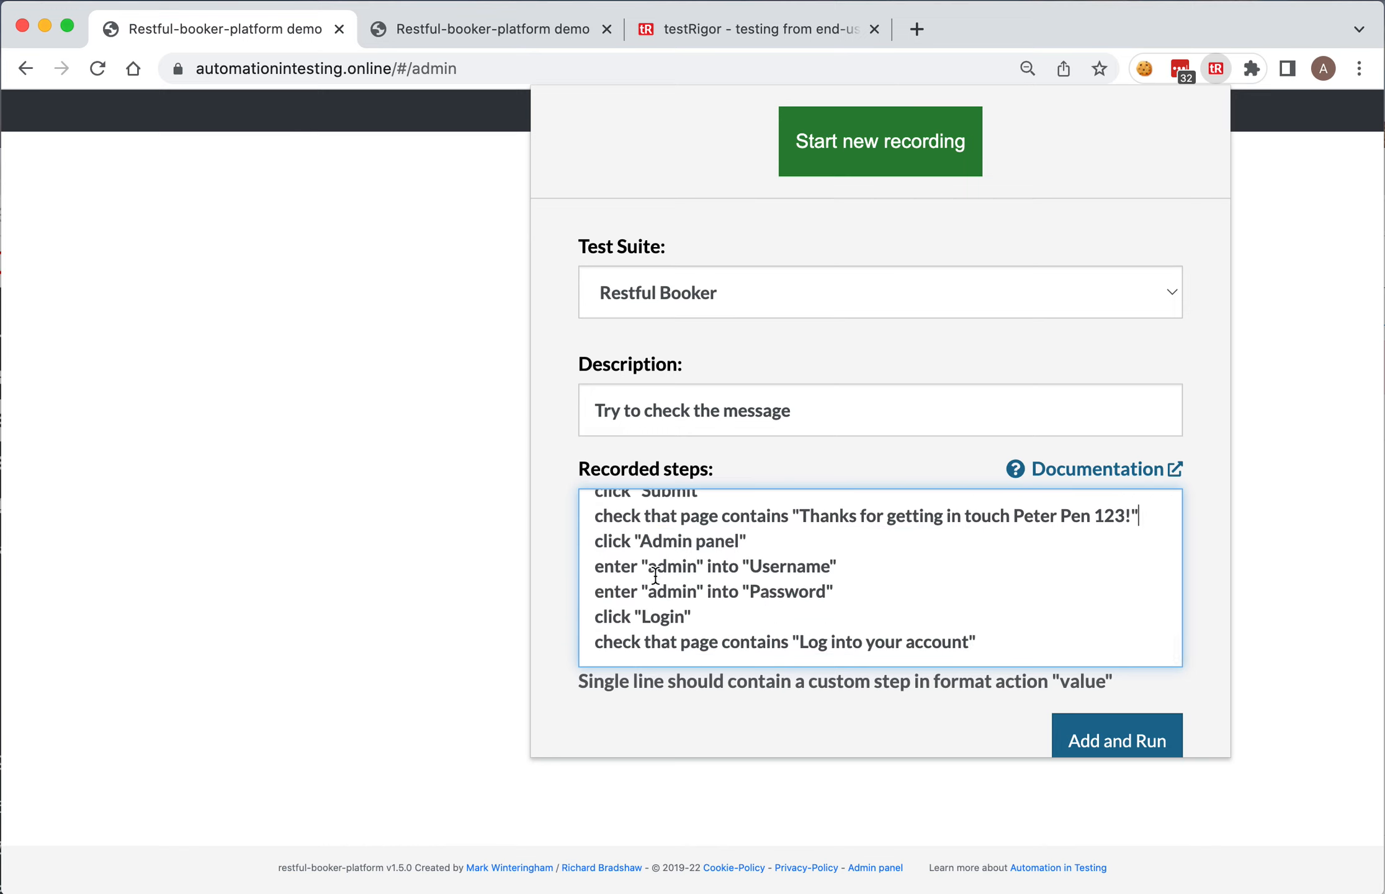
mouse_move(703, 618)
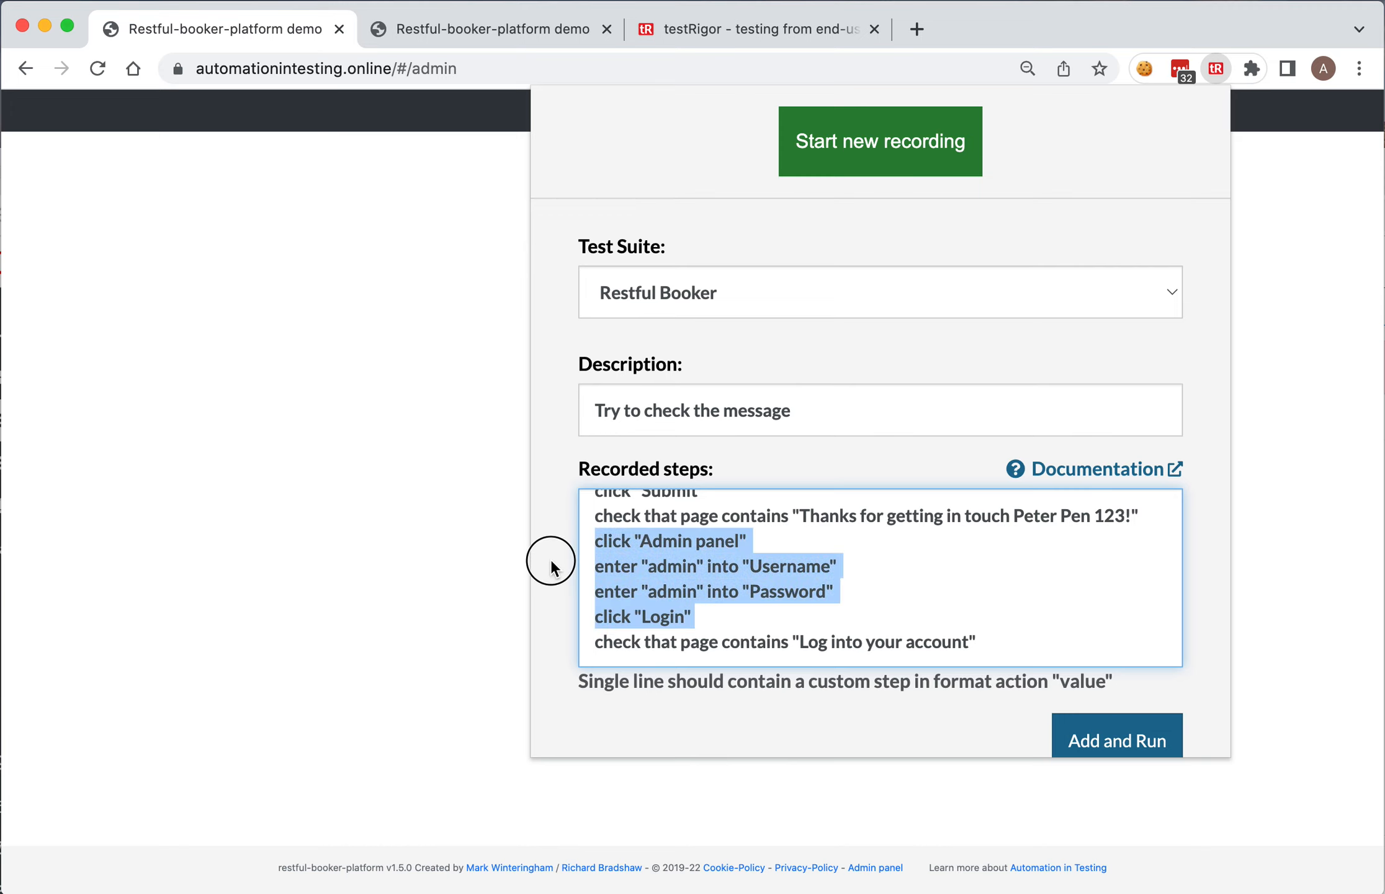
type("login")
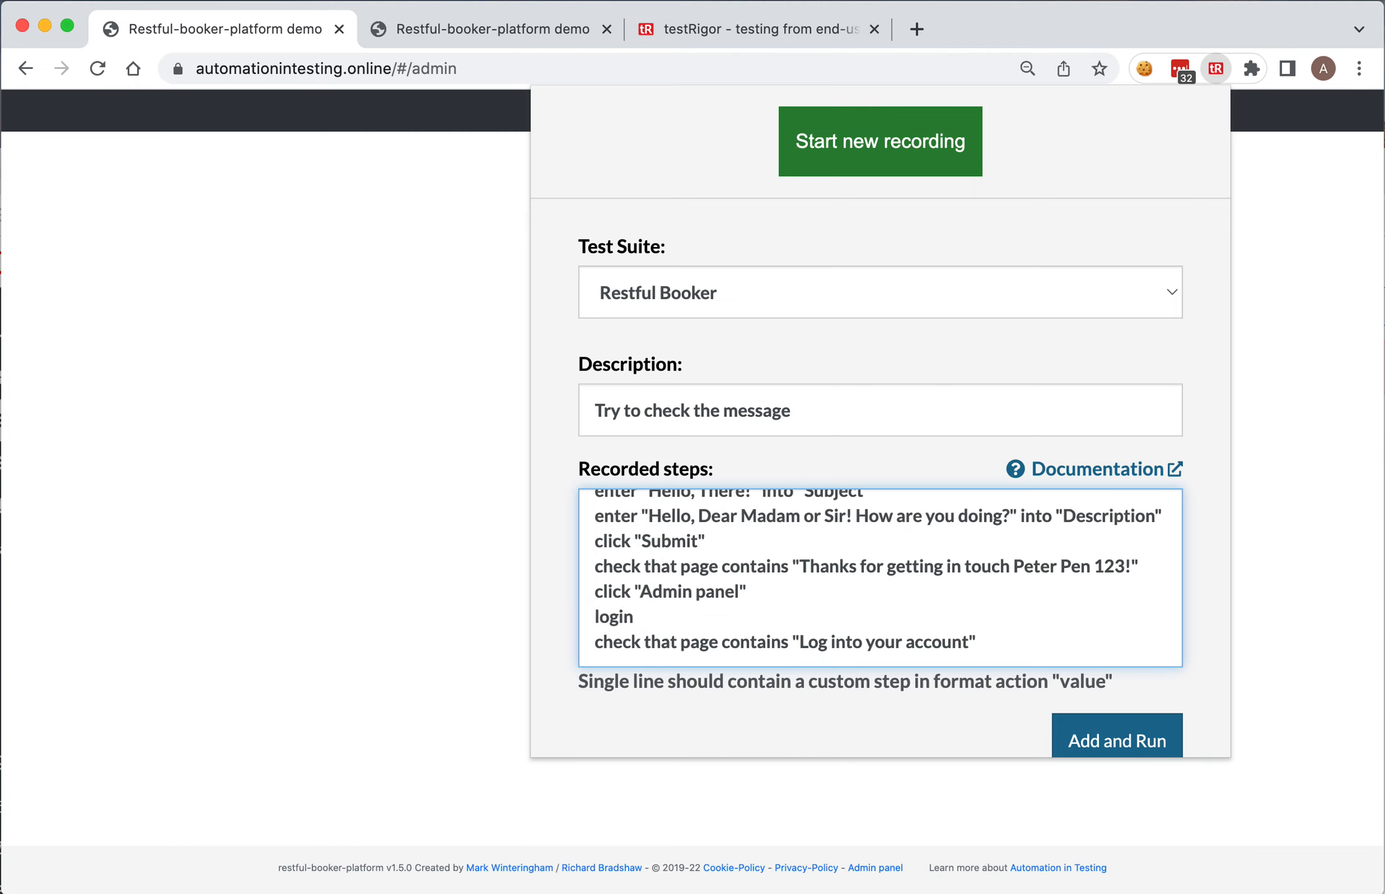
mouse_move(555, 563)
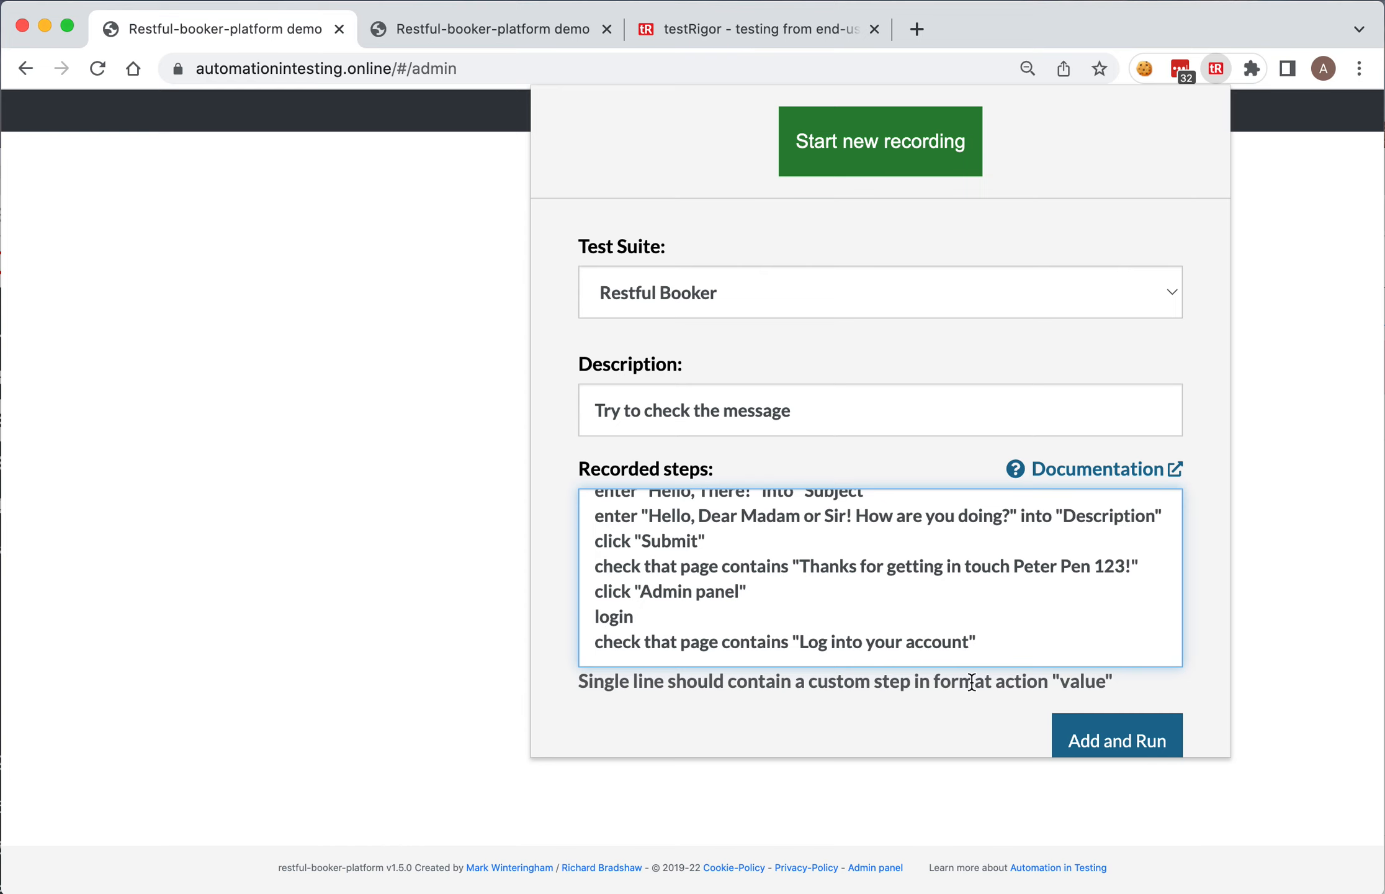
left_click(1117, 738)
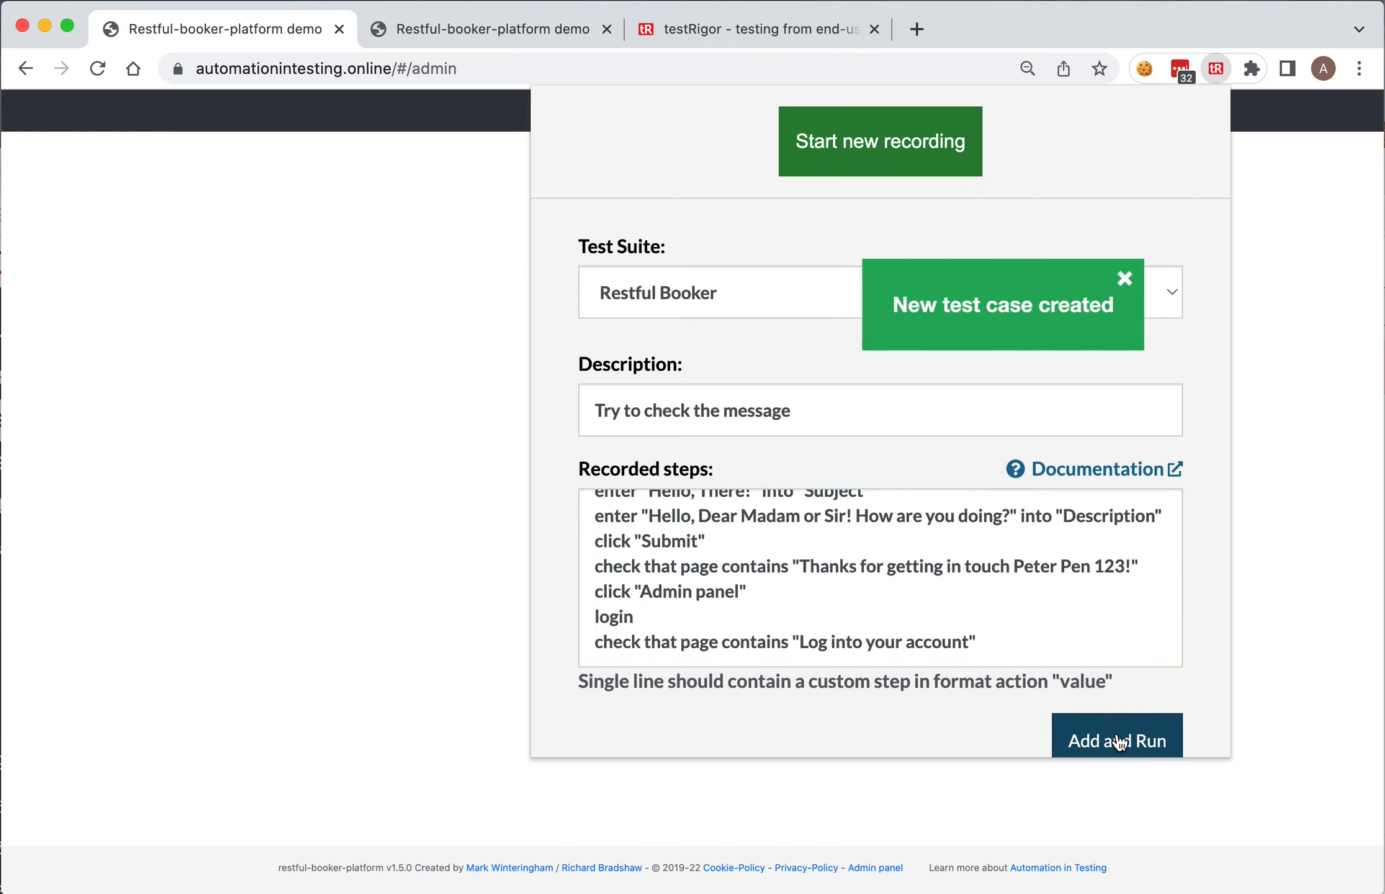
- Expand the 'Try to check the message' test case and scroll through its step screenshots
left_click(1117, 740)
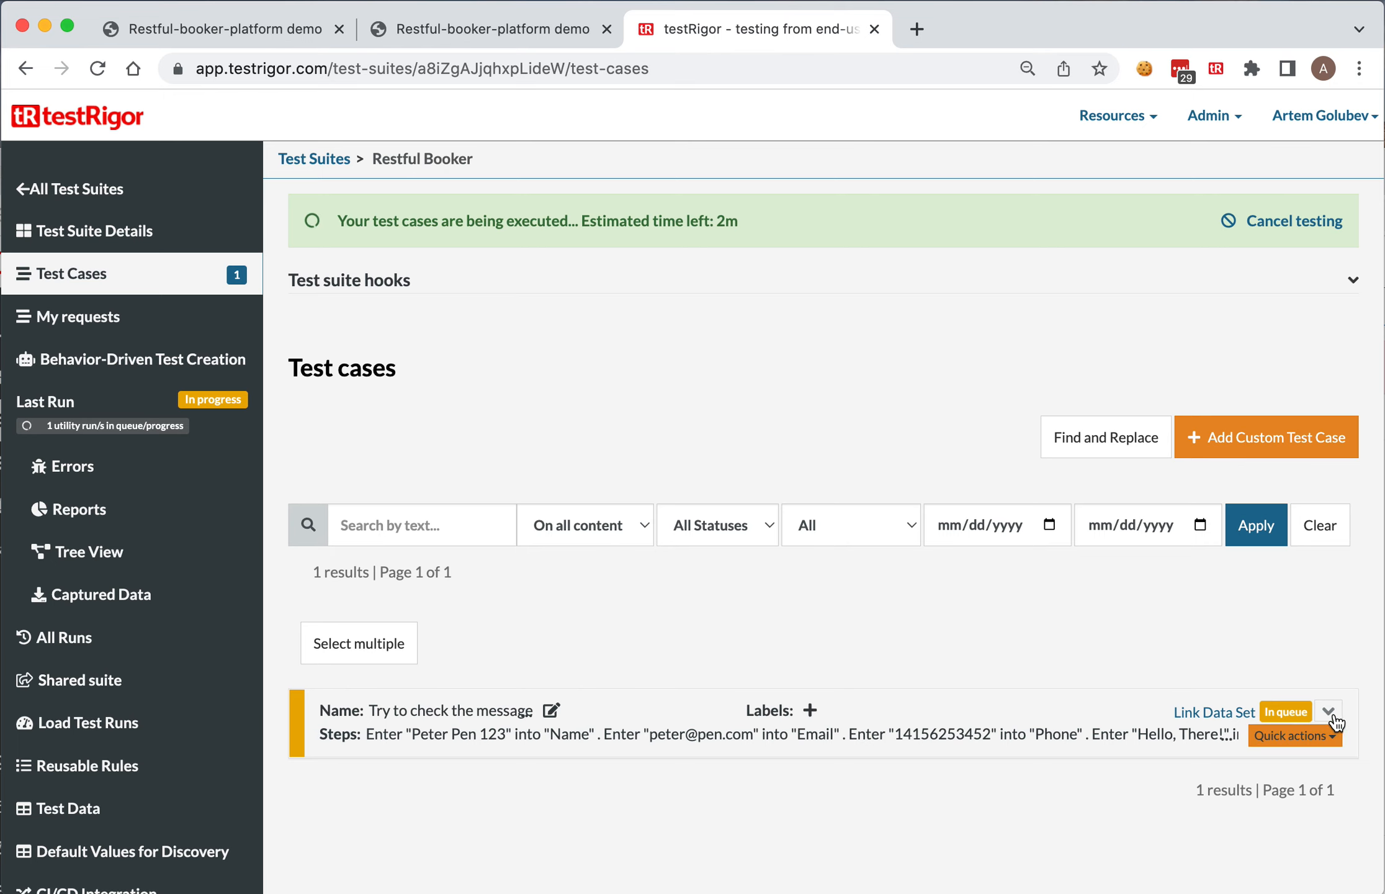
left_click(1328, 710)
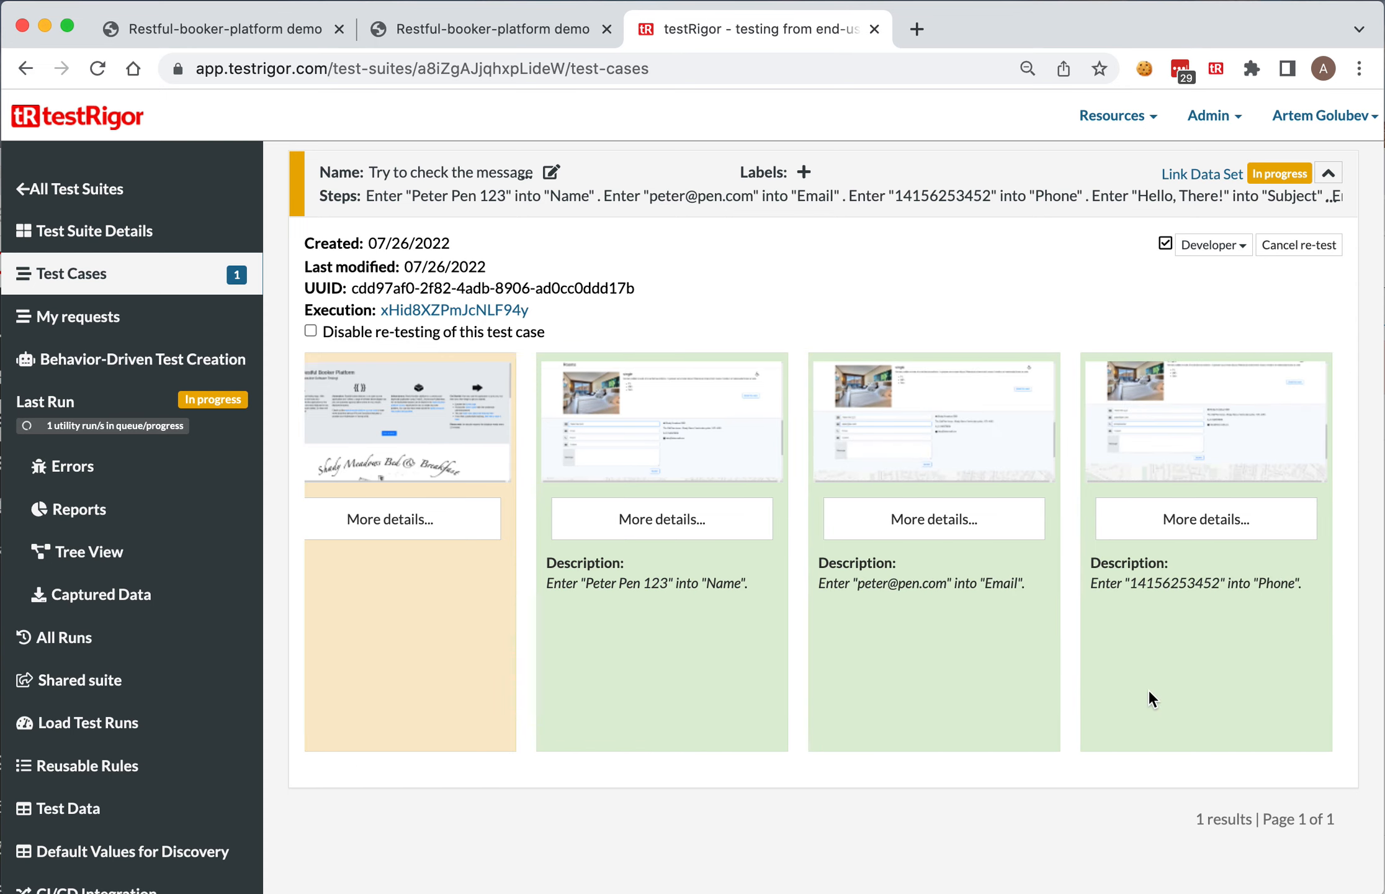
scroll("right", 3)
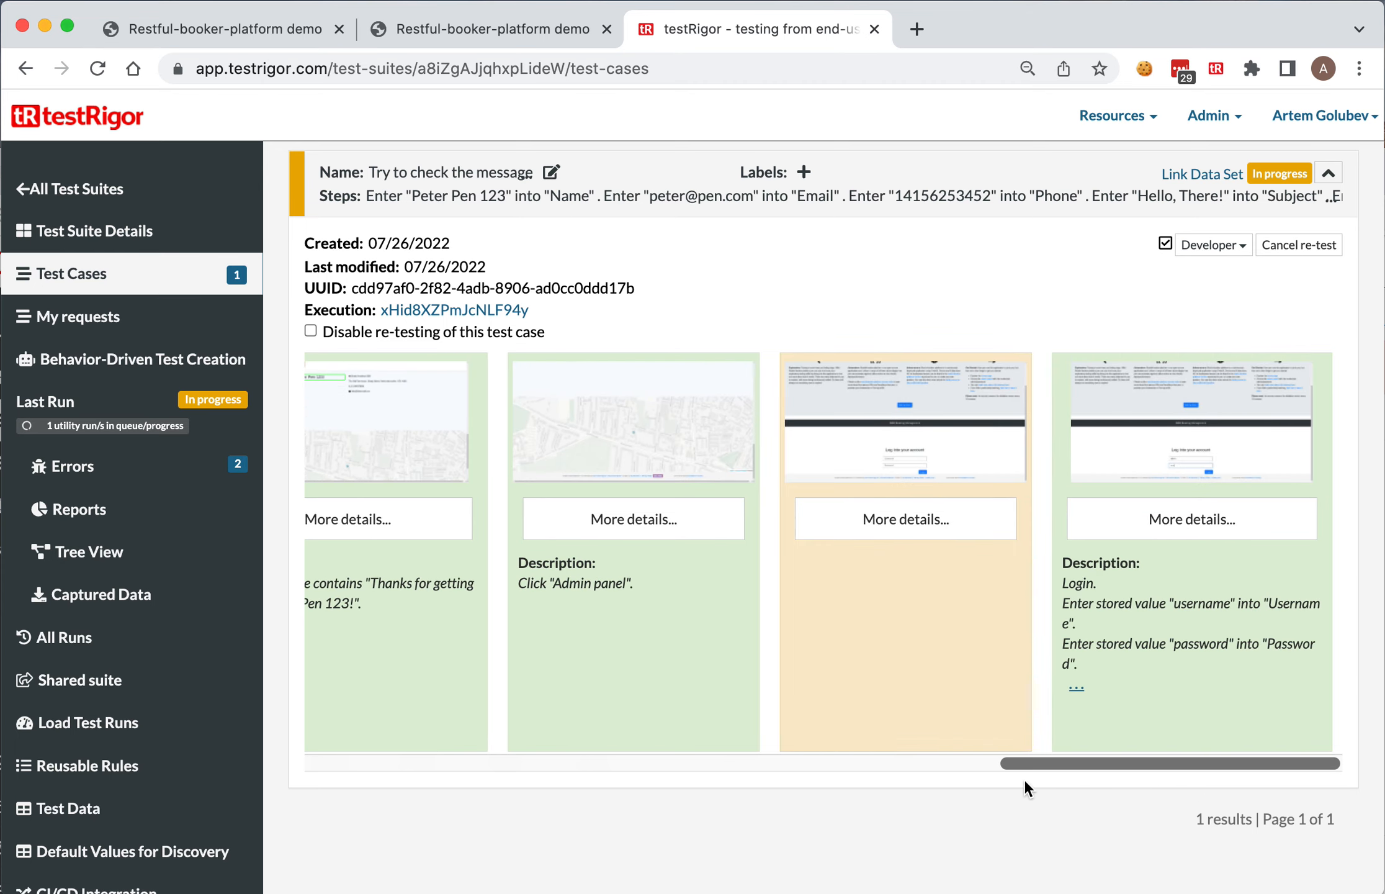
left_click_drag(1025, 764, 1060, 767)
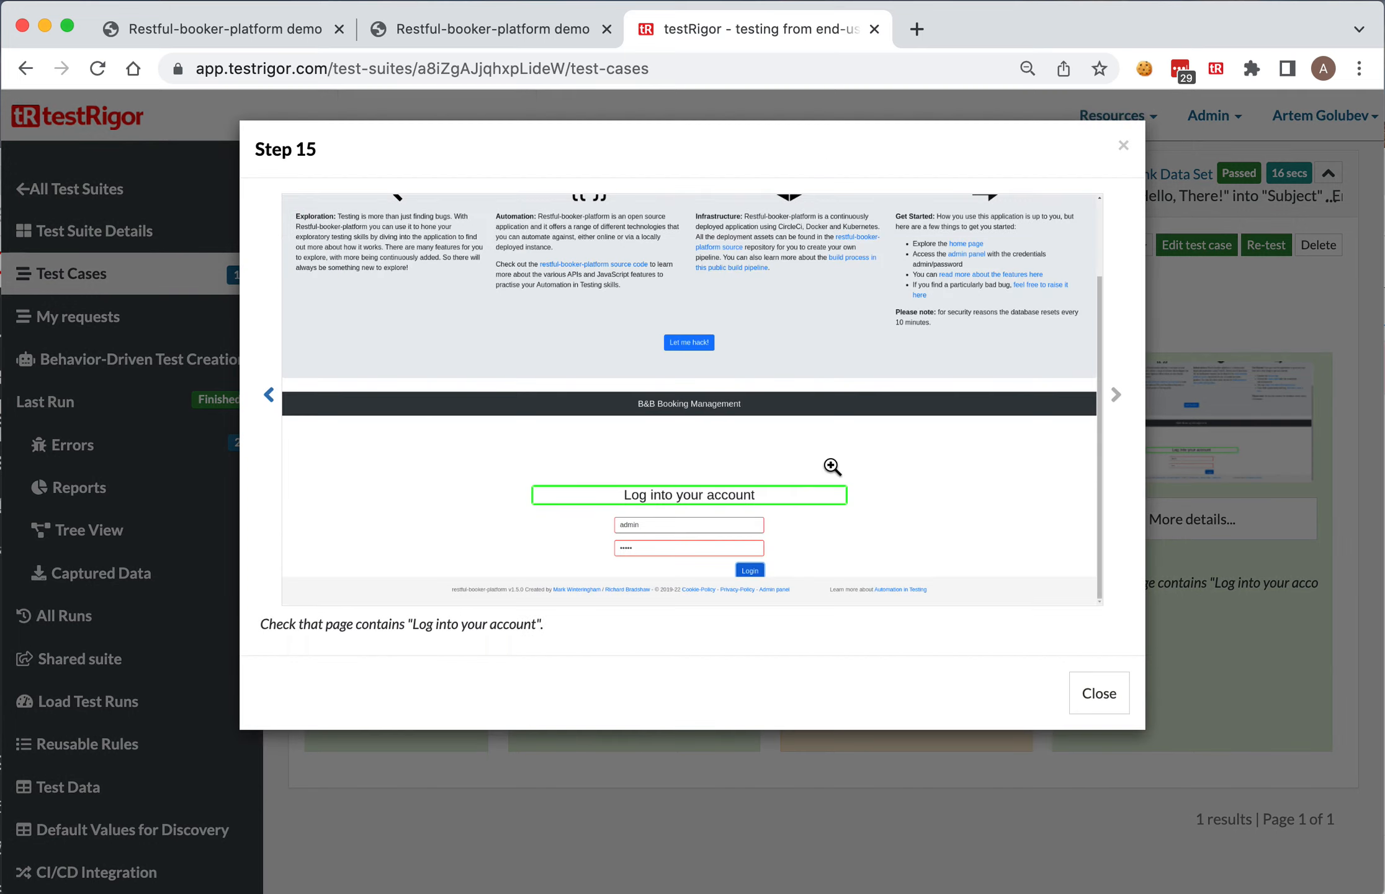
mouse_move(797, 508)
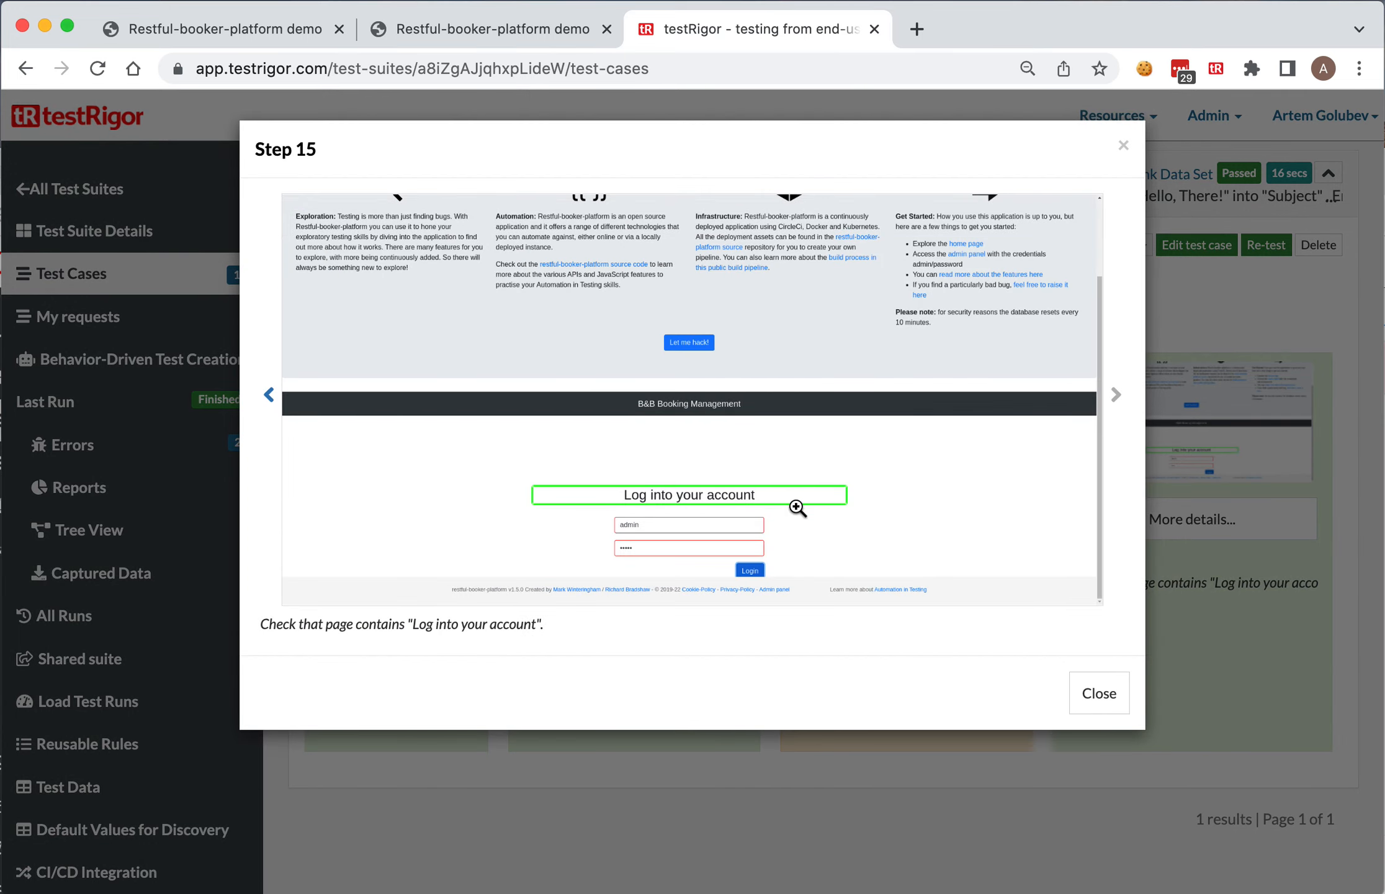
mouse_move(1117, 141)
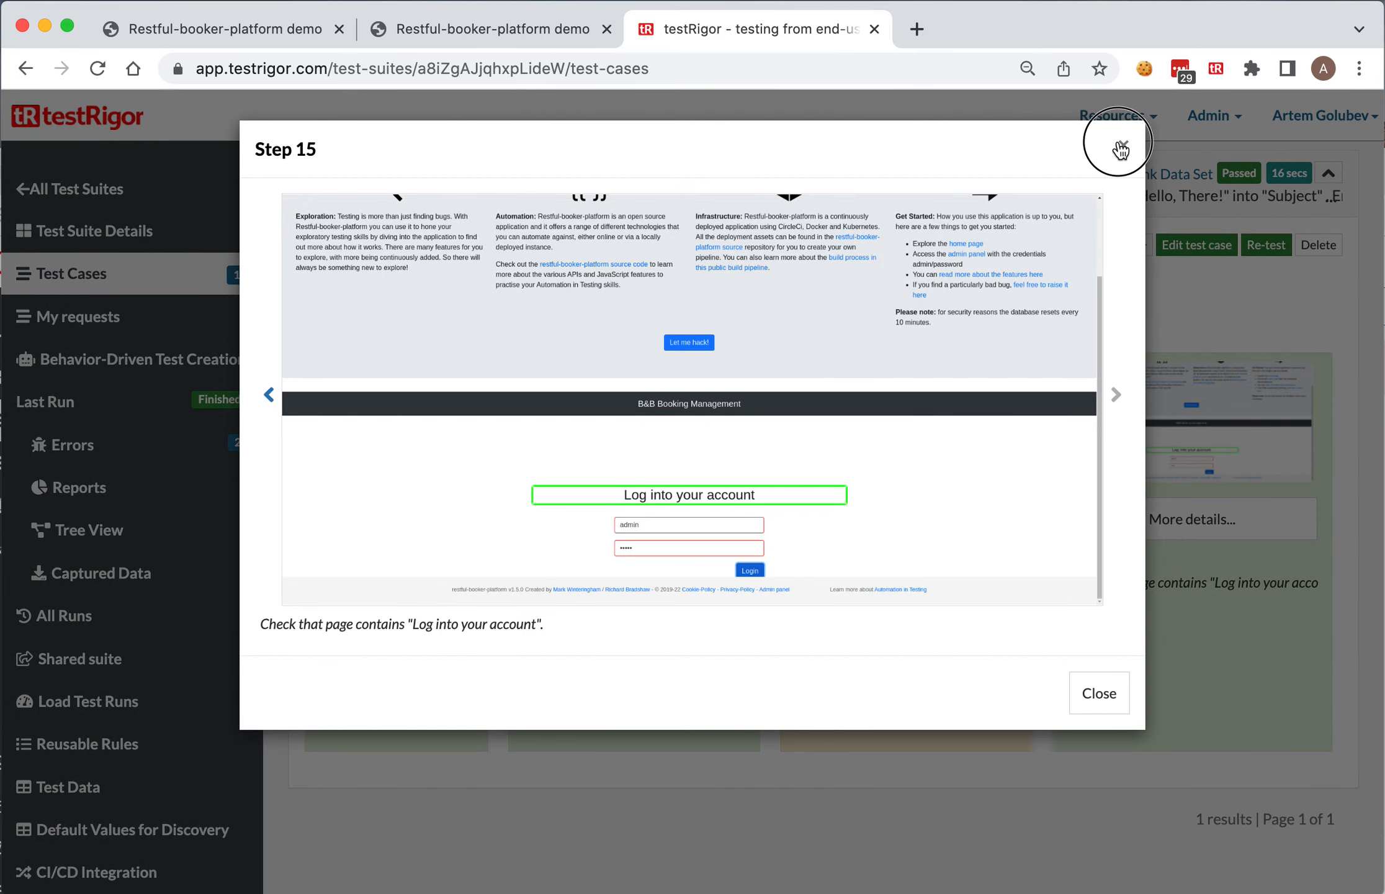
- Close the step 15 'Log into your account' screenshot, returning to the passed test case details
left_click(1098, 693)
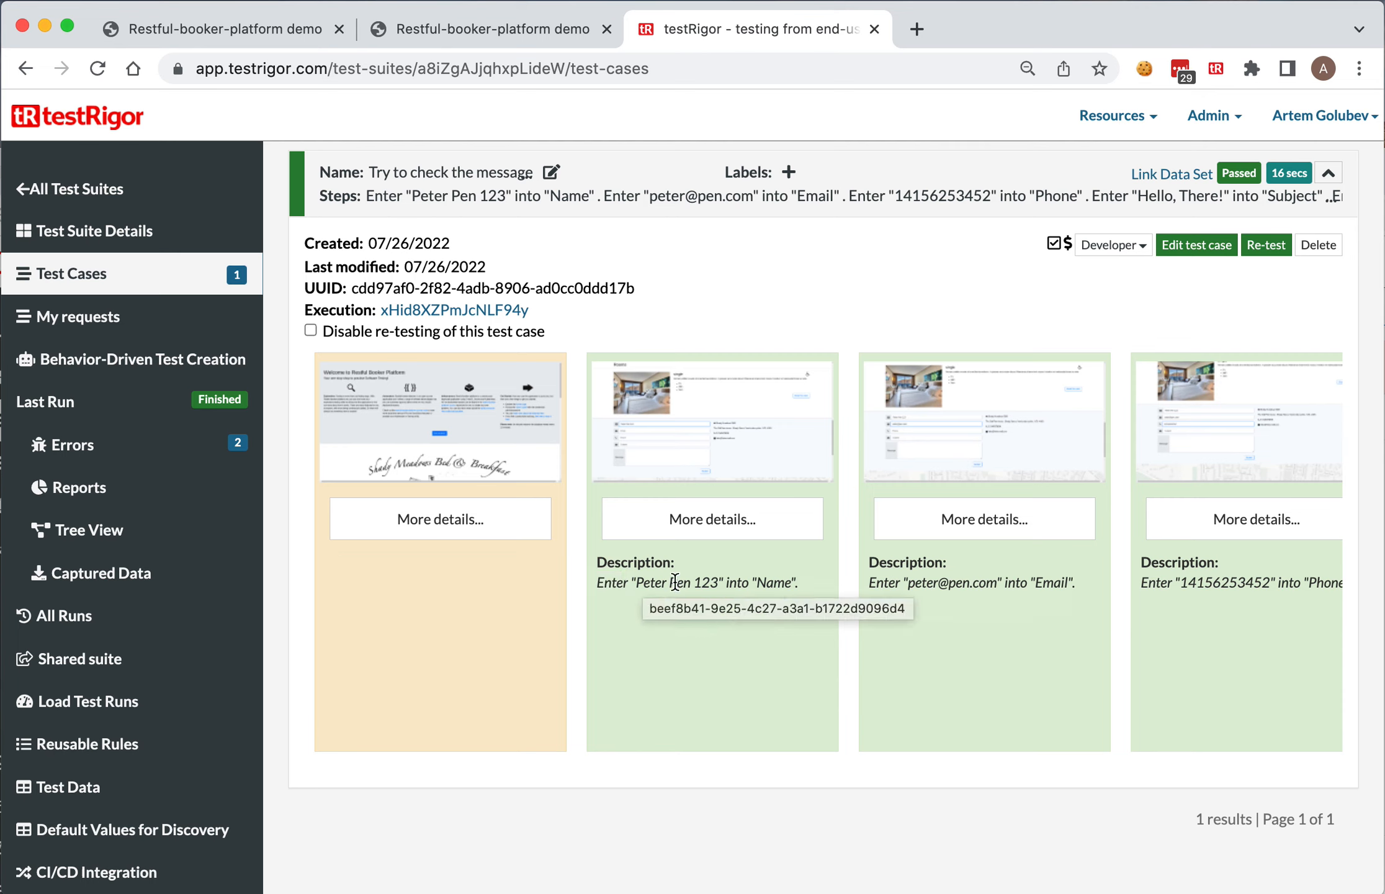
mouse_move(1037, 666)
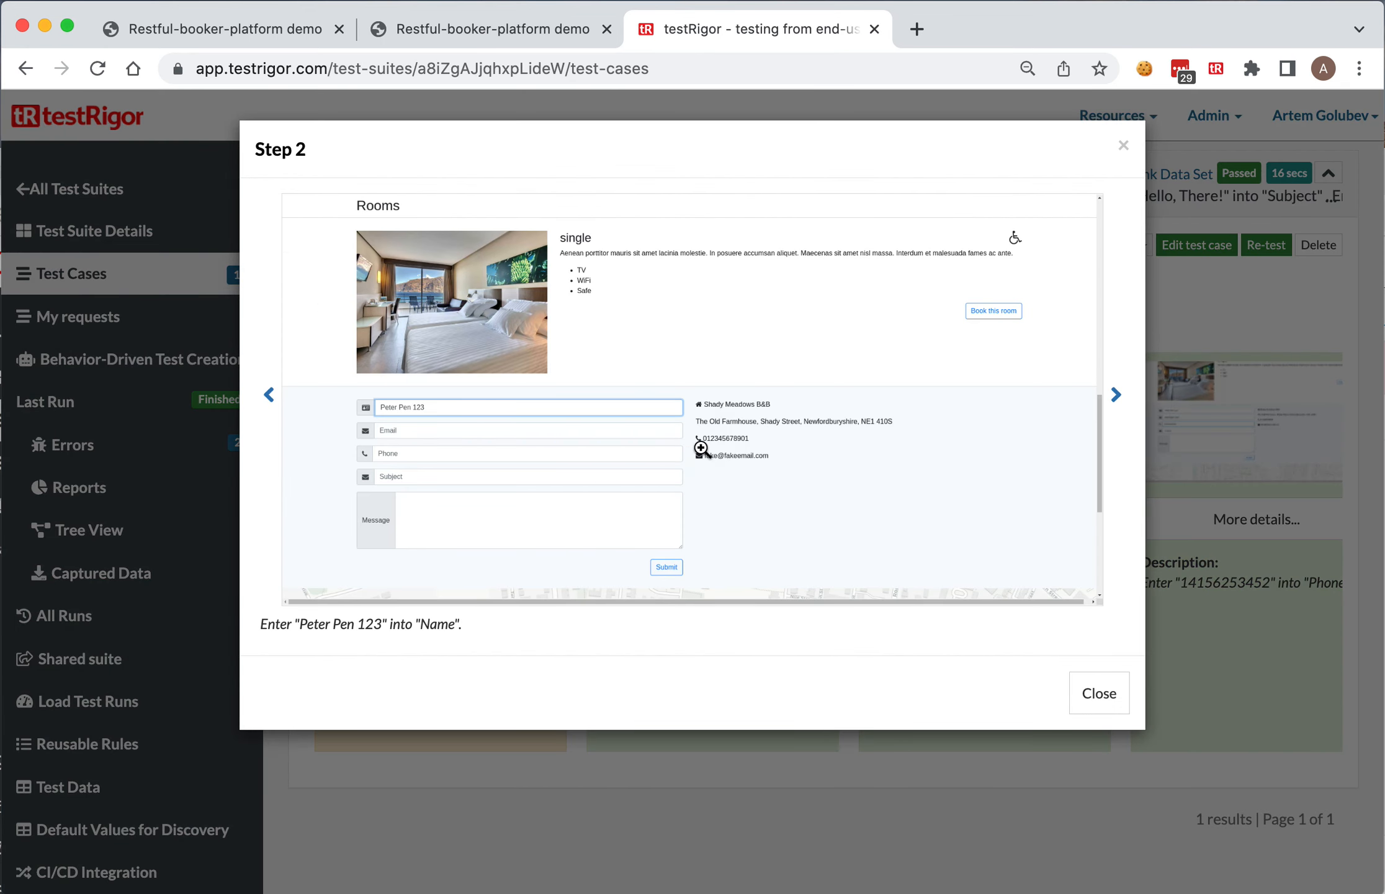
mouse_move(1120, 404)
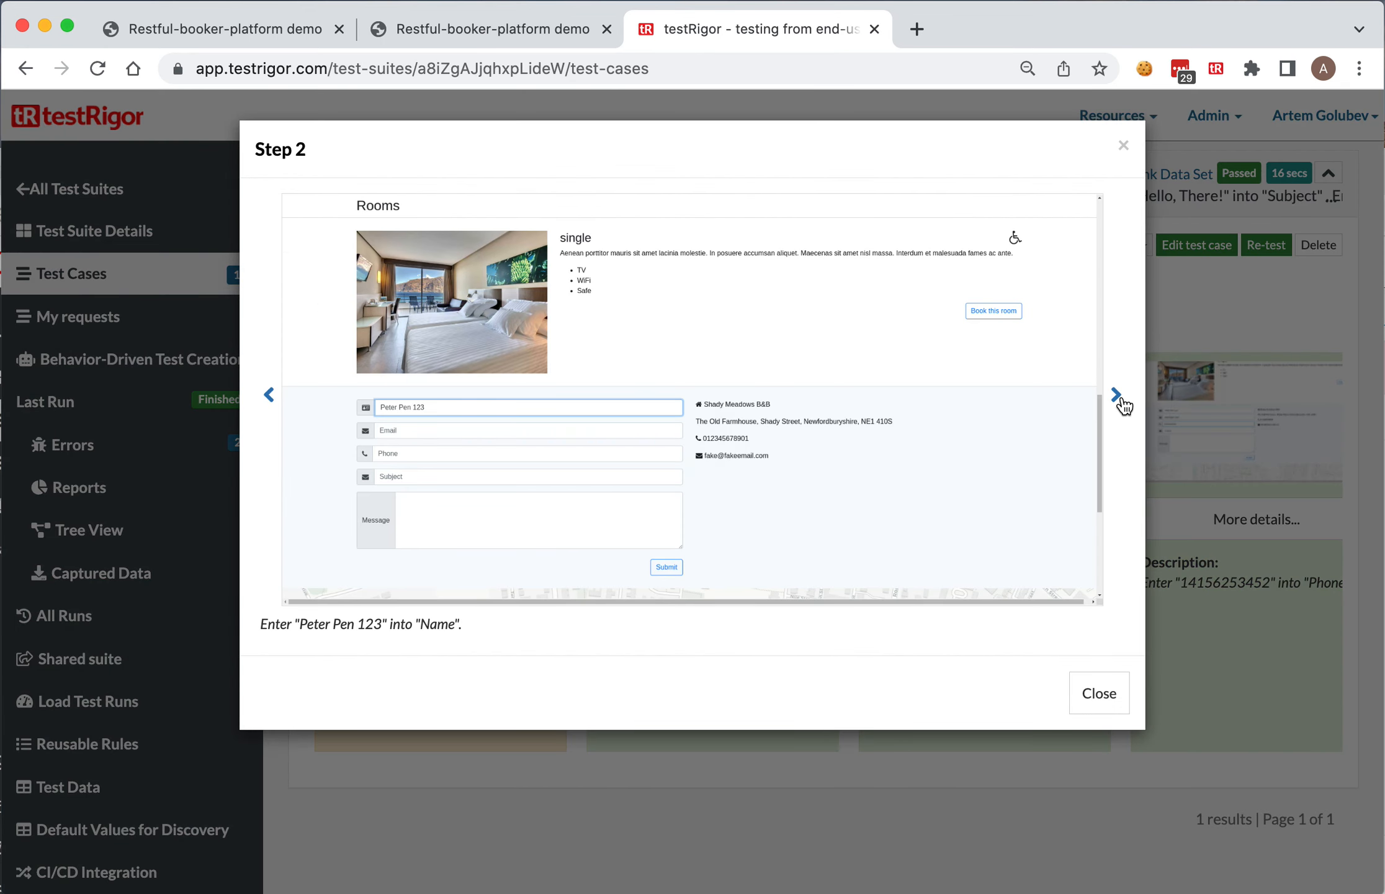
- Step through the screenshots from the thank-you check to step 15's 'Log into your account' check
left_click(1117, 395)
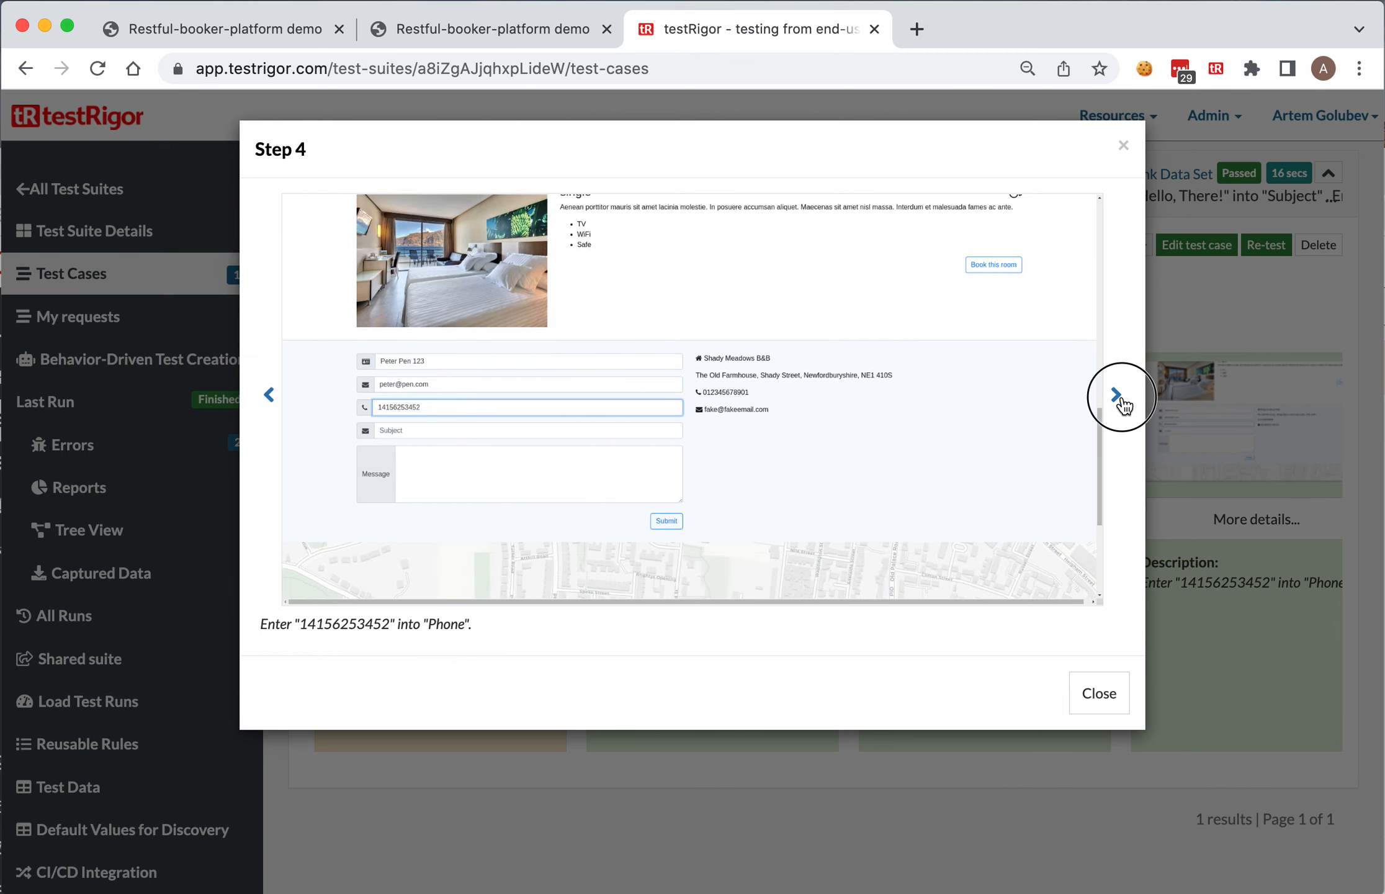
left_click(1117, 395)
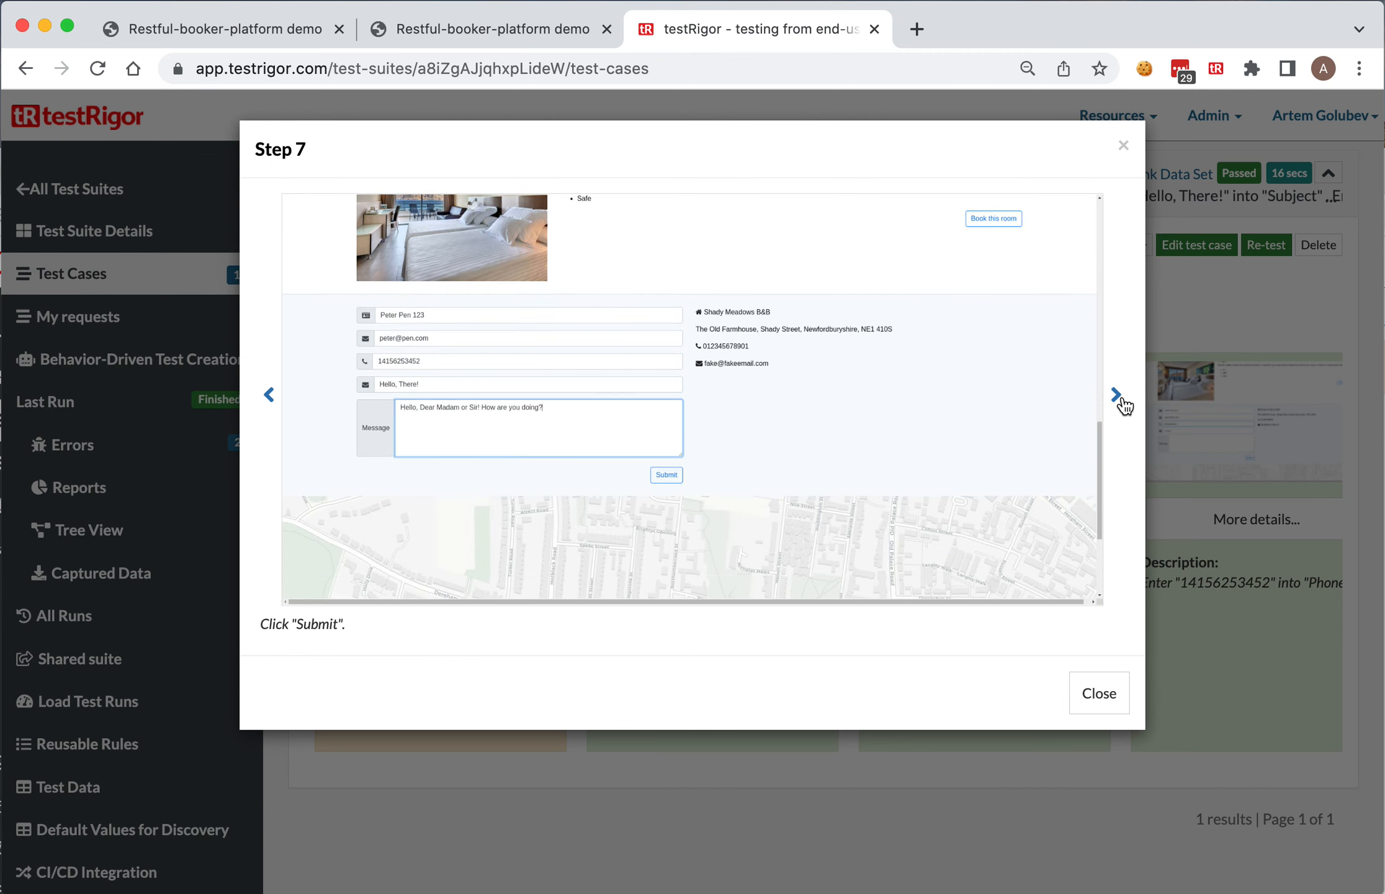
left_click(1117, 393)
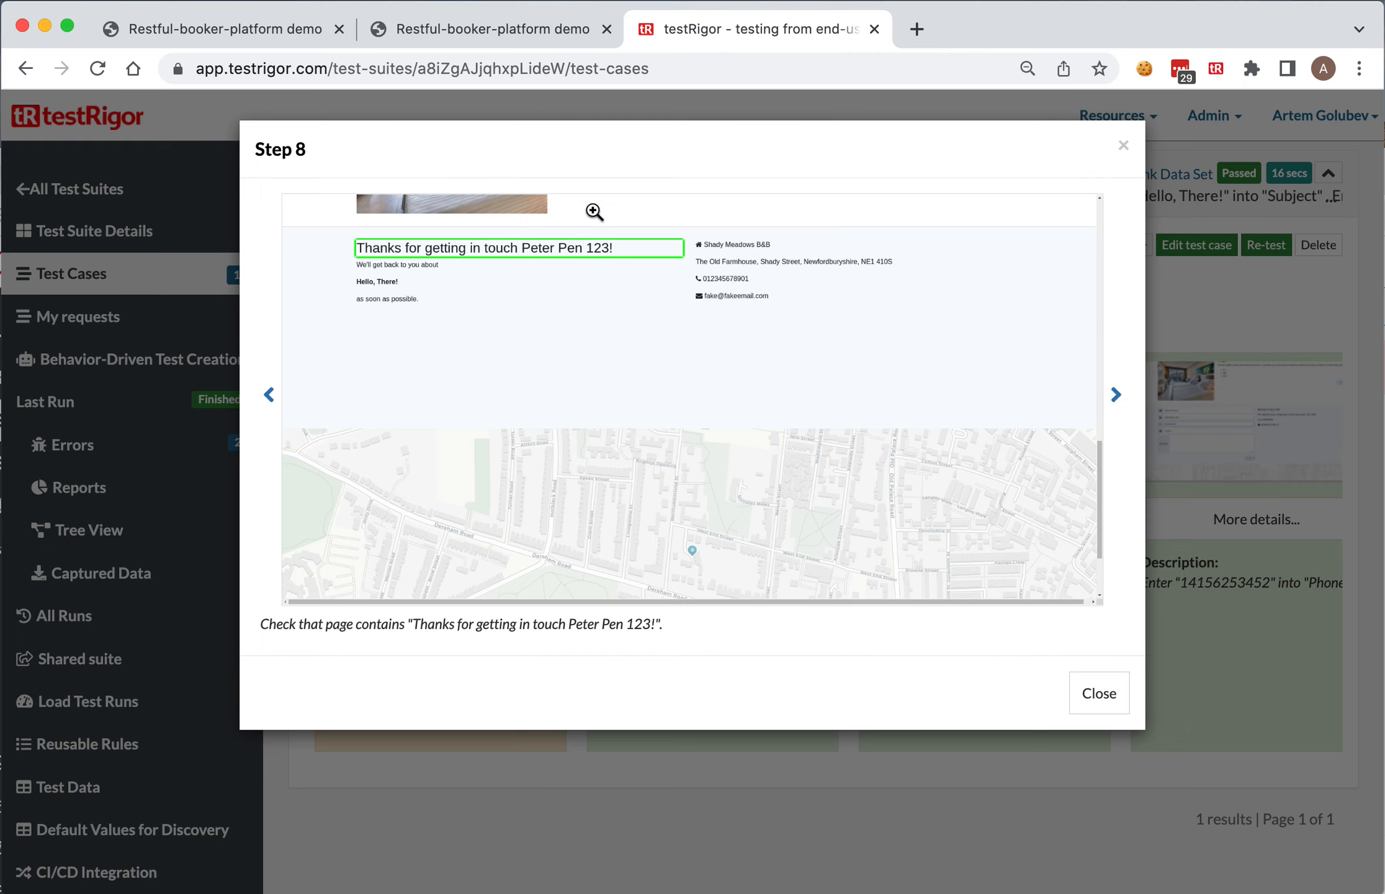
mouse_move(799, 296)
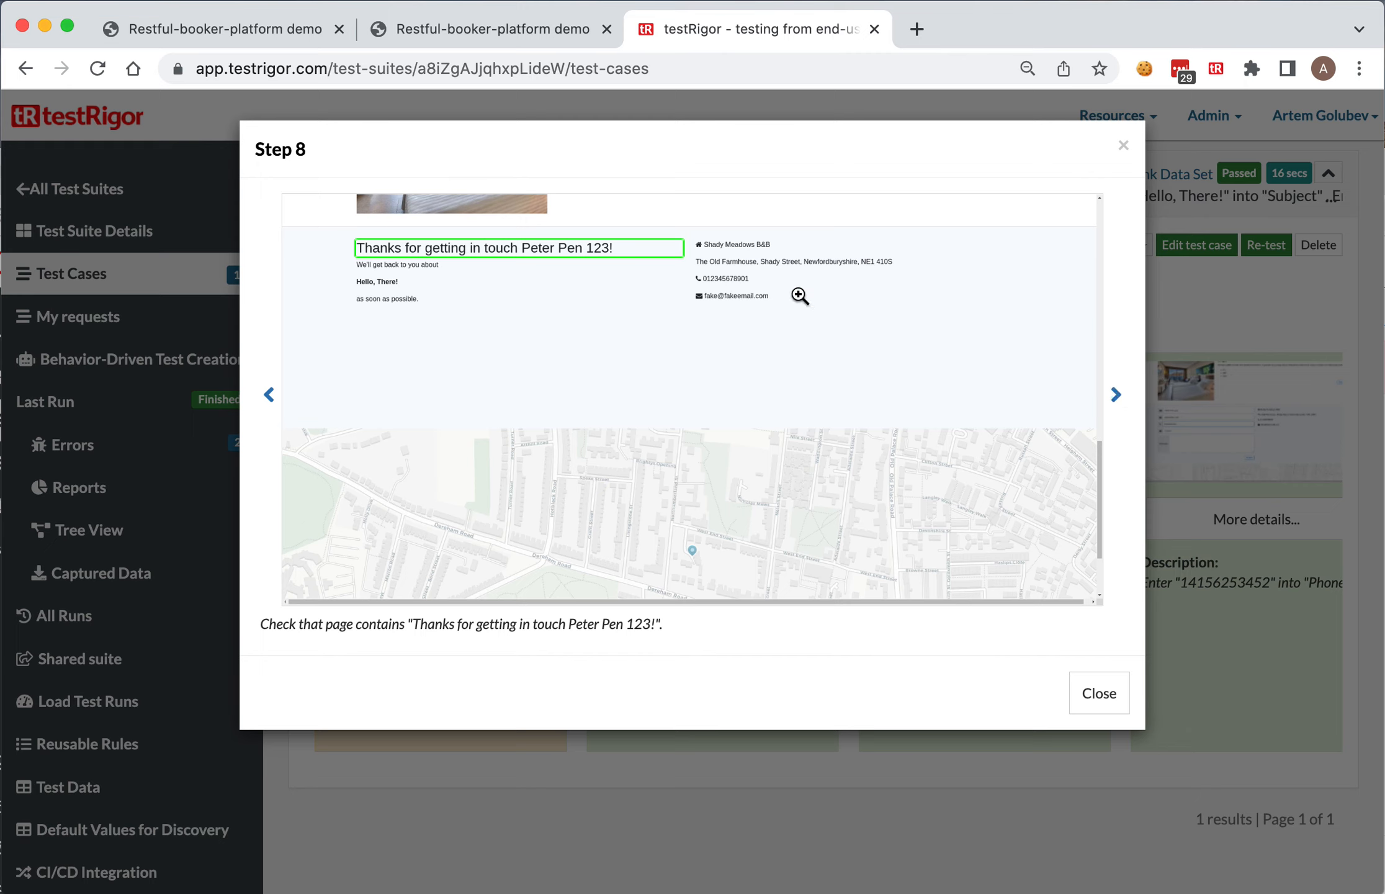
left_click(1116, 394)
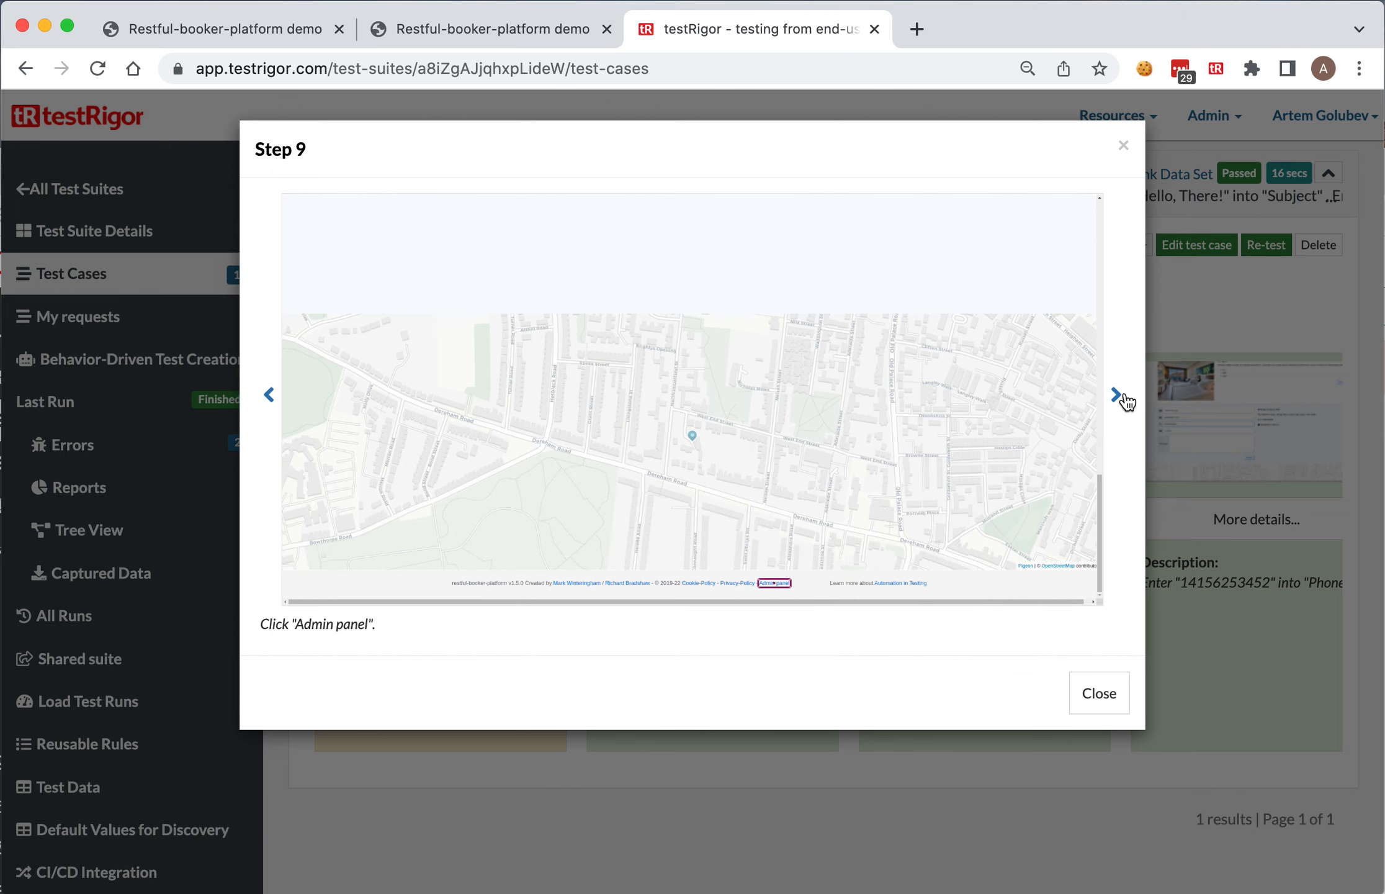
mouse_move(1033, 489)
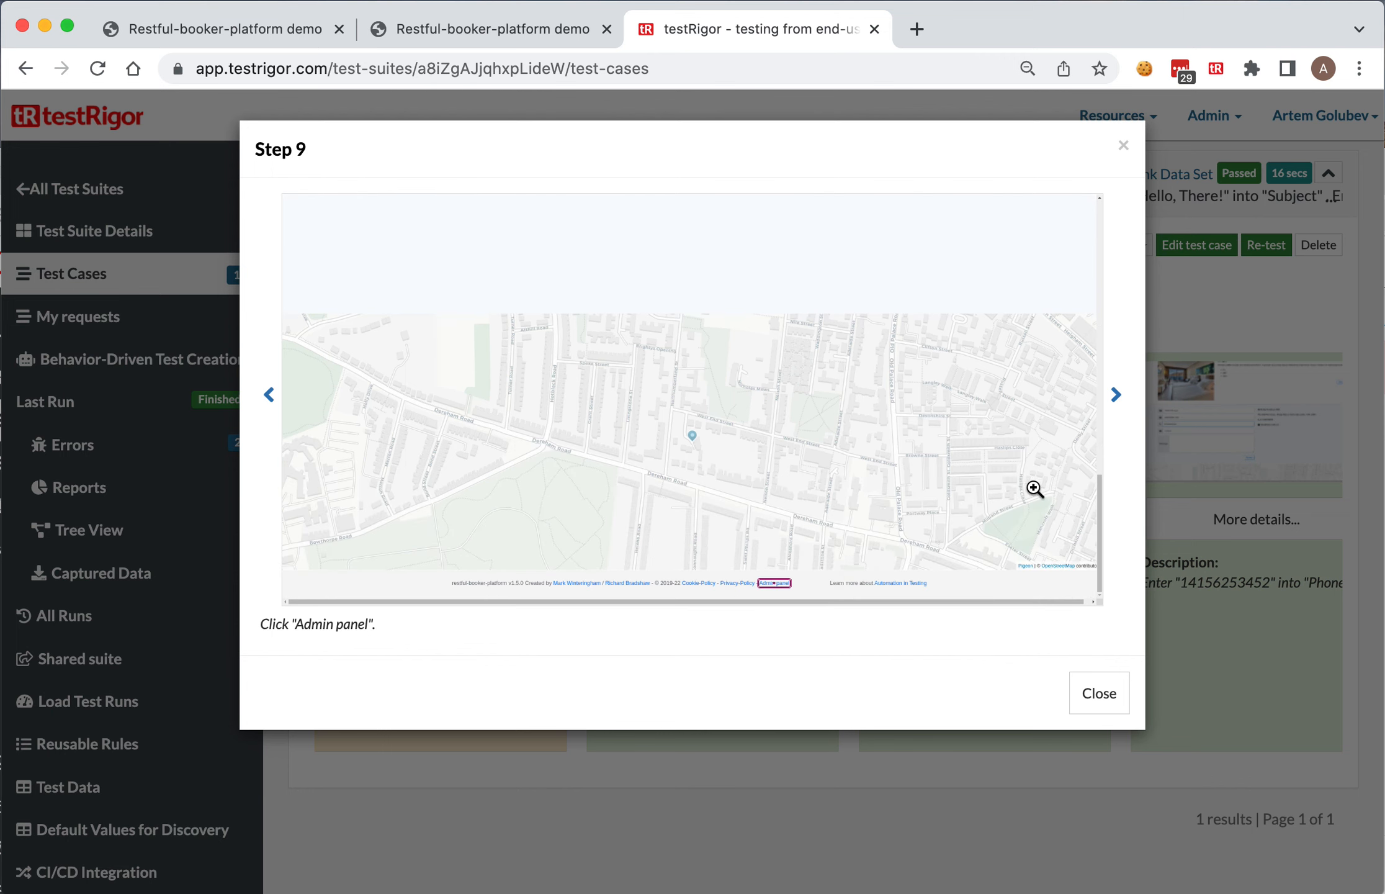
left_click(1115, 393)
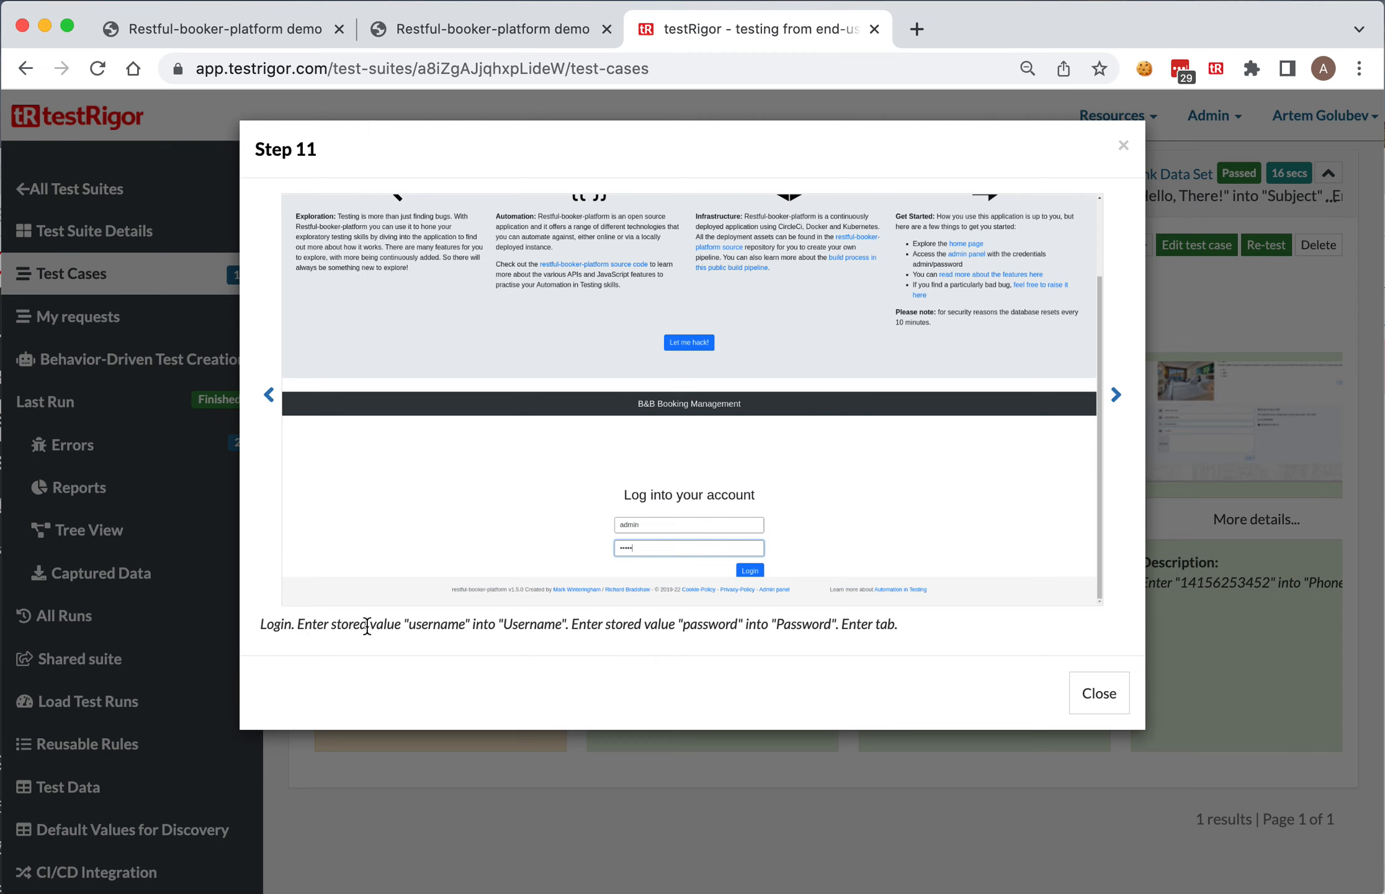
mouse_move(927, 600)
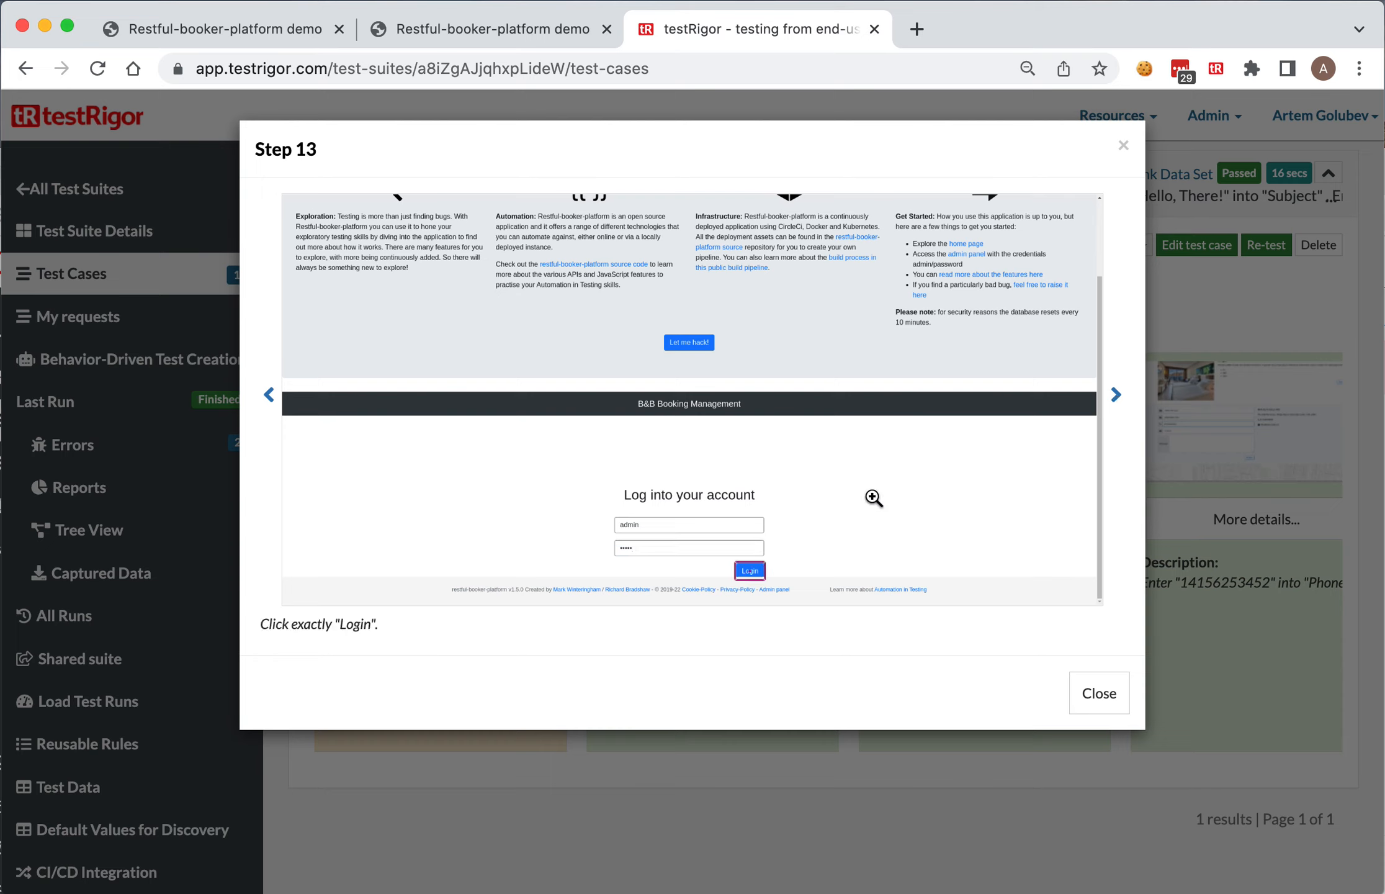
mouse_move(1119, 400)
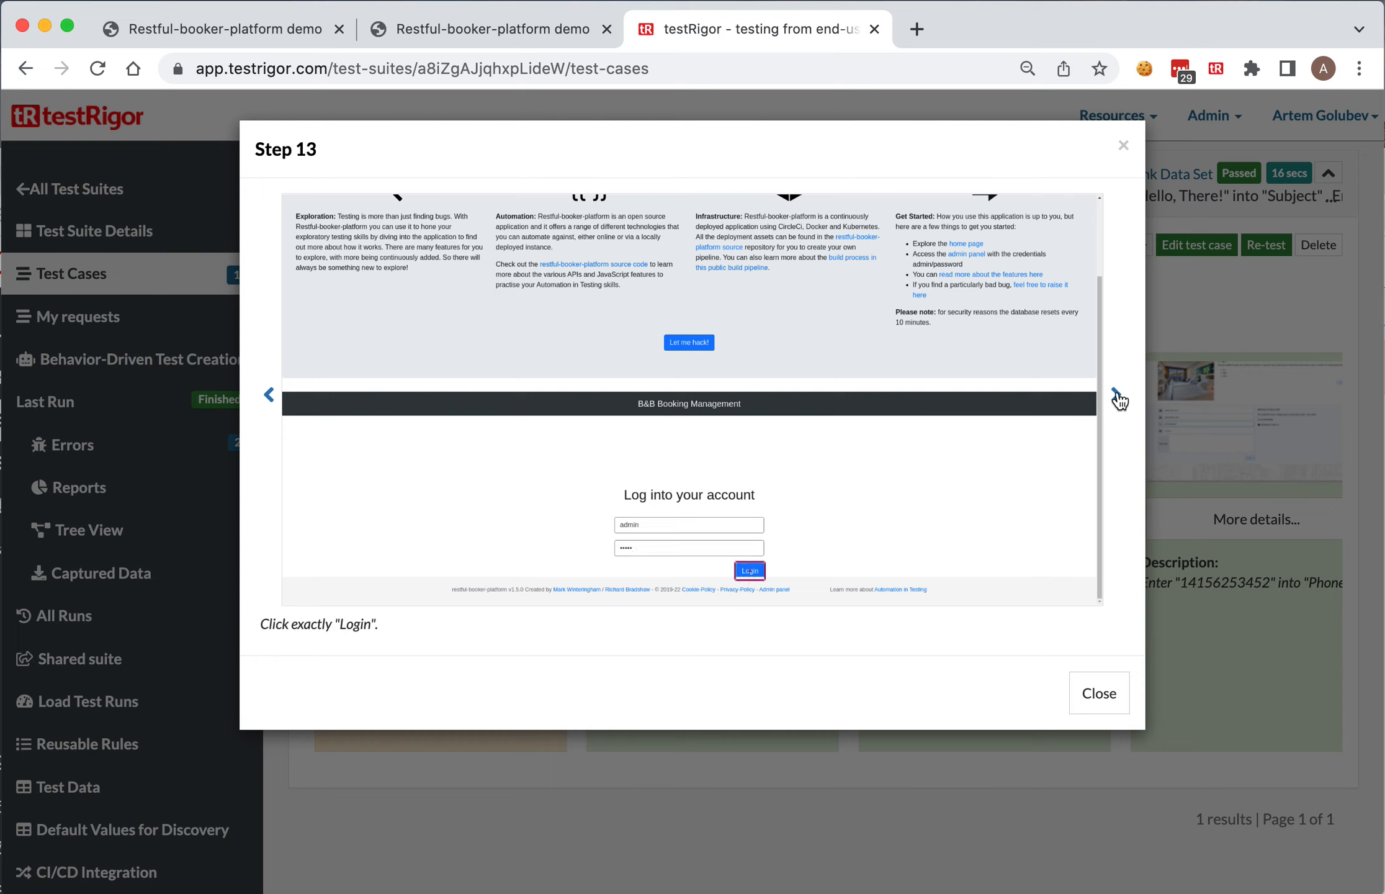
left_click(1115, 394)
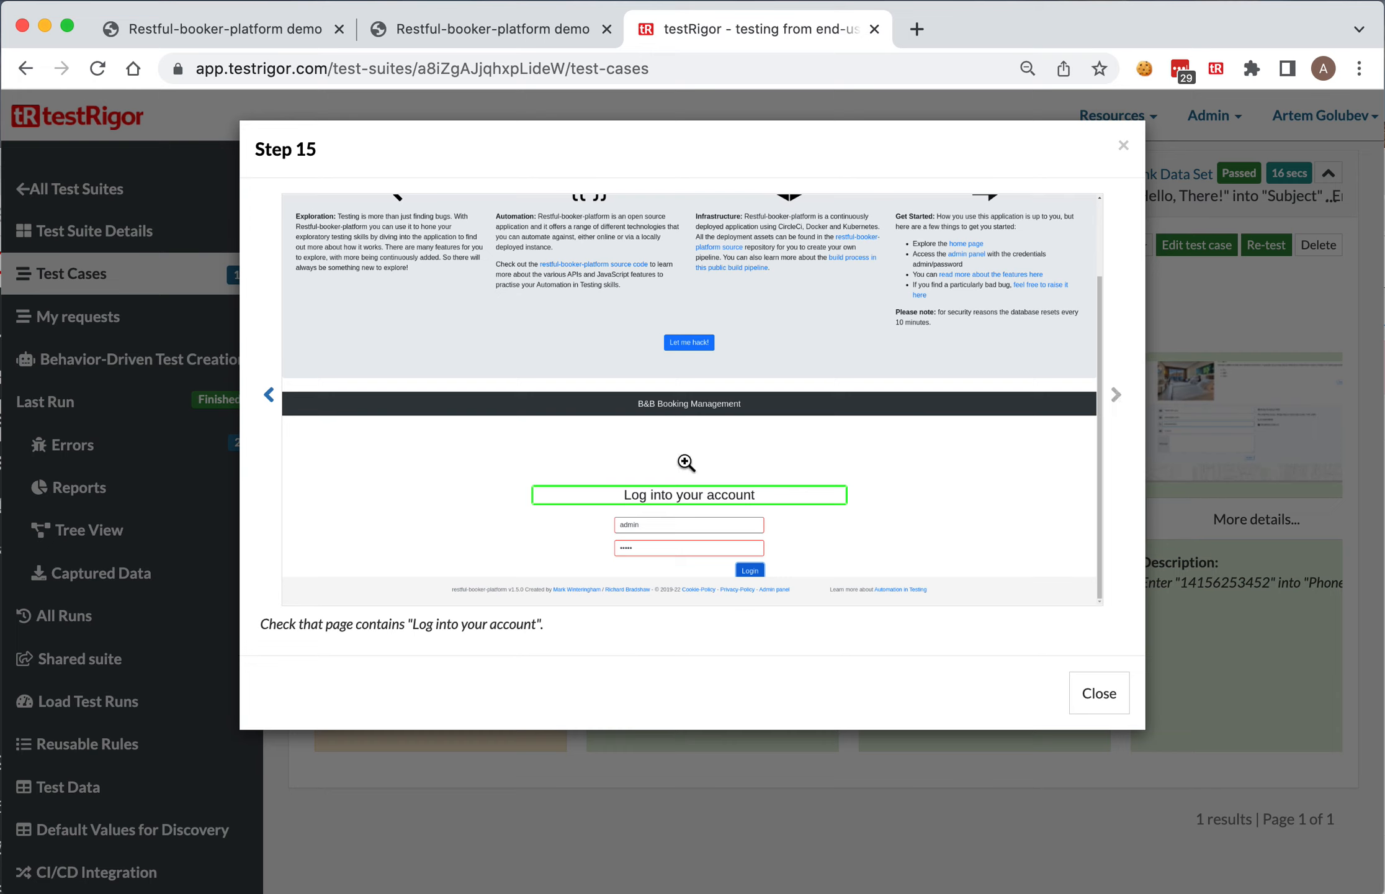
mouse_move(720, 515)
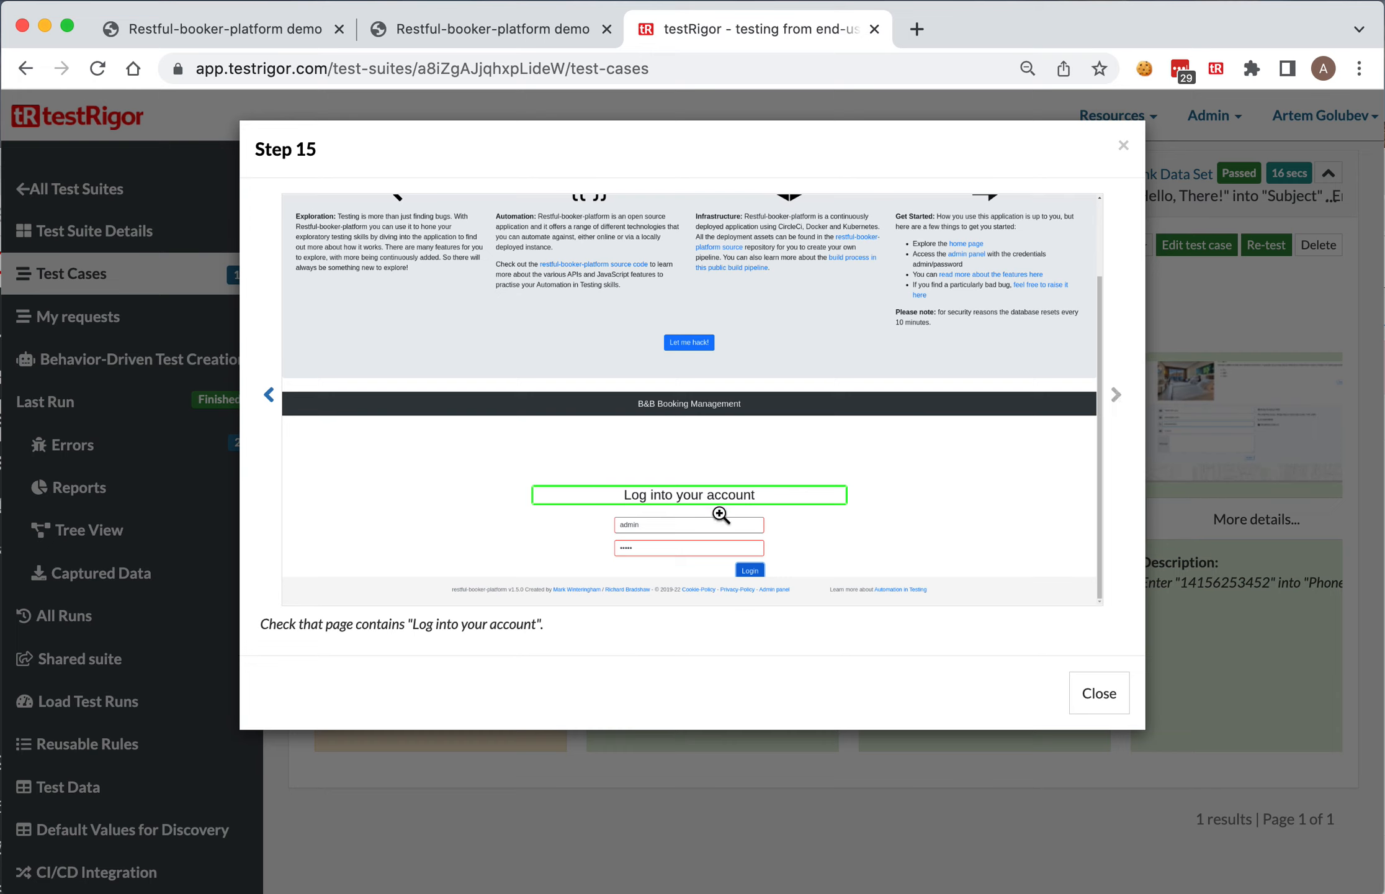
mouse_move(685, 495)
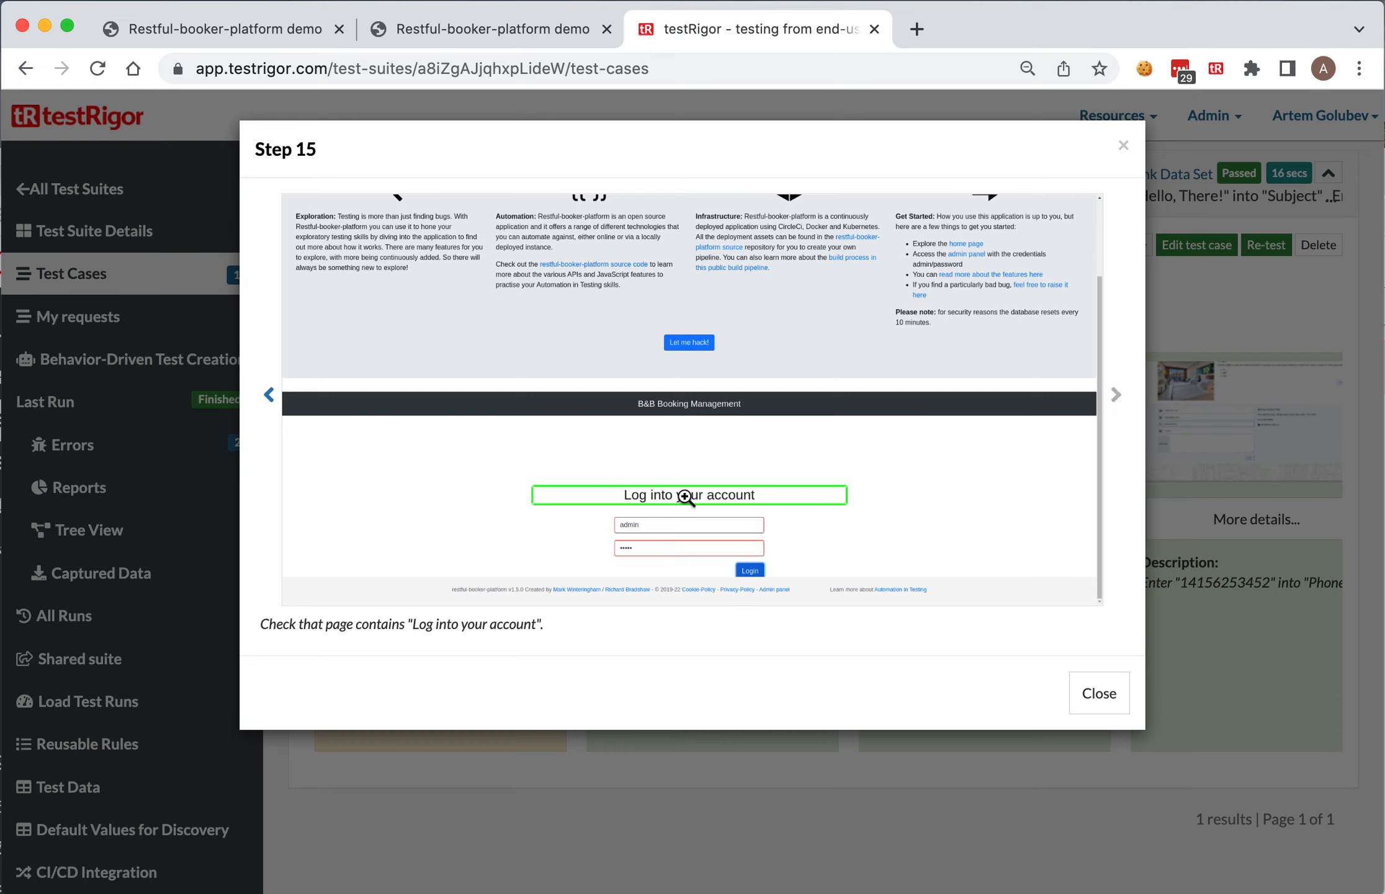